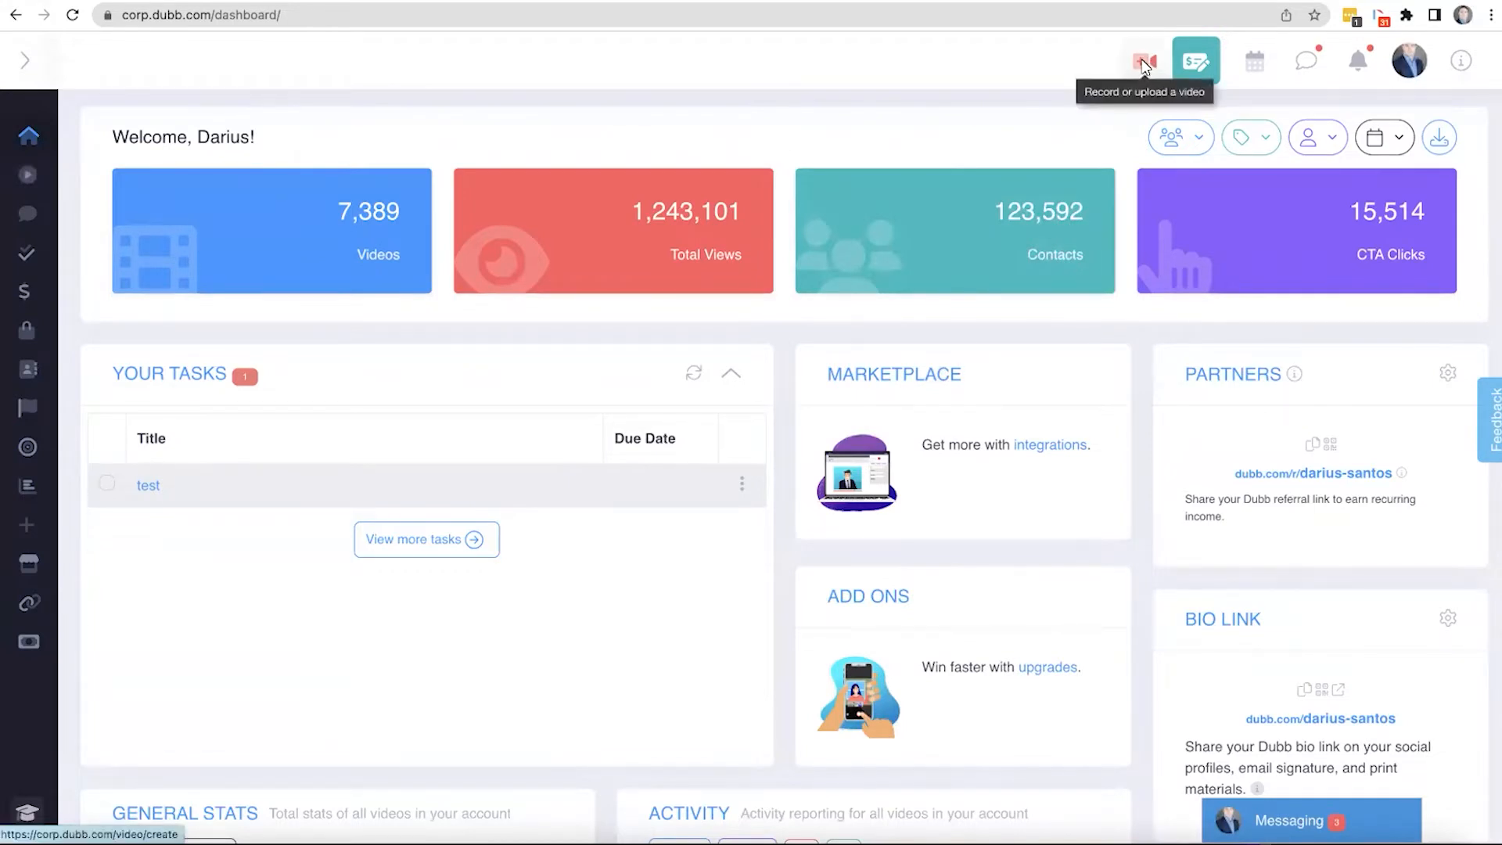
Step: Start a new webcam video with the 'Darius Dubb Test' teleprompter script loaded
left_click(1141, 60)
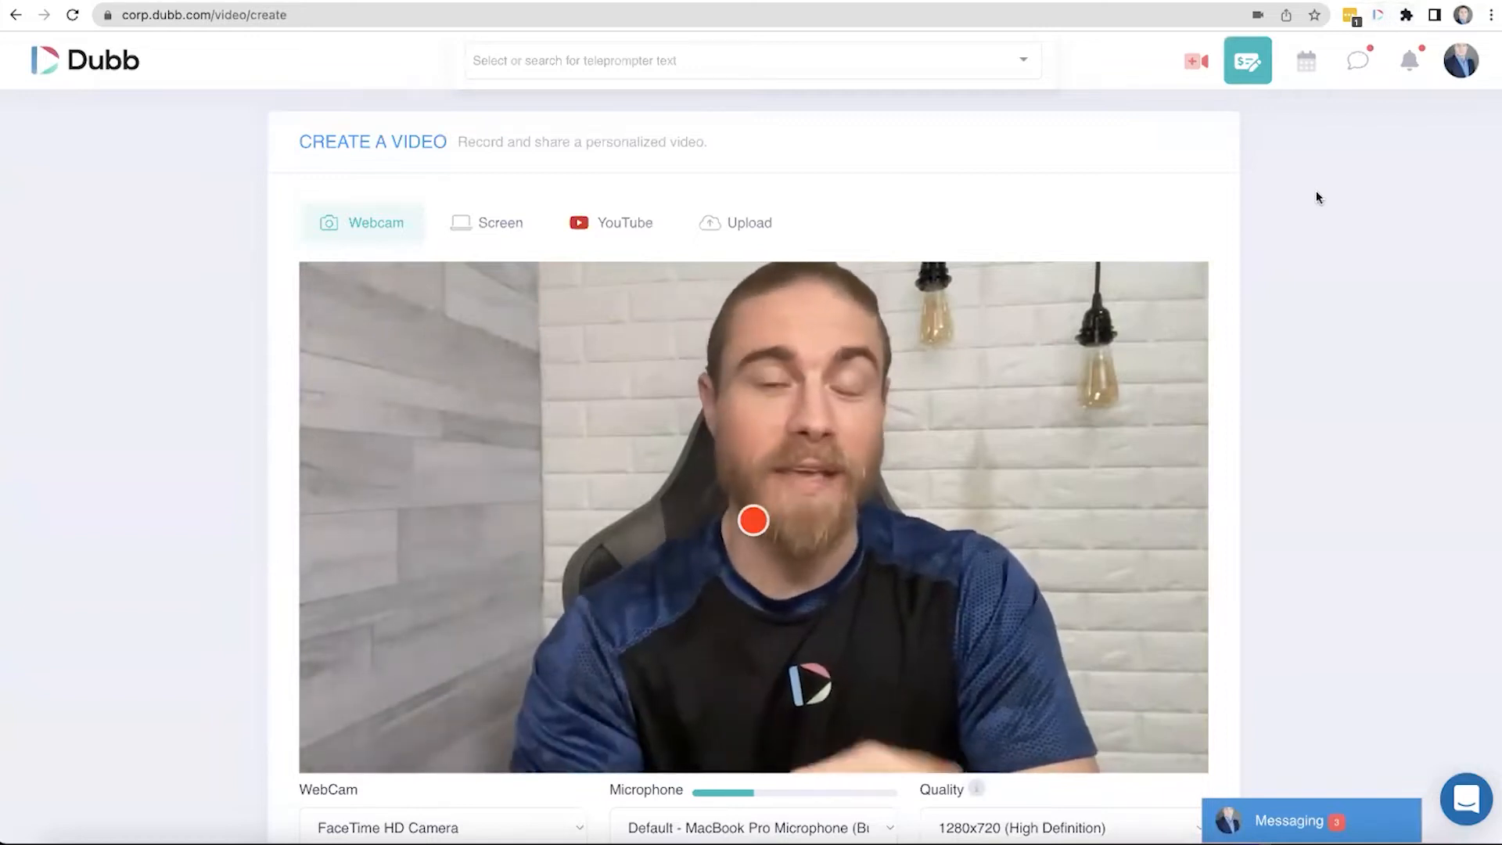
type("d")
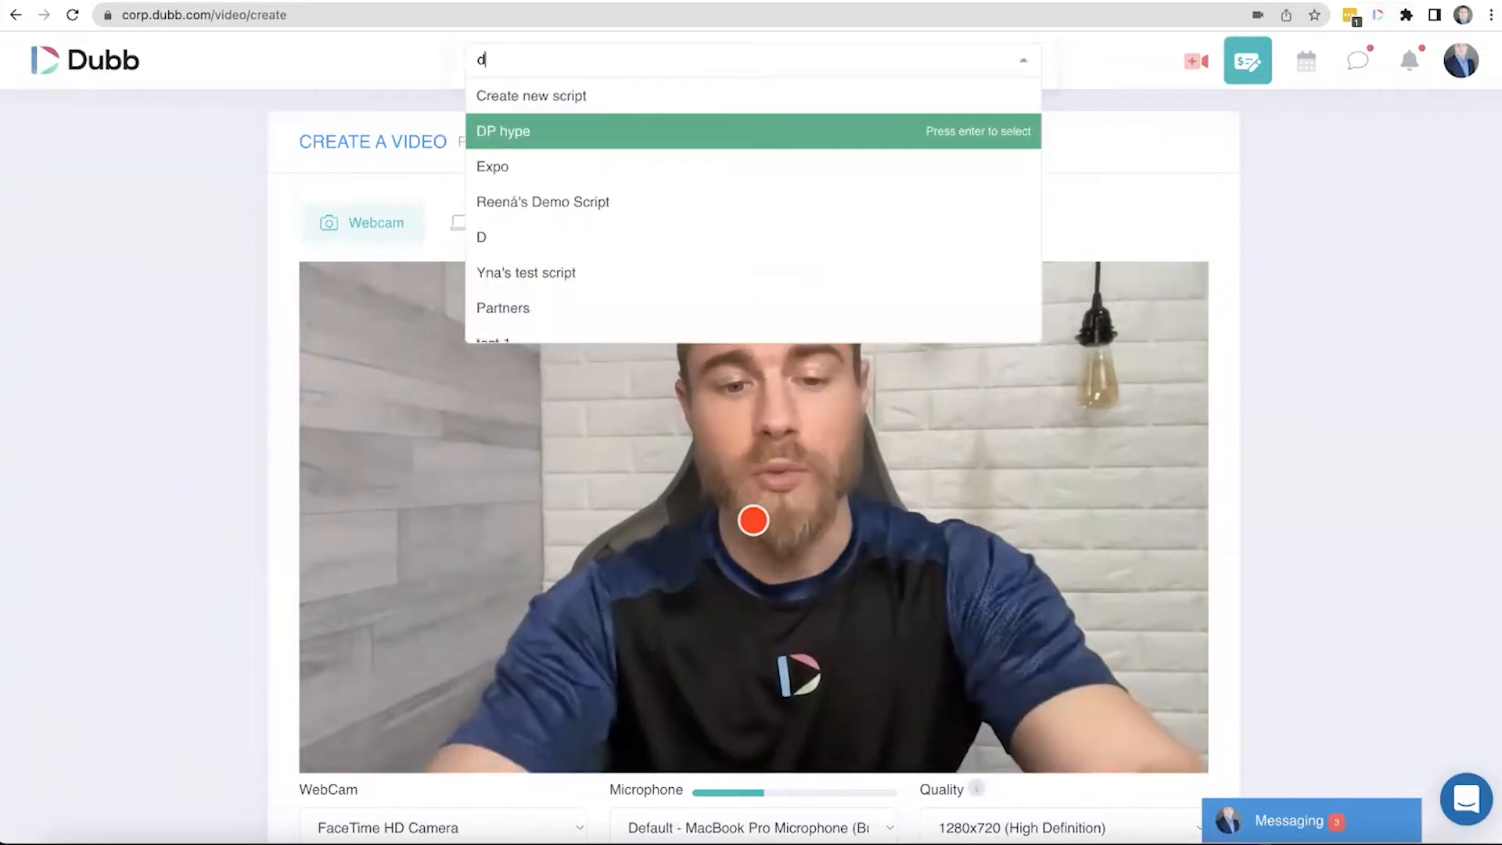
type("arius")
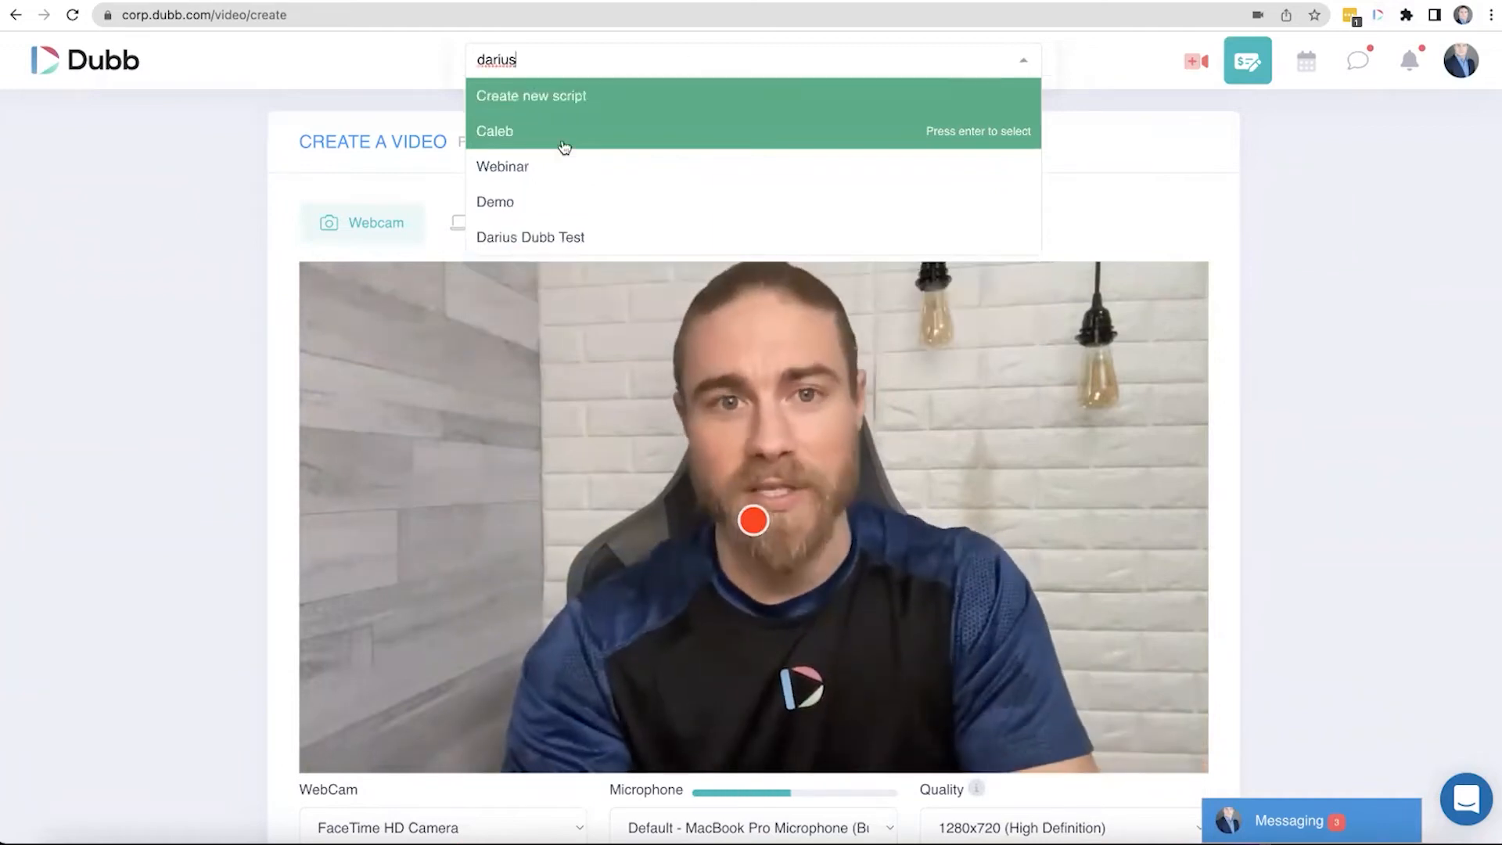
left_click(529, 236)
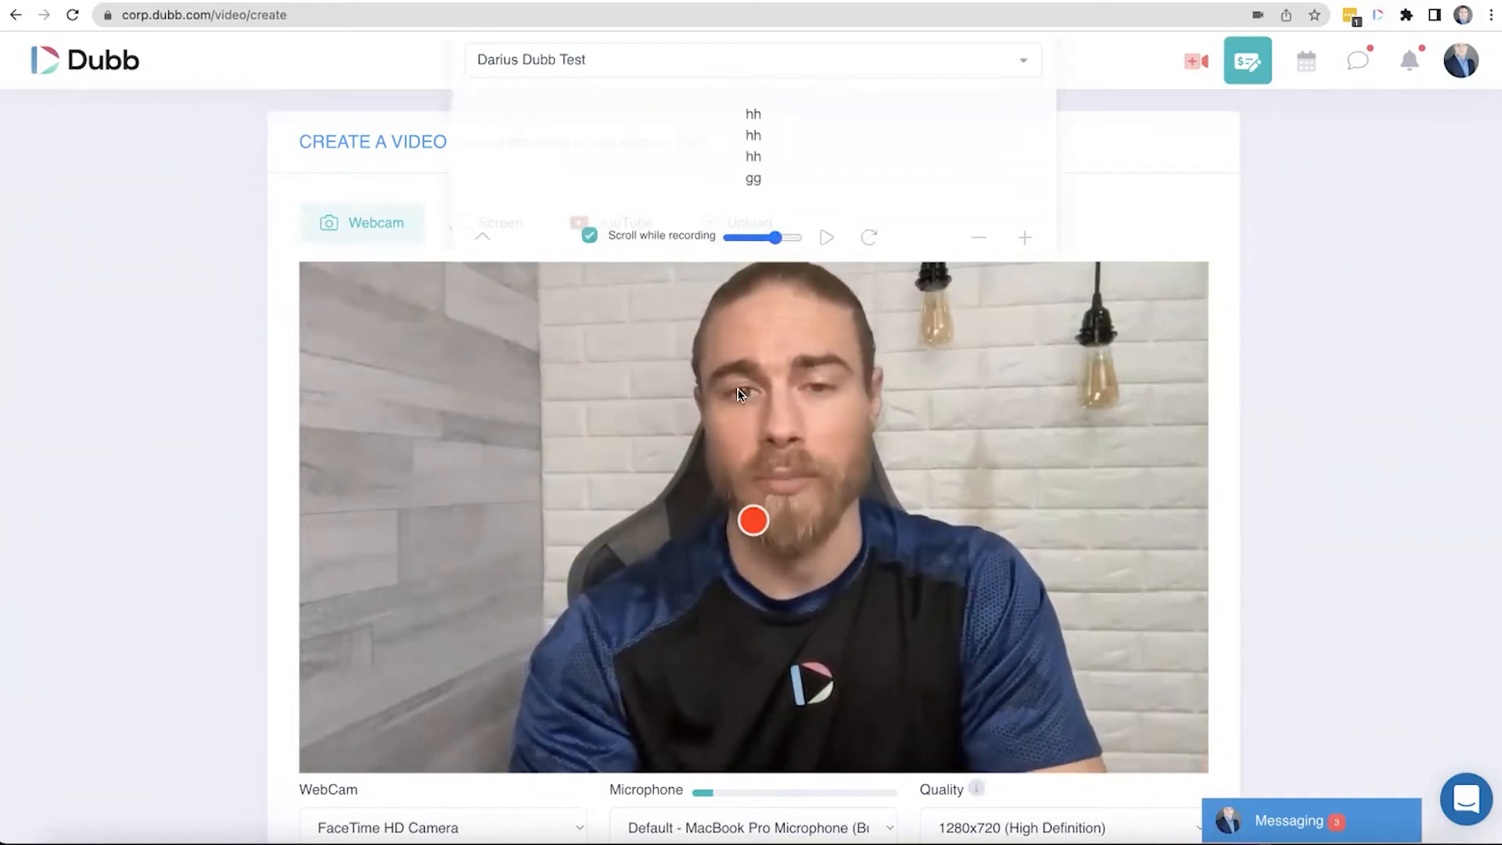
scroll("down", 3)
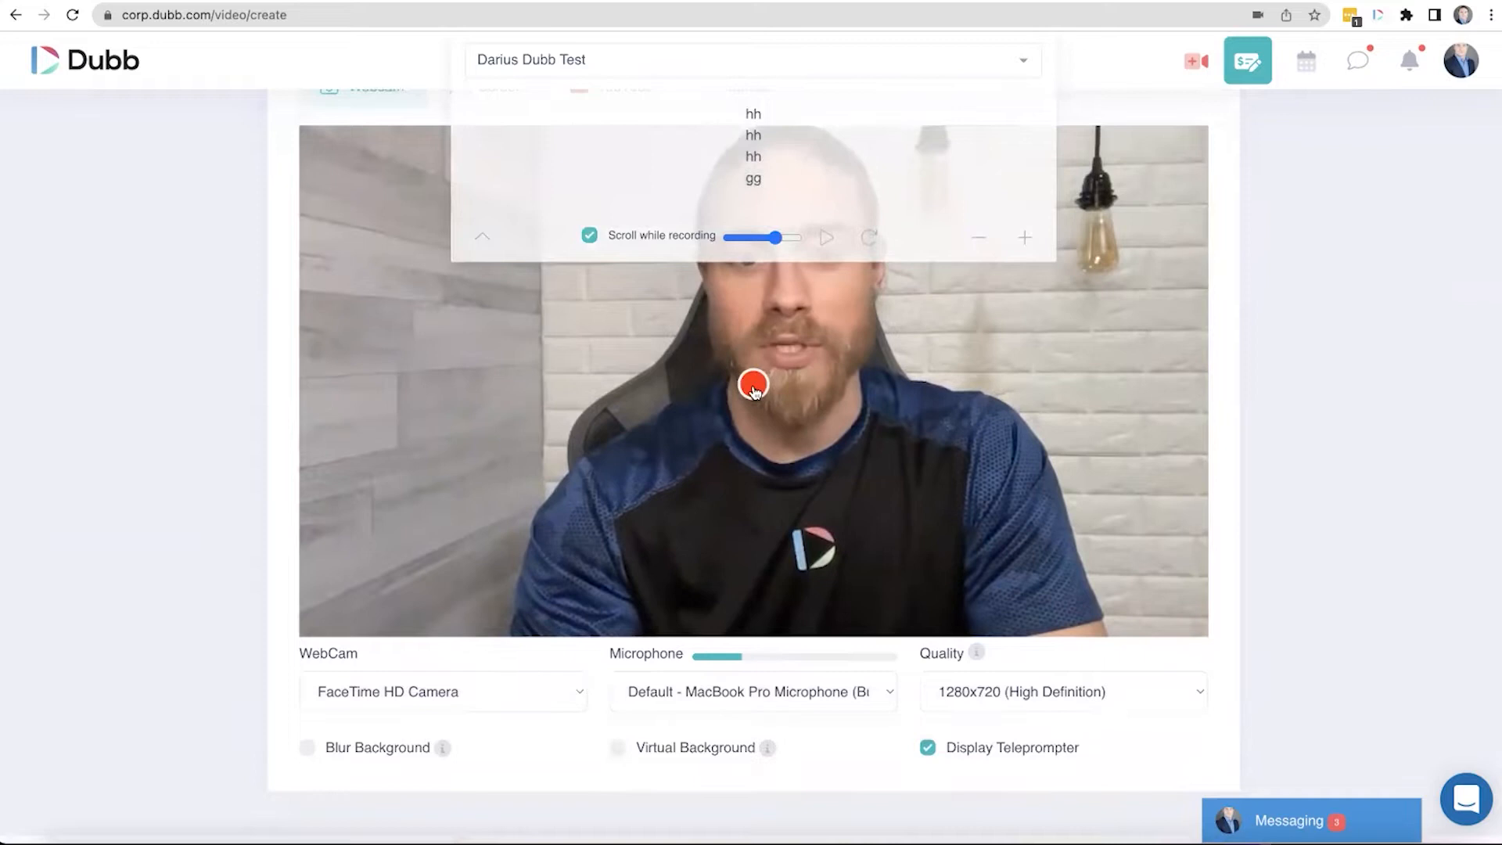
Step: Record a short webcam video, finish it, and submit it with its default title
left_click(754, 385)
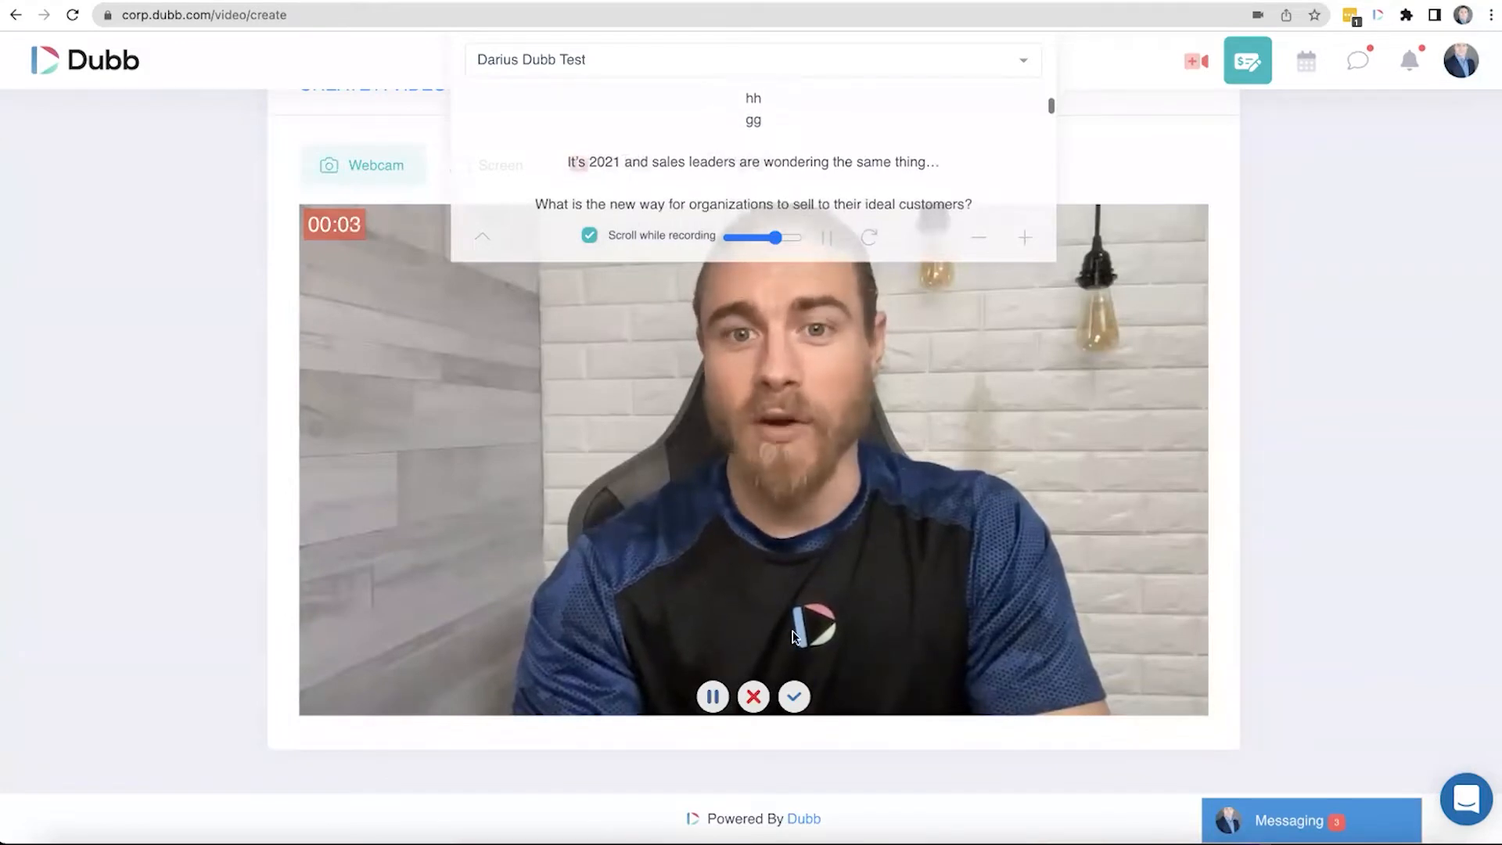
left_click(794, 696)
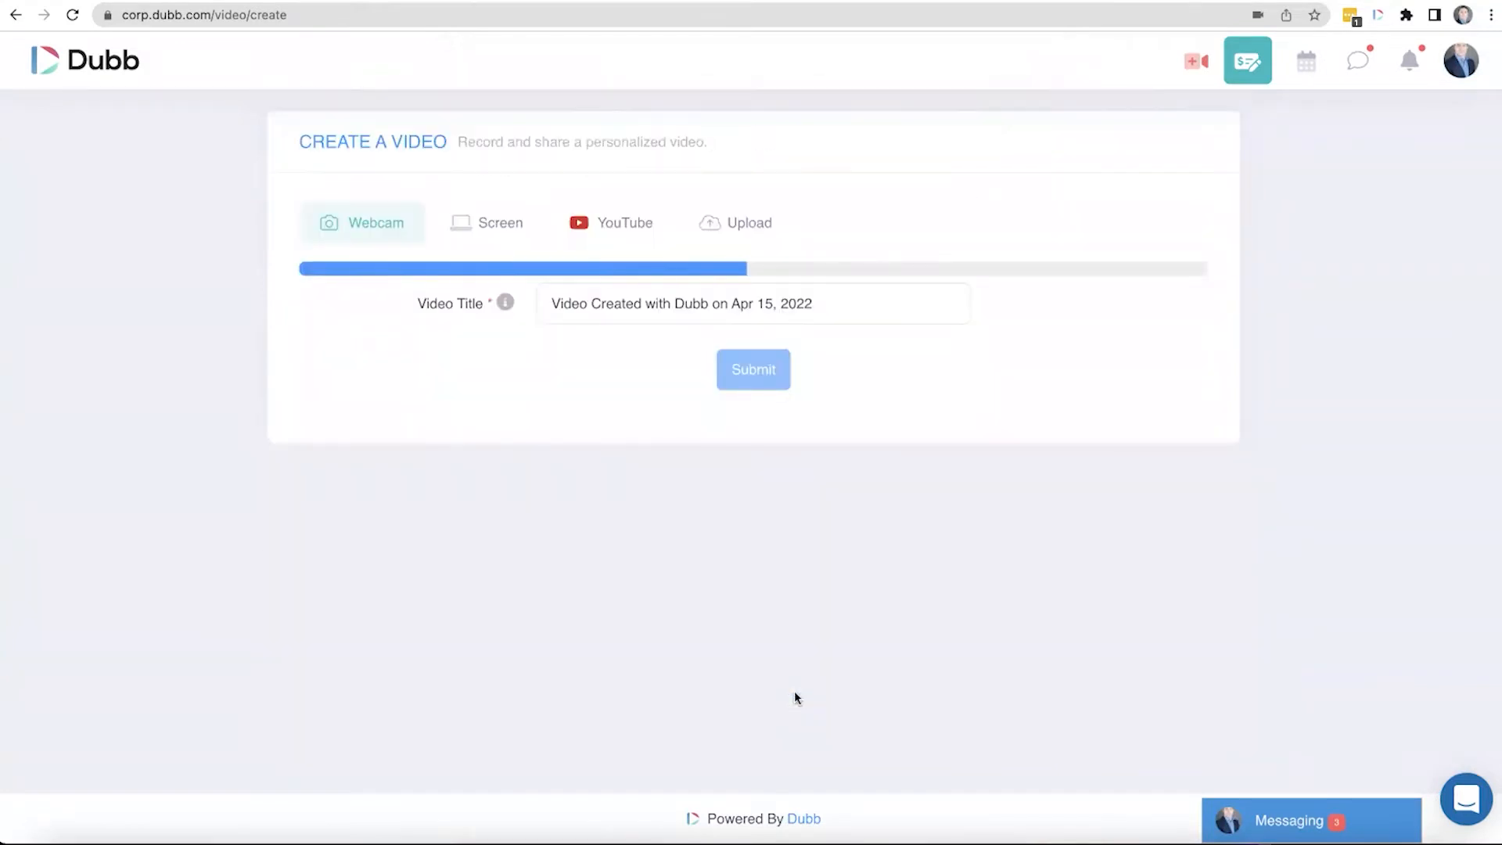
left_click(752, 370)
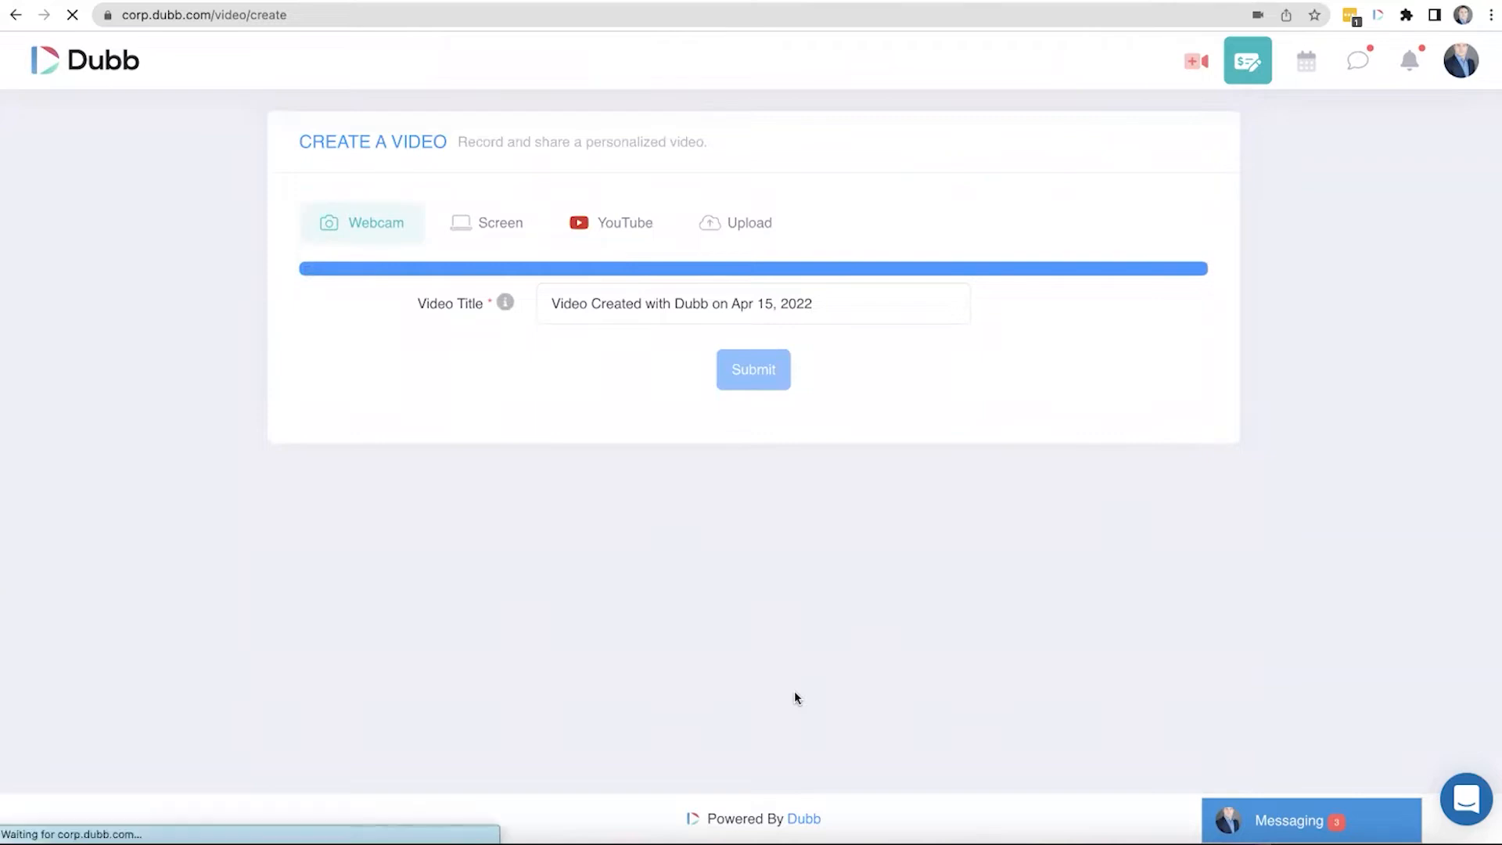
left_click(752, 370)
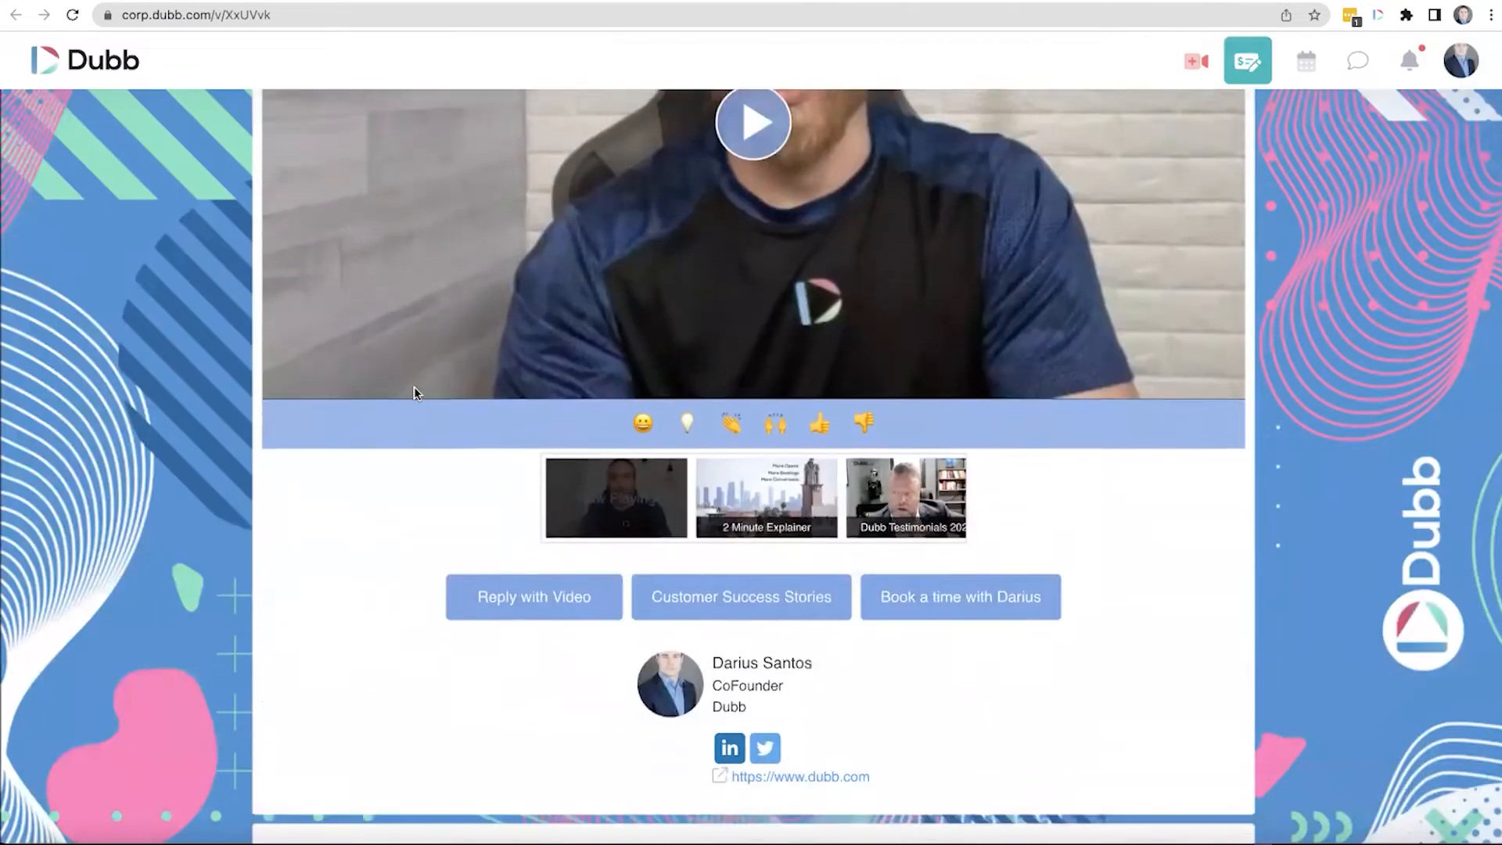
Step: Scroll the video's landing page past the CTA buttons to the Consultation calendar
scroll("down", 3)
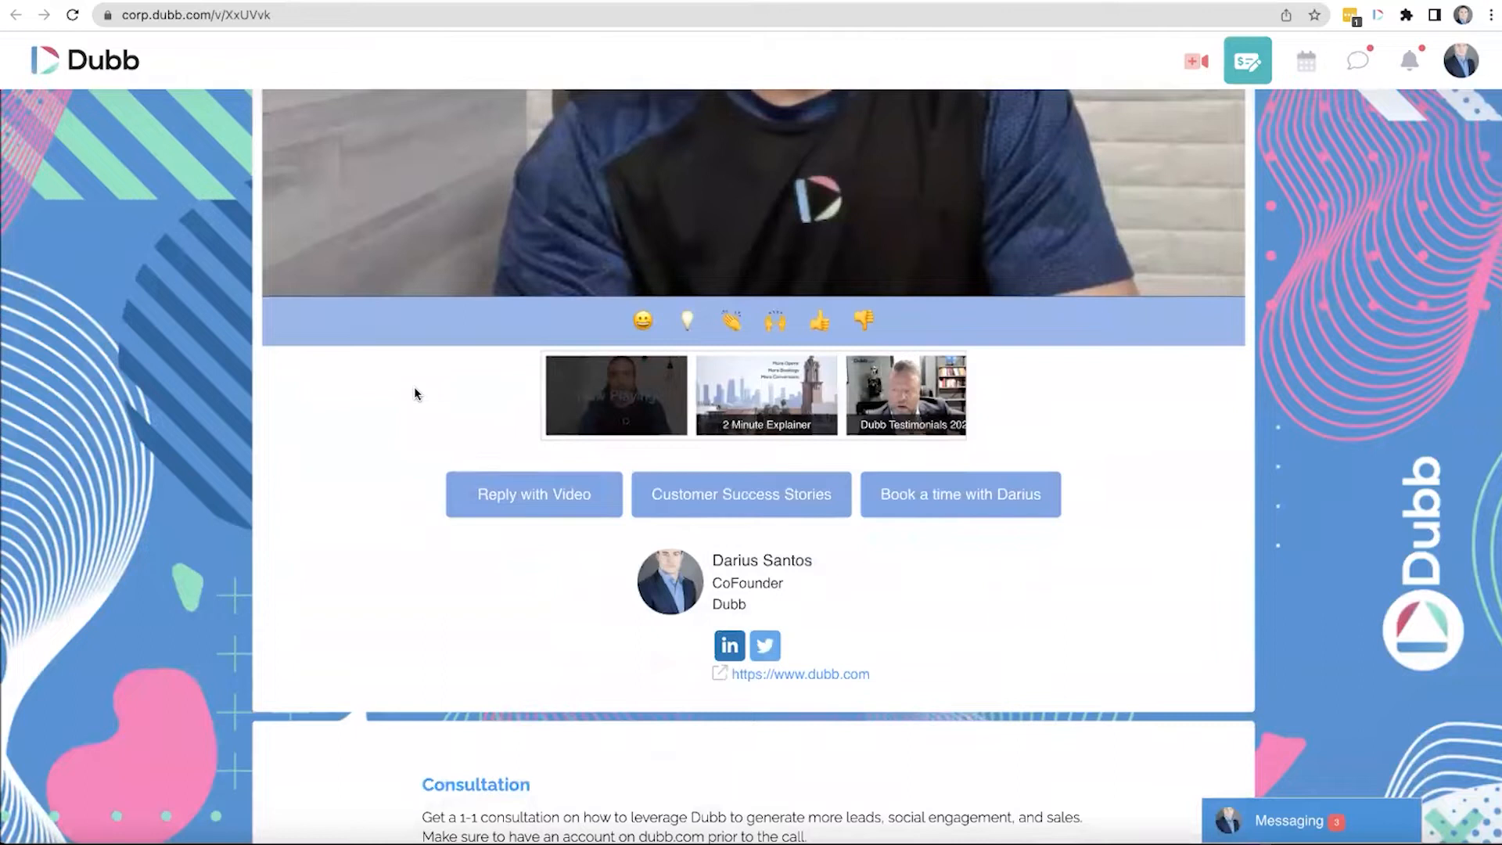
mouse_move(987, 469)
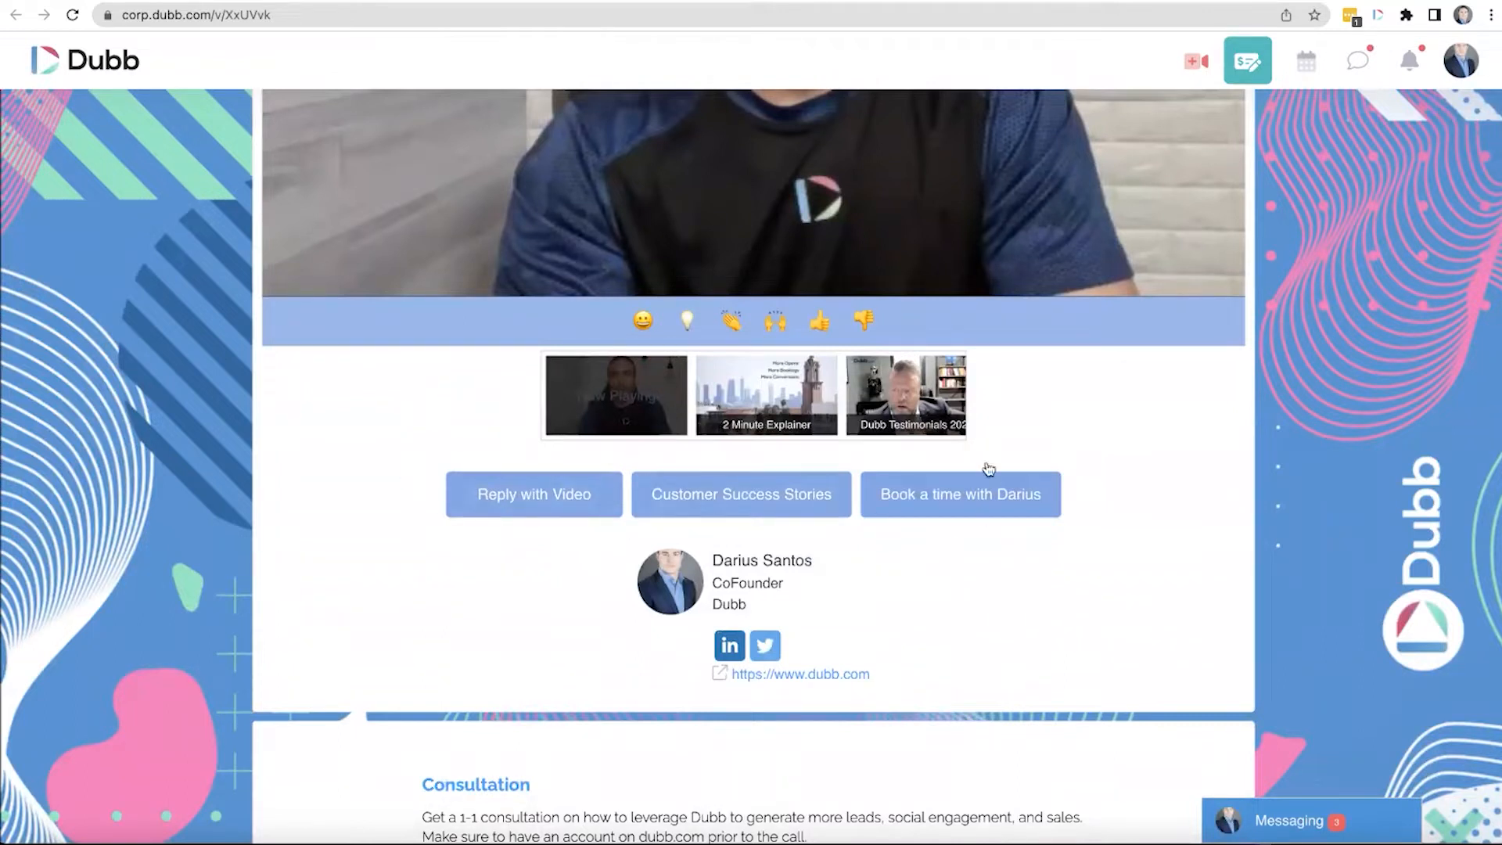
scroll("down", 3)
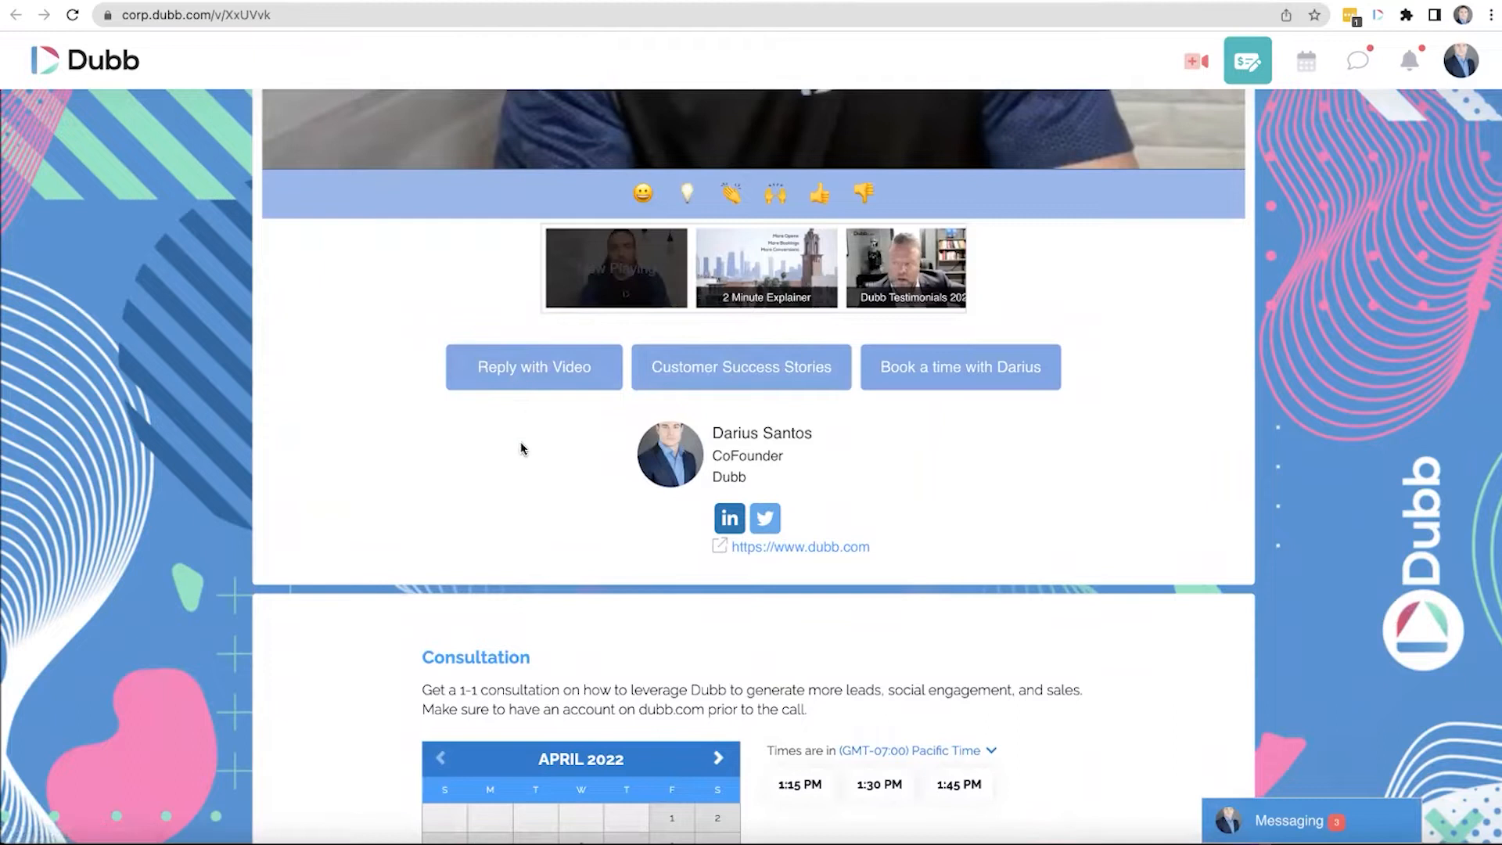
scroll("down", 3)
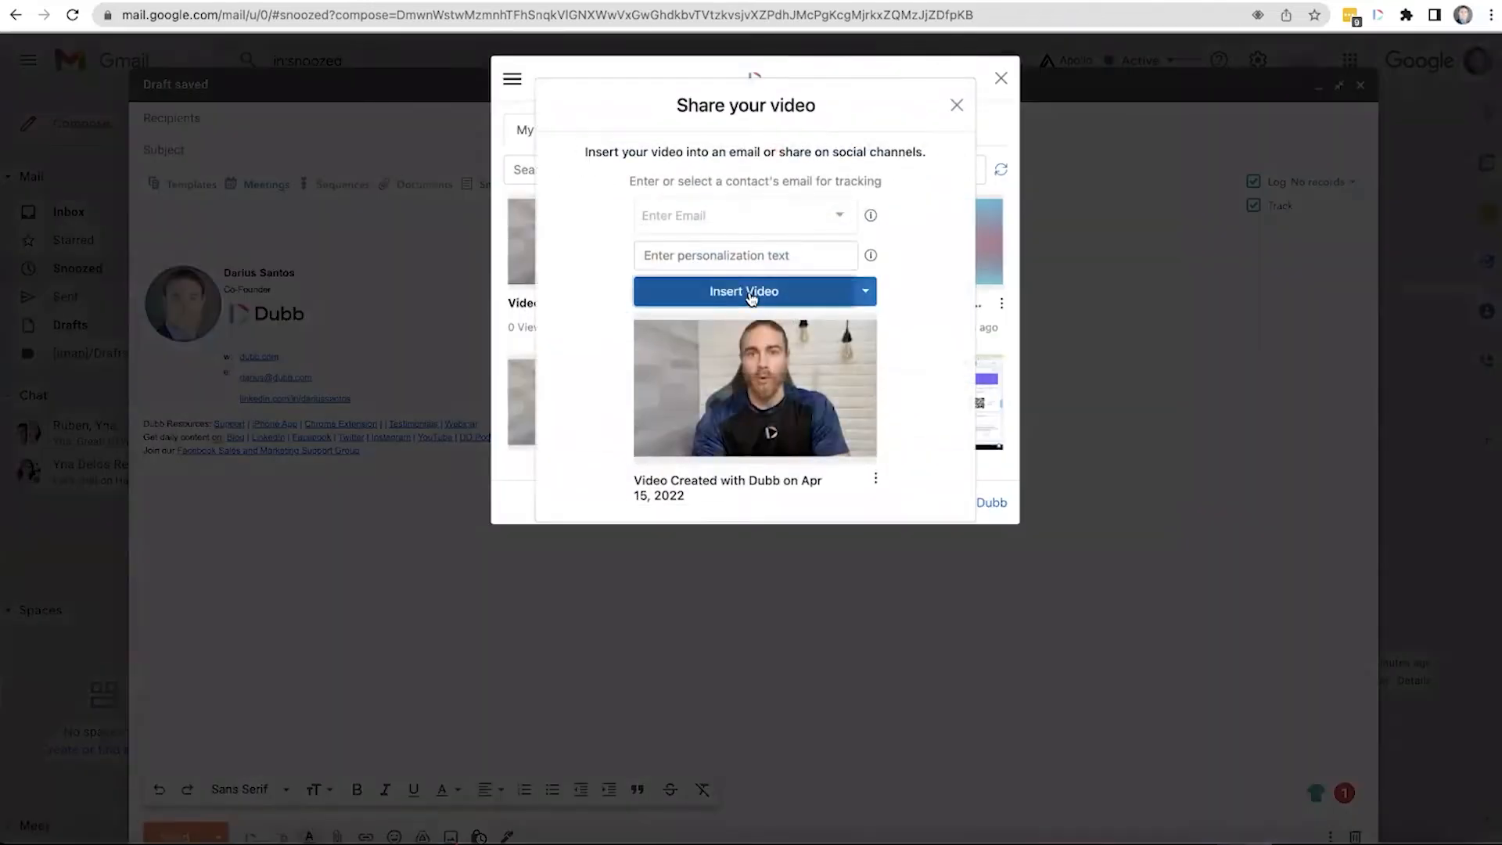
Step: Insert the new Dubb video into the Gmail draft
left_click(744, 291)
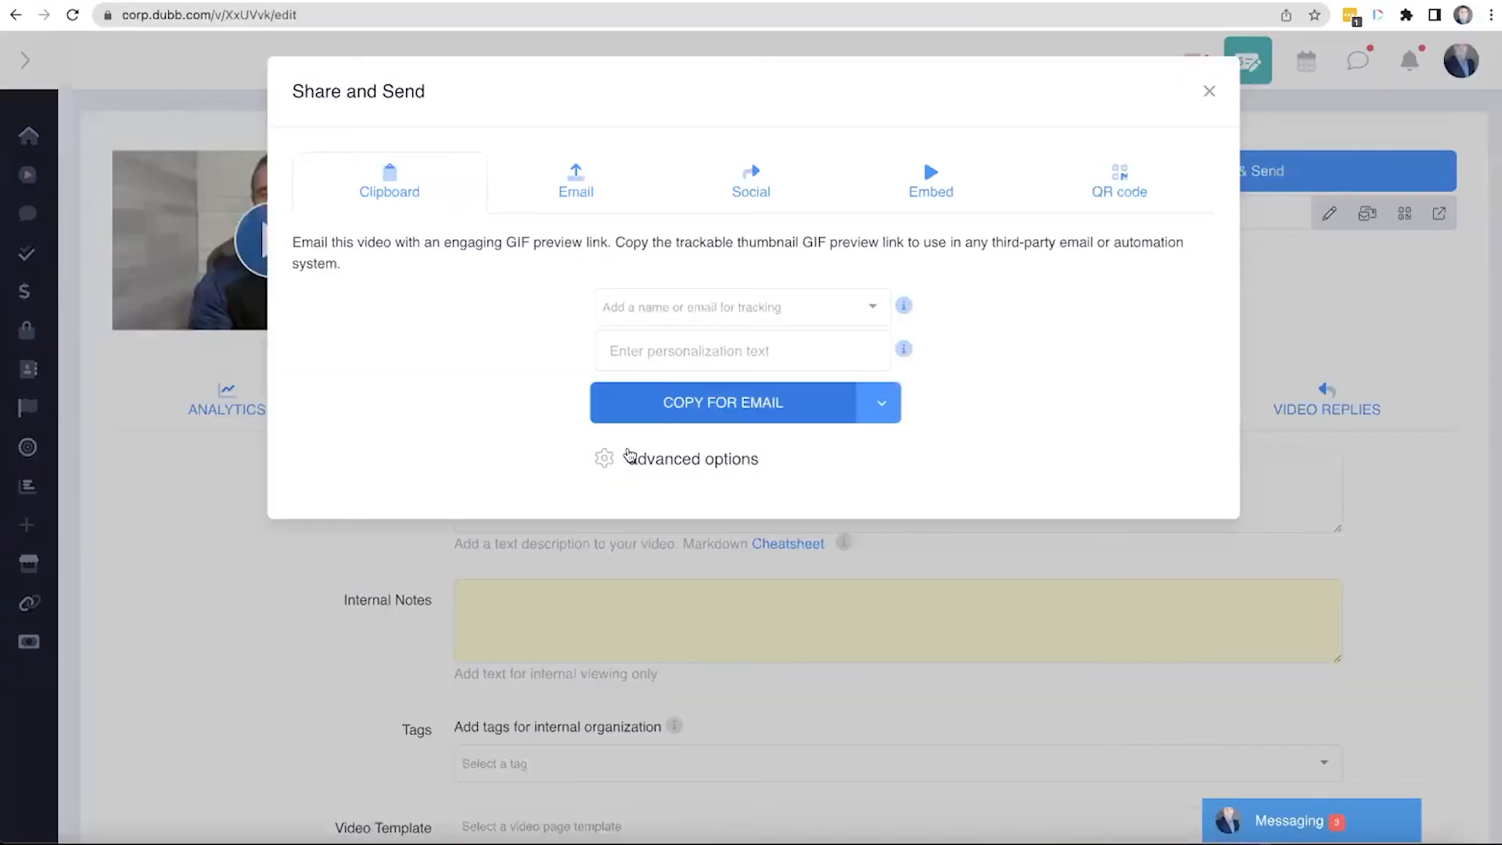
Step: Enable 'Optimize for' in the advanced email options, then close the share dialog
left_click(693, 457)
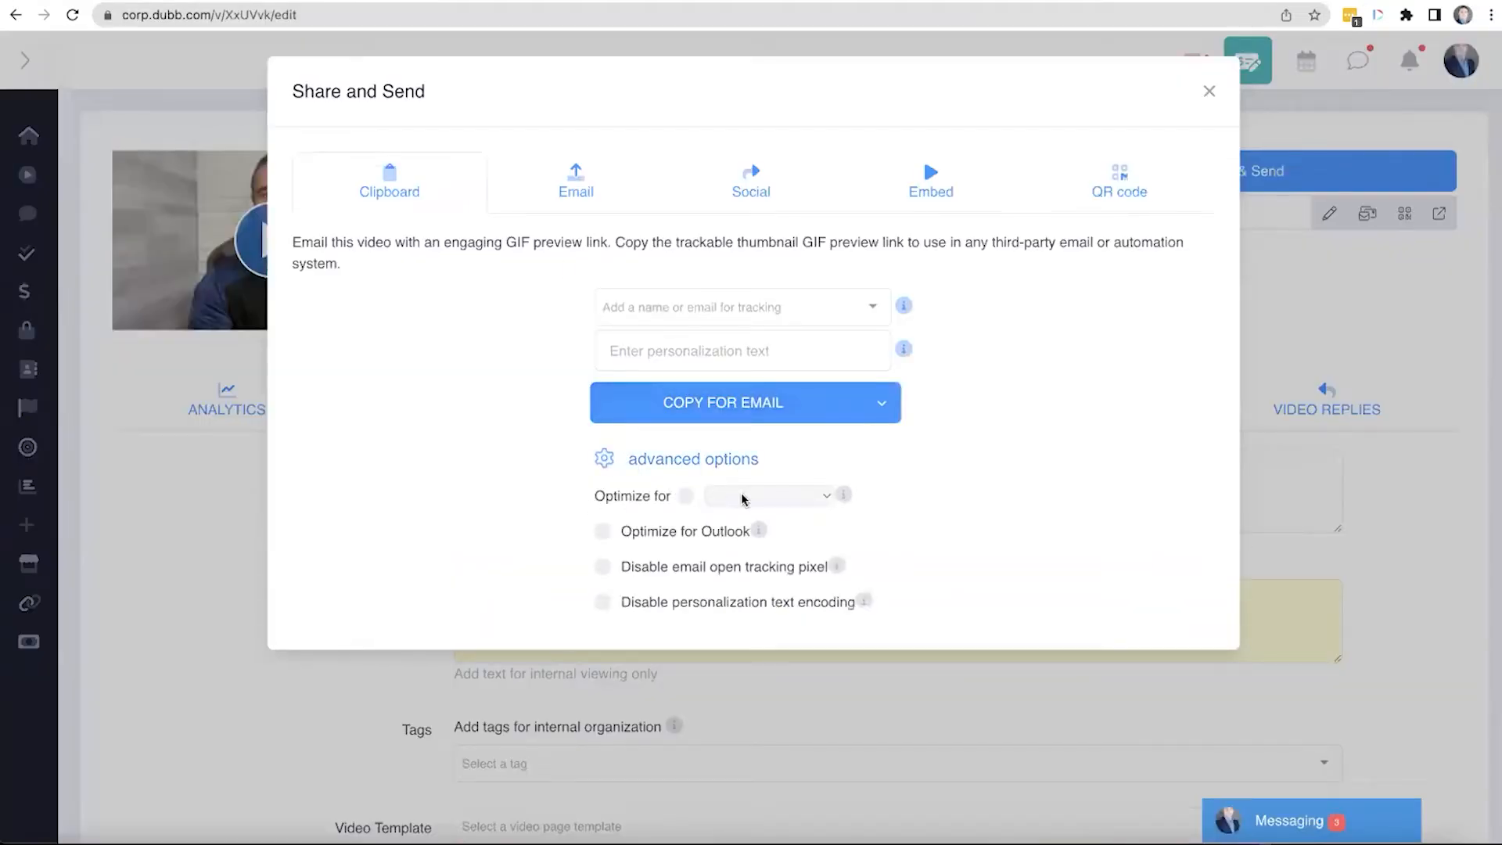
left_click(776, 495)
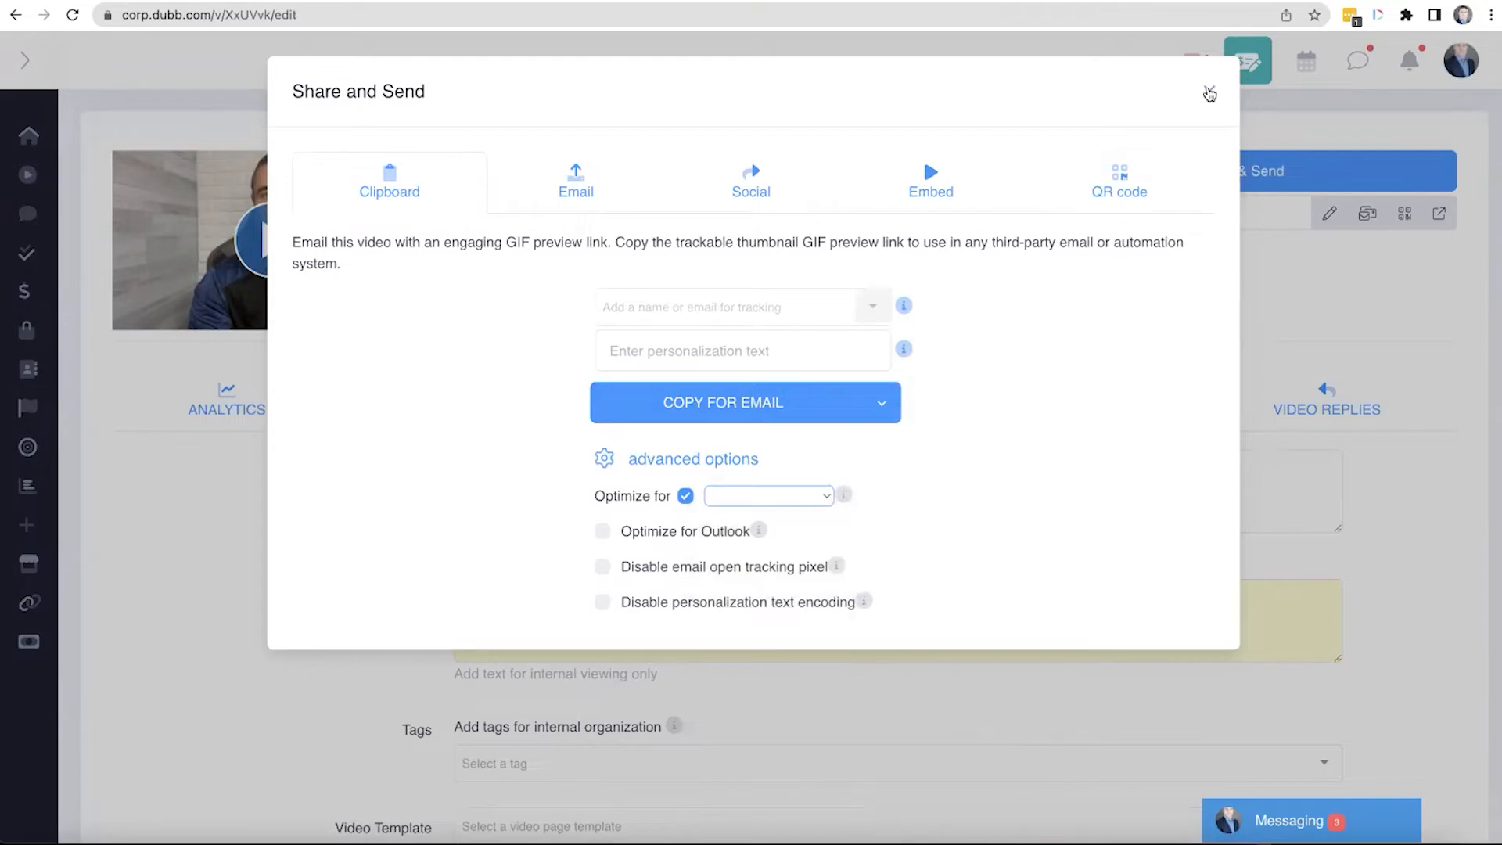
left_click(1208, 93)
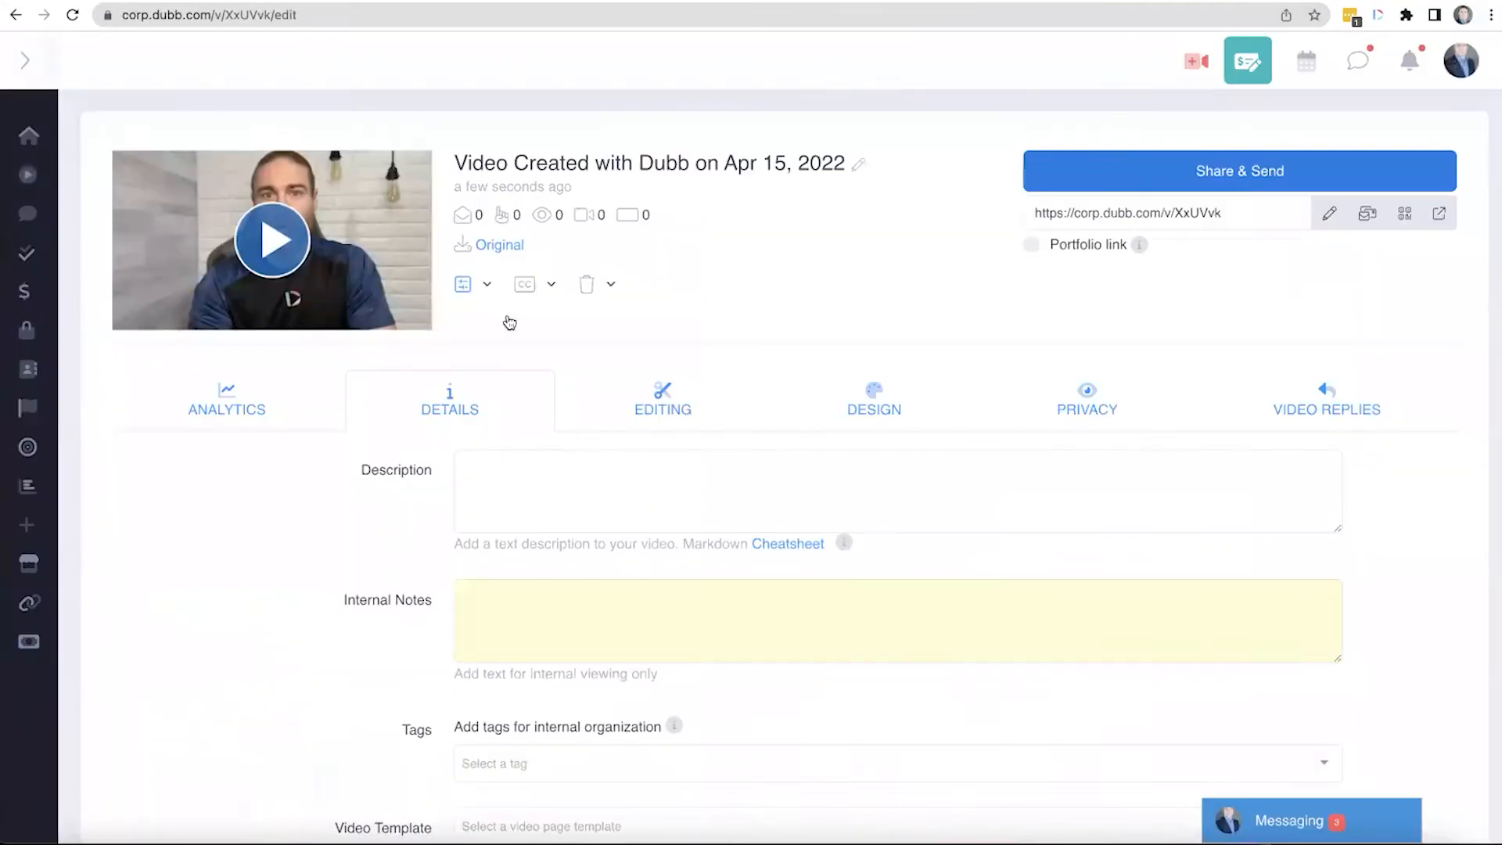
Step: Expand and collapse the main navigation sidebar to browse Dubb's sections
left_click(26, 60)
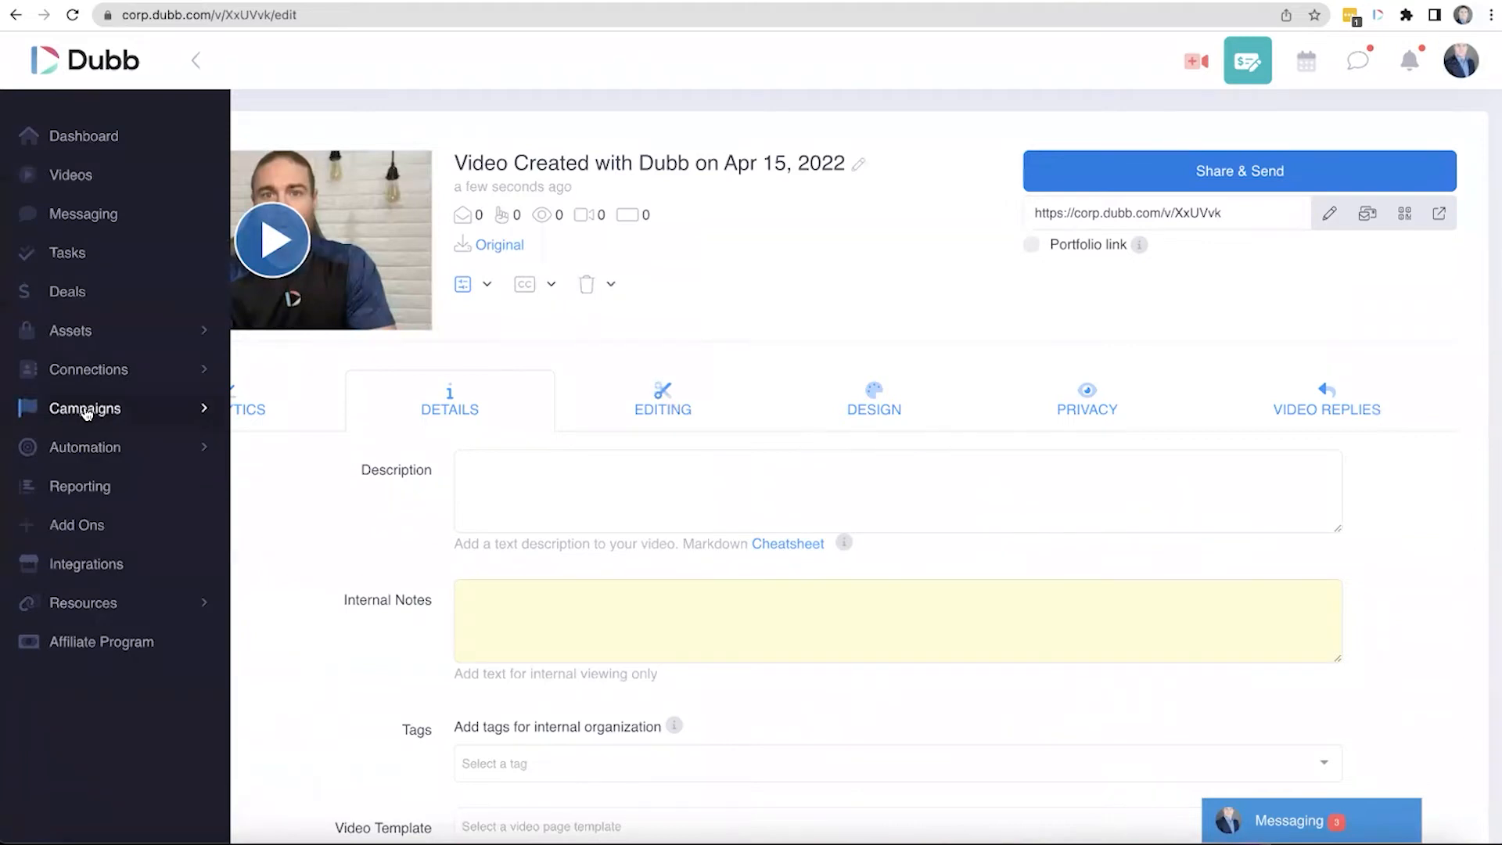
mouse_move(82, 447)
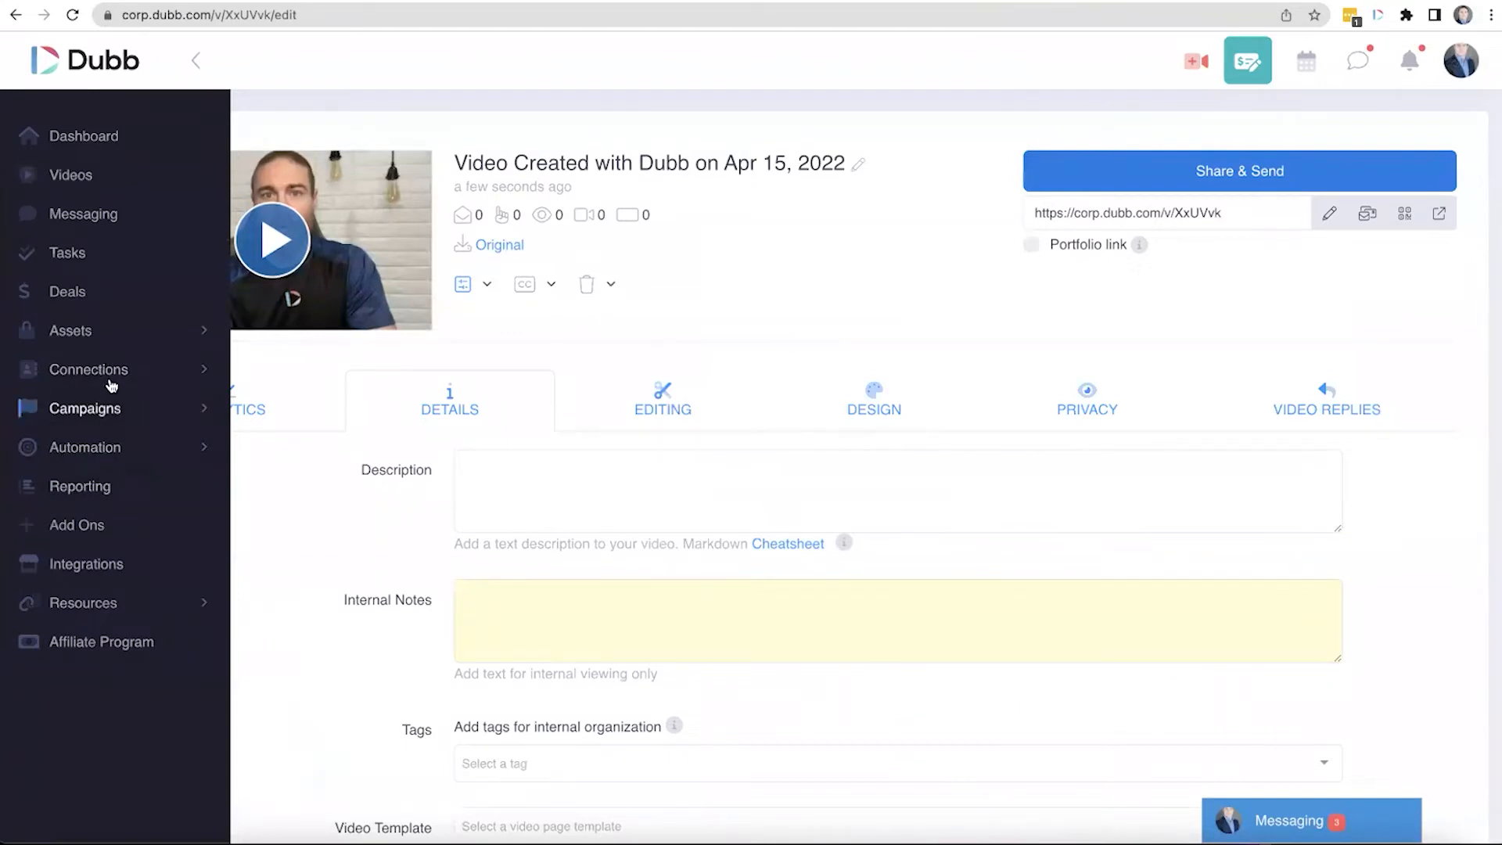
mouse_move(86, 447)
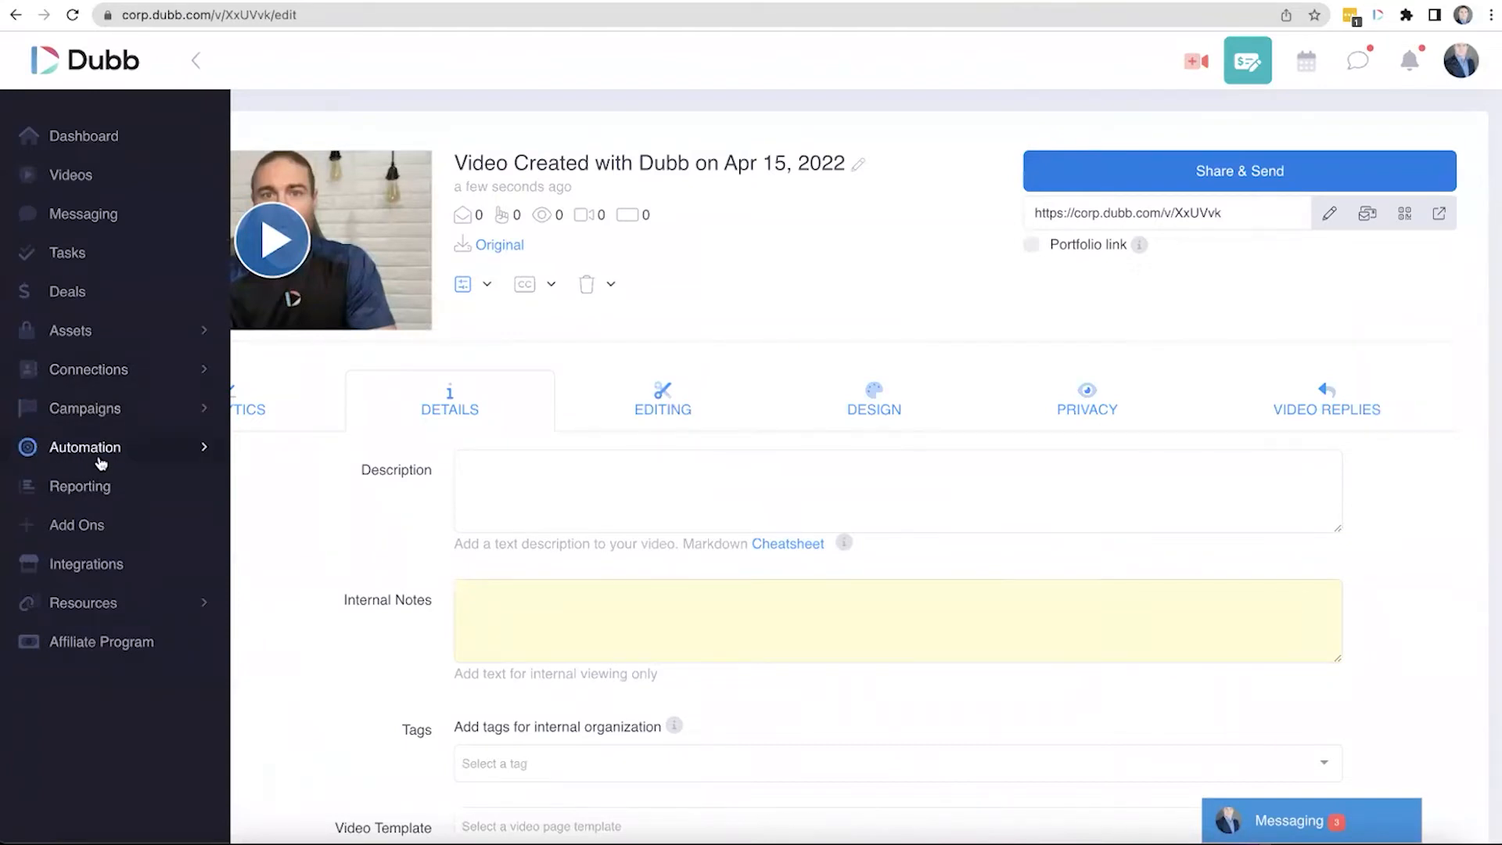
left_click(196, 59)
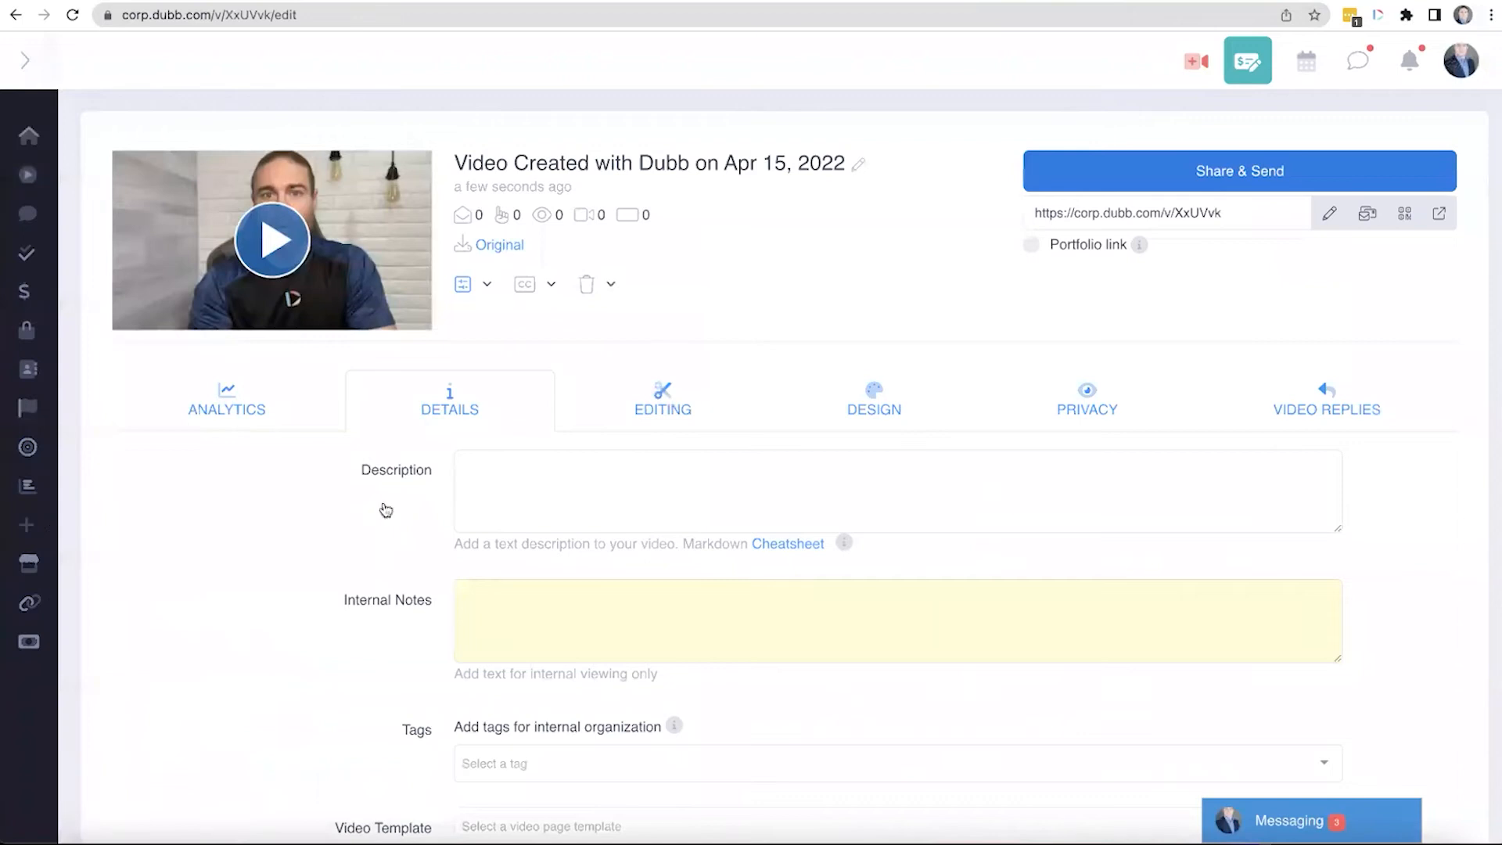
mouse_move(857, 193)
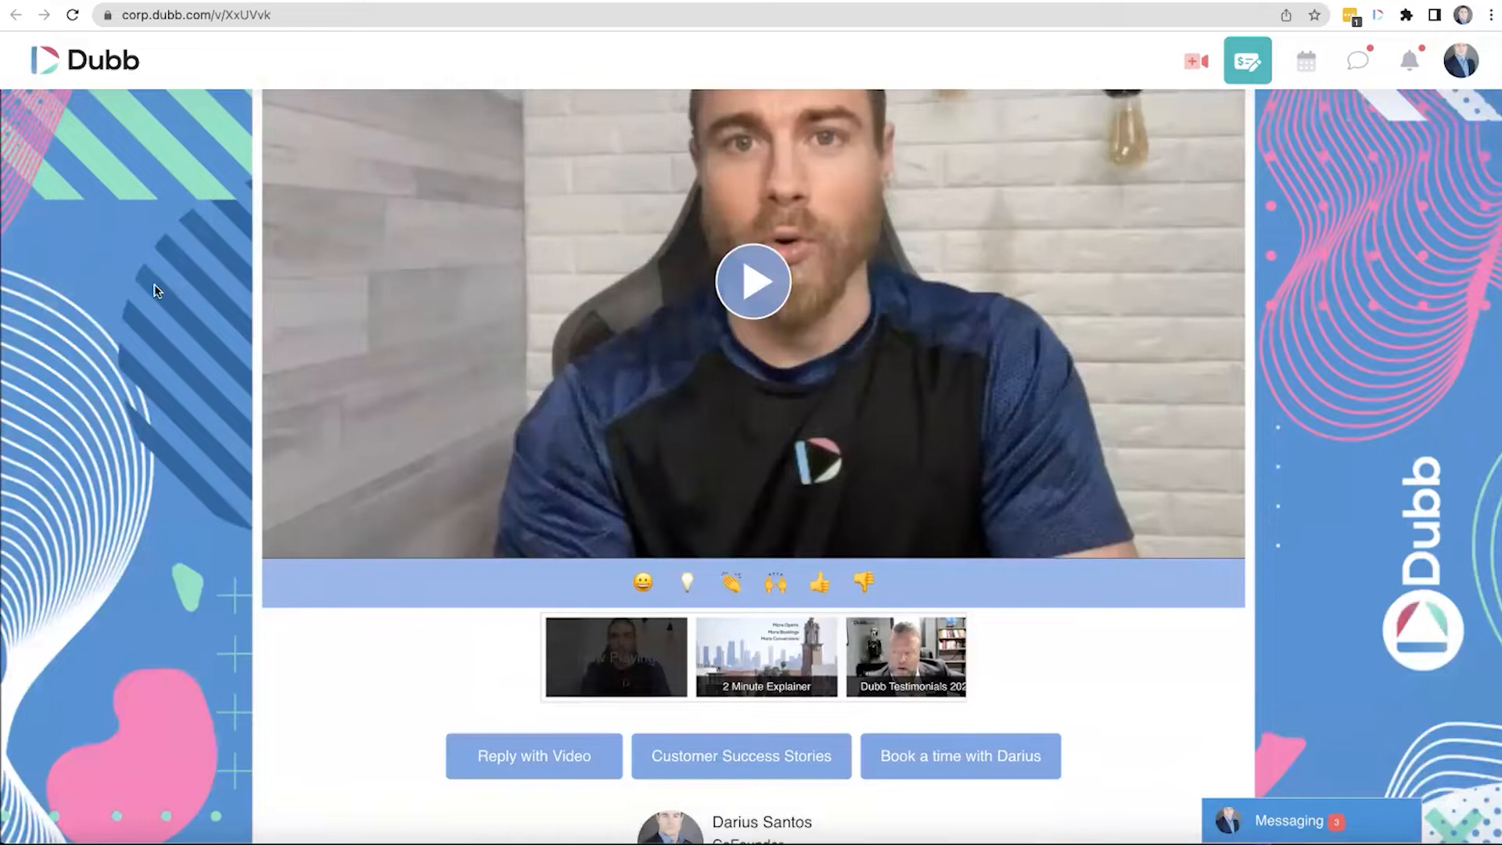
Step: Scroll to view the team profile details
scroll("down", 3)
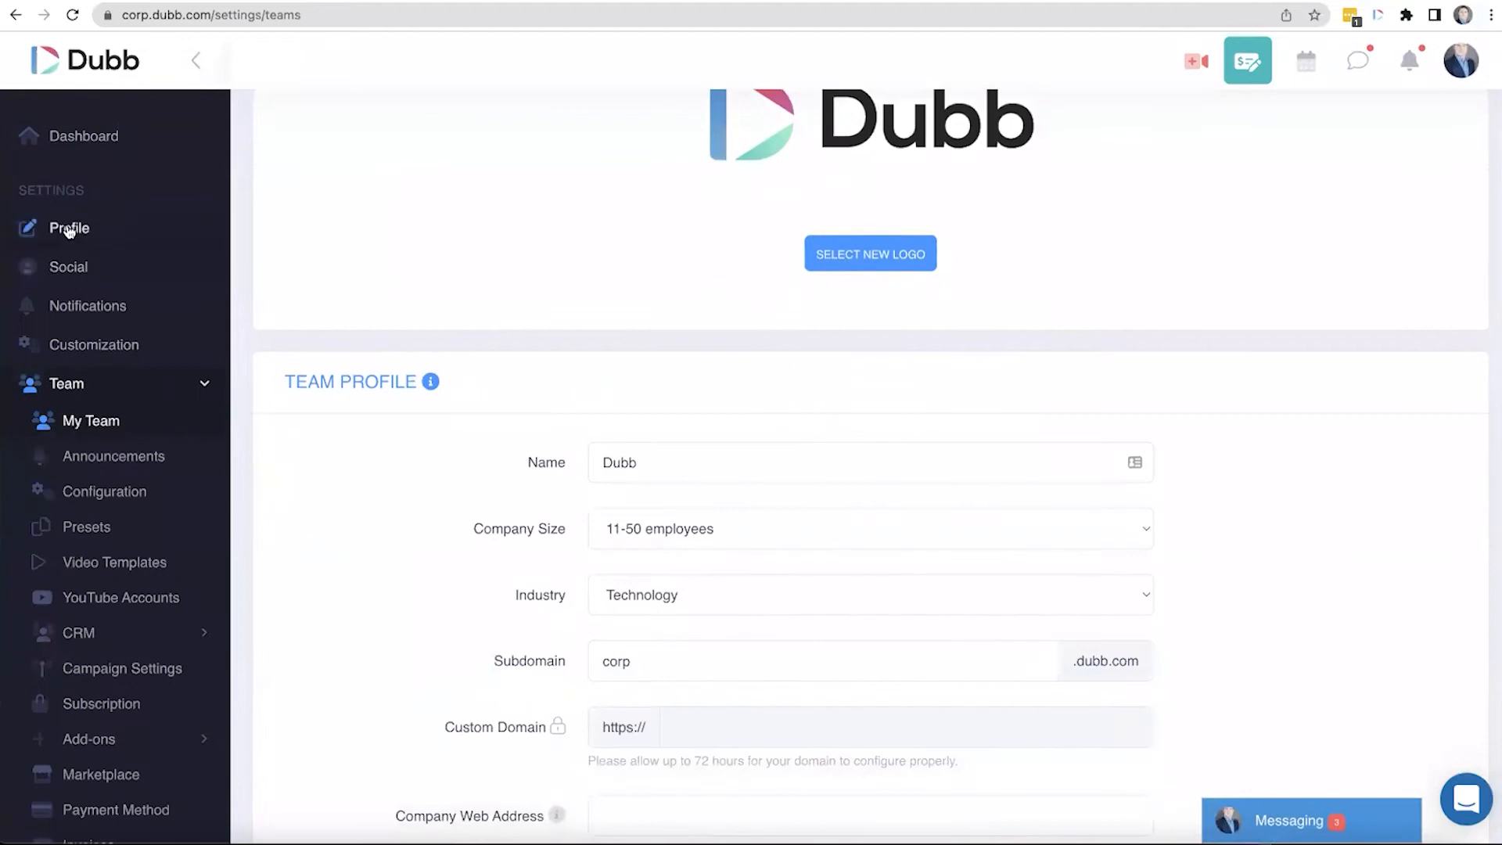
Step: Open Profile > Customization to view the Video Options checkboxes
left_click(68, 227)
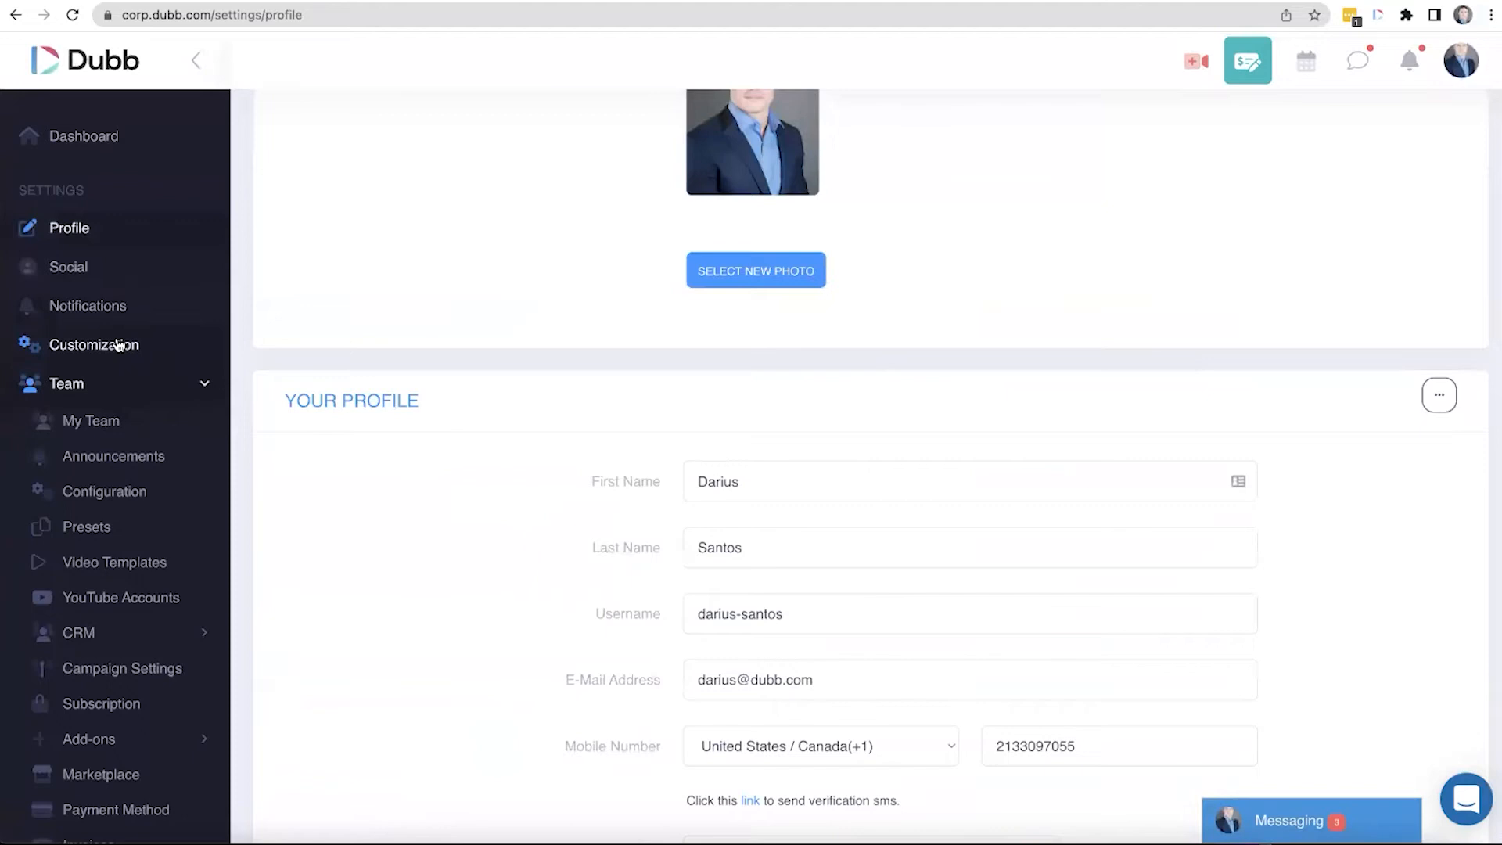
left_click(94, 344)
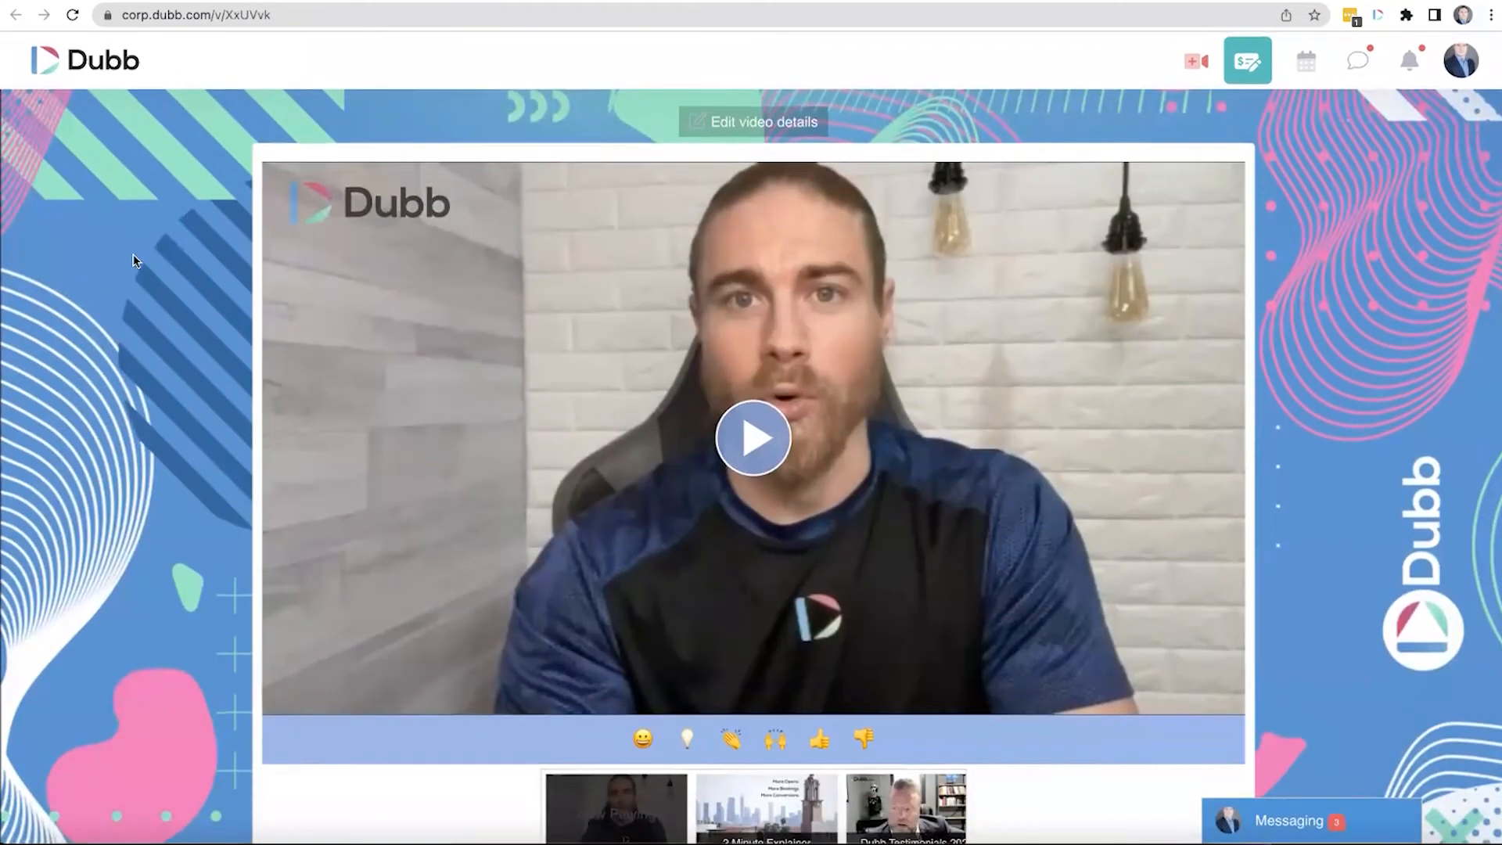
scroll("down", 3)
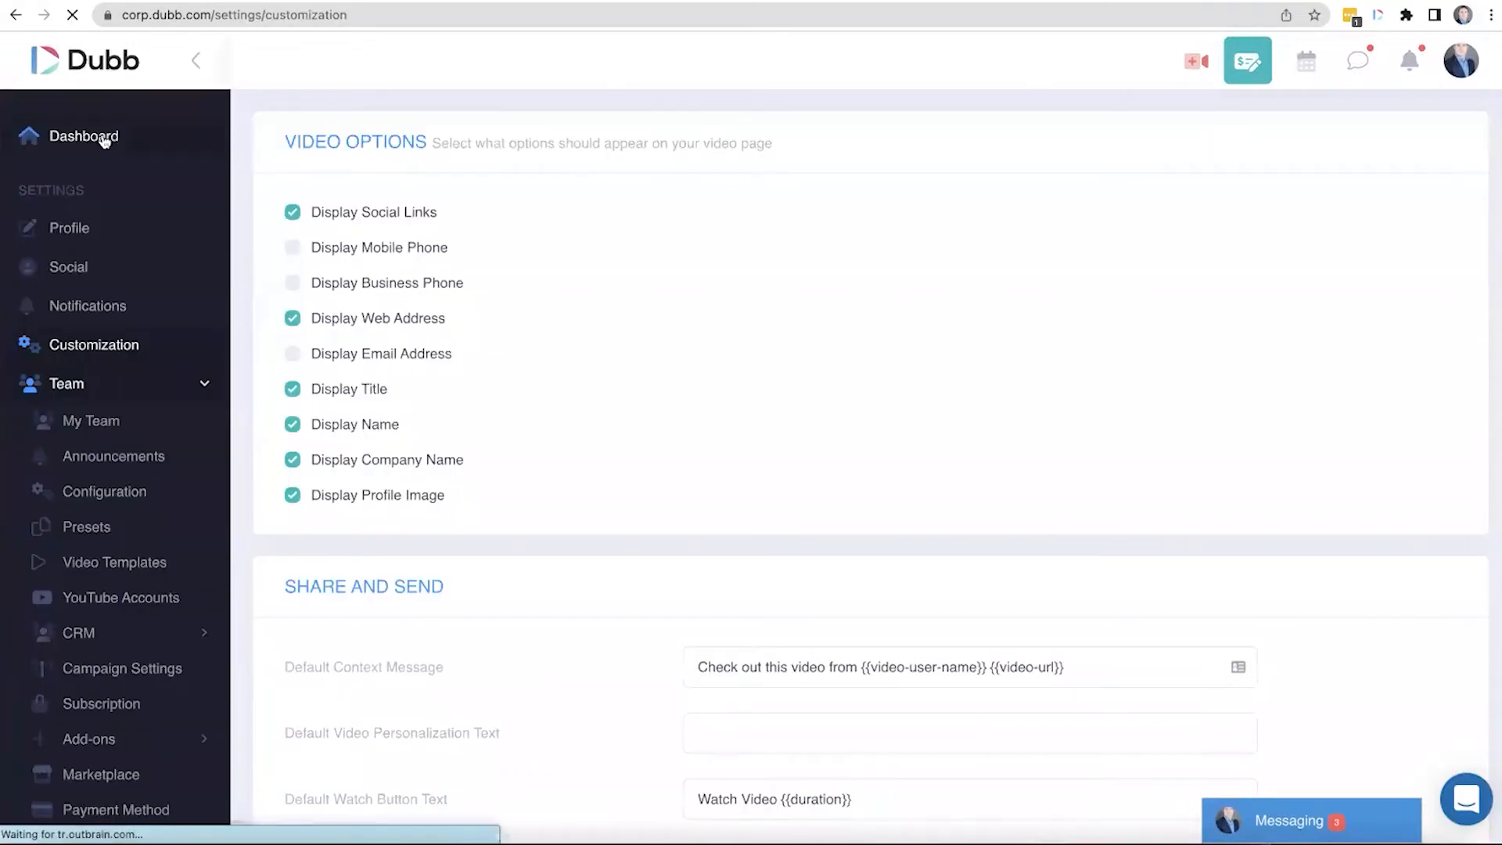
Step: Open Darius Preset 1 for editing from Dashboard > Assets > Presets
left_click(84, 136)
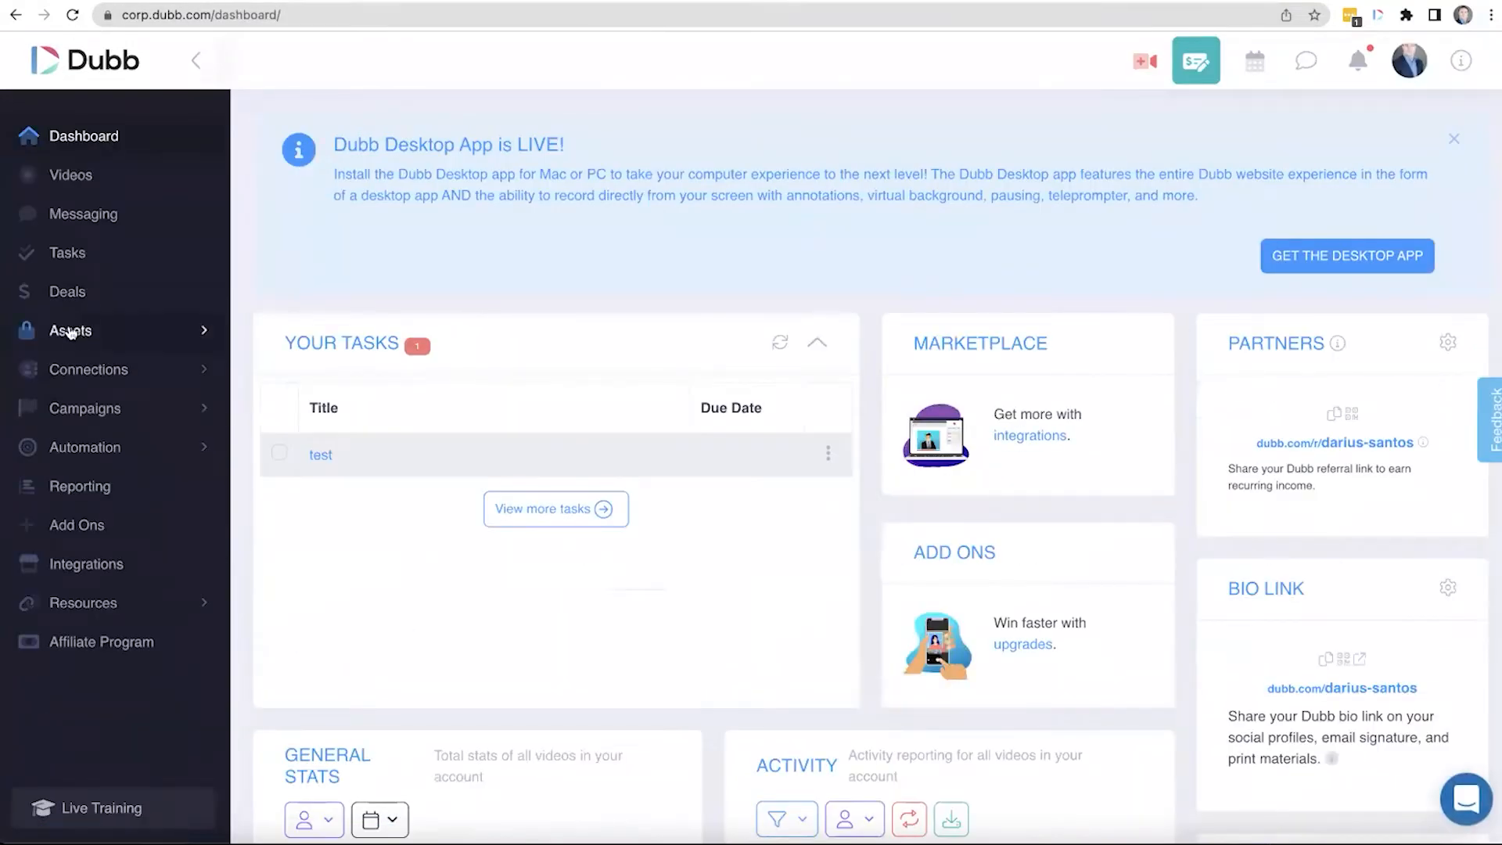
left_click(68, 330)
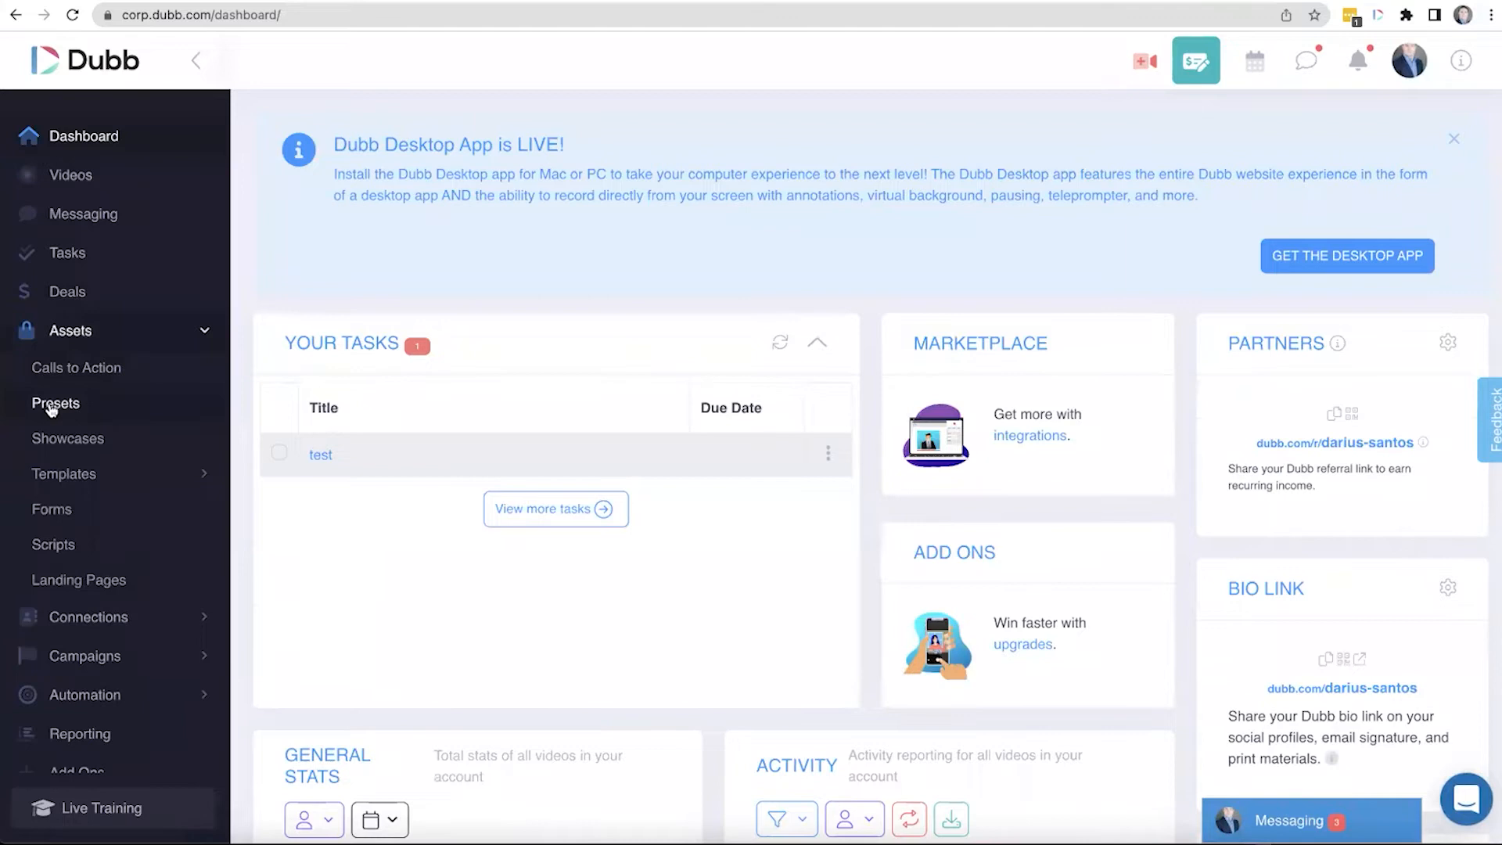
left_click(55, 402)
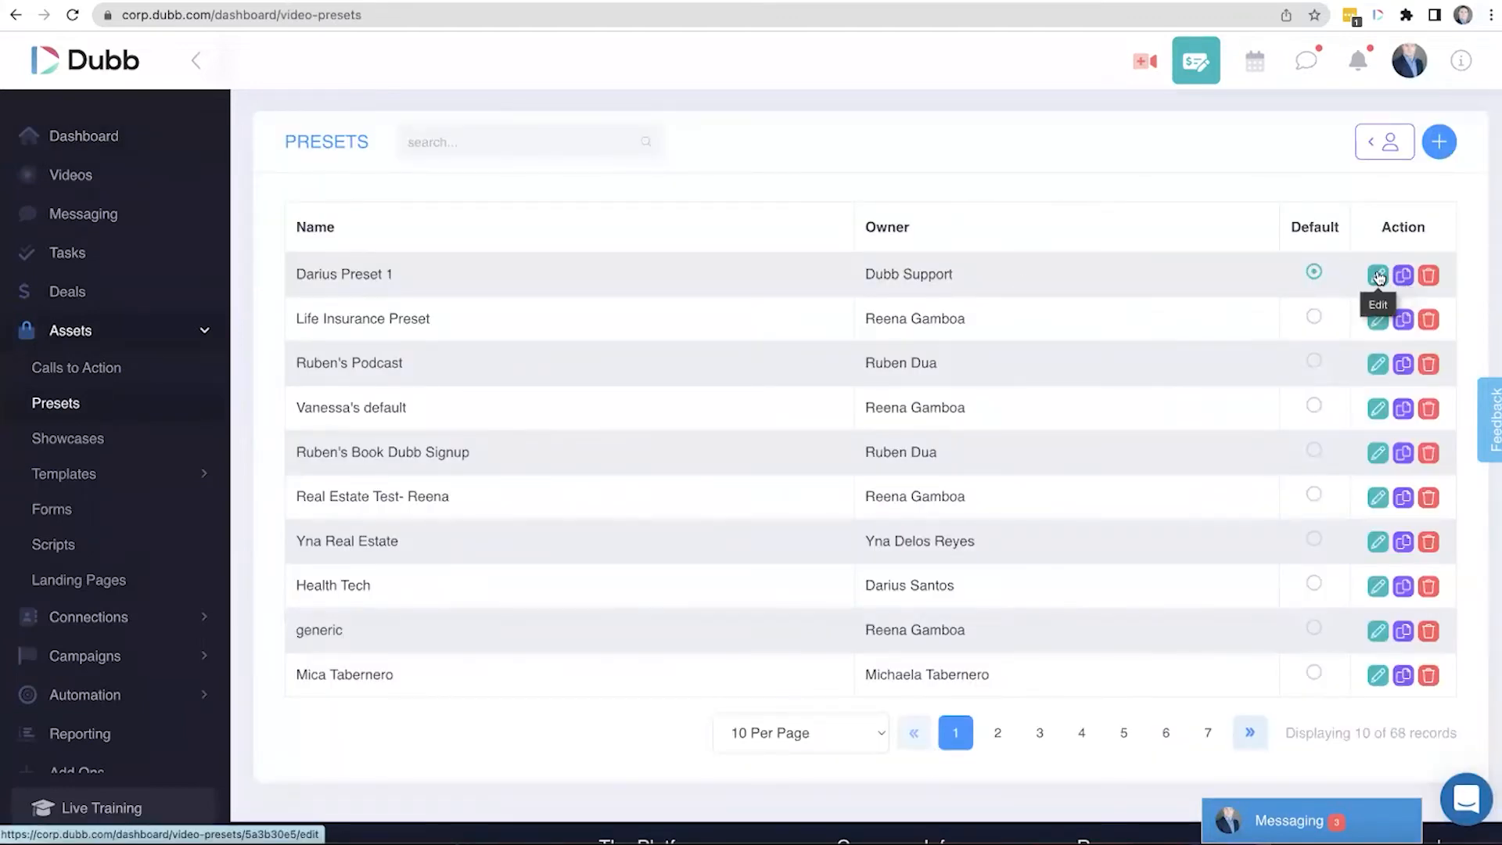
left_click(1378, 276)
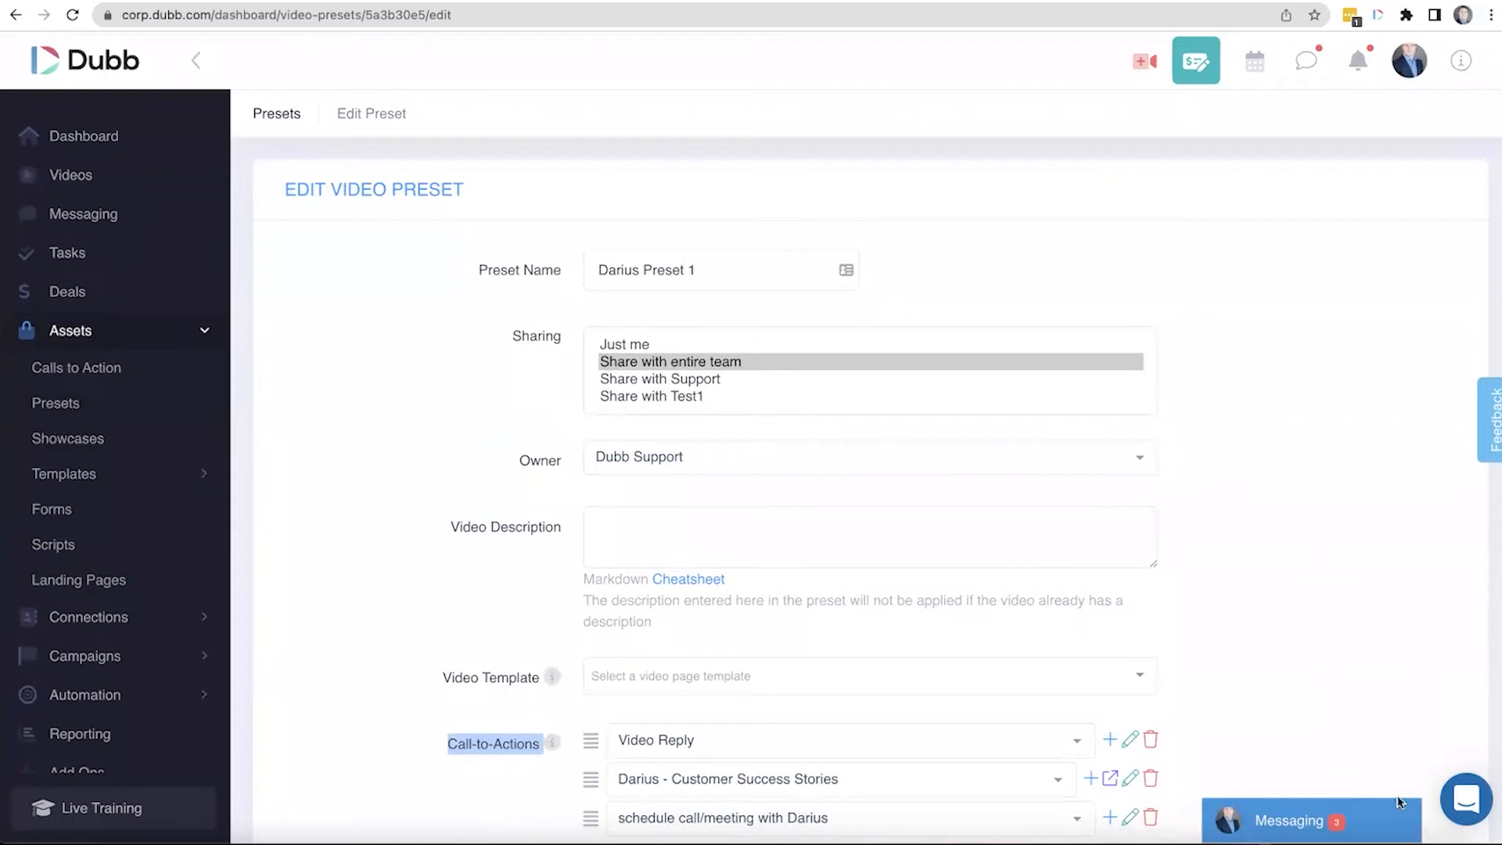
mouse_move(1427, 832)
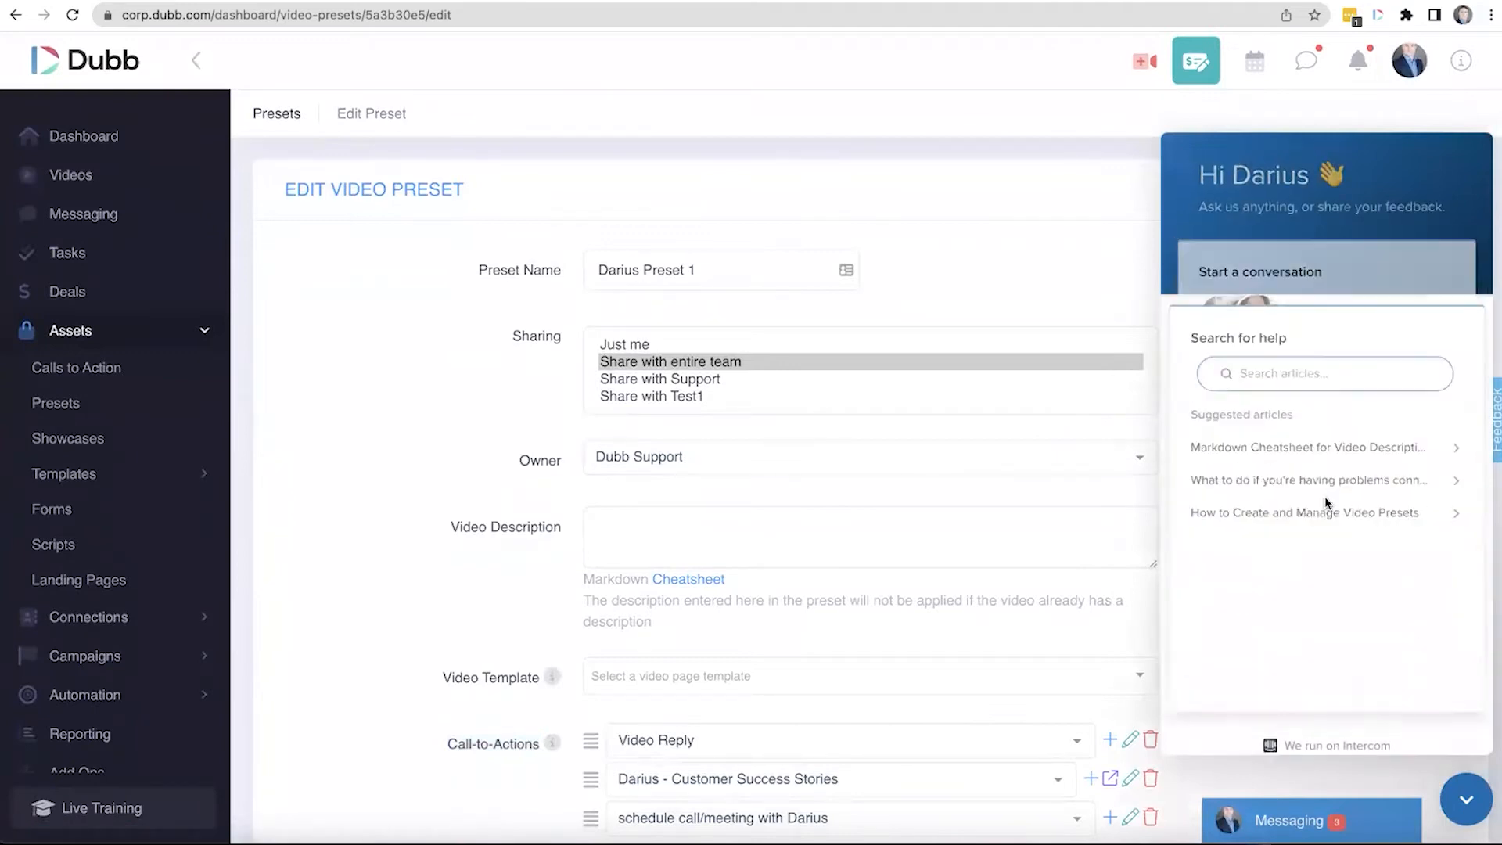
Step: Search help for presets, then mark Darius Preset 1 as the default
type("pre")
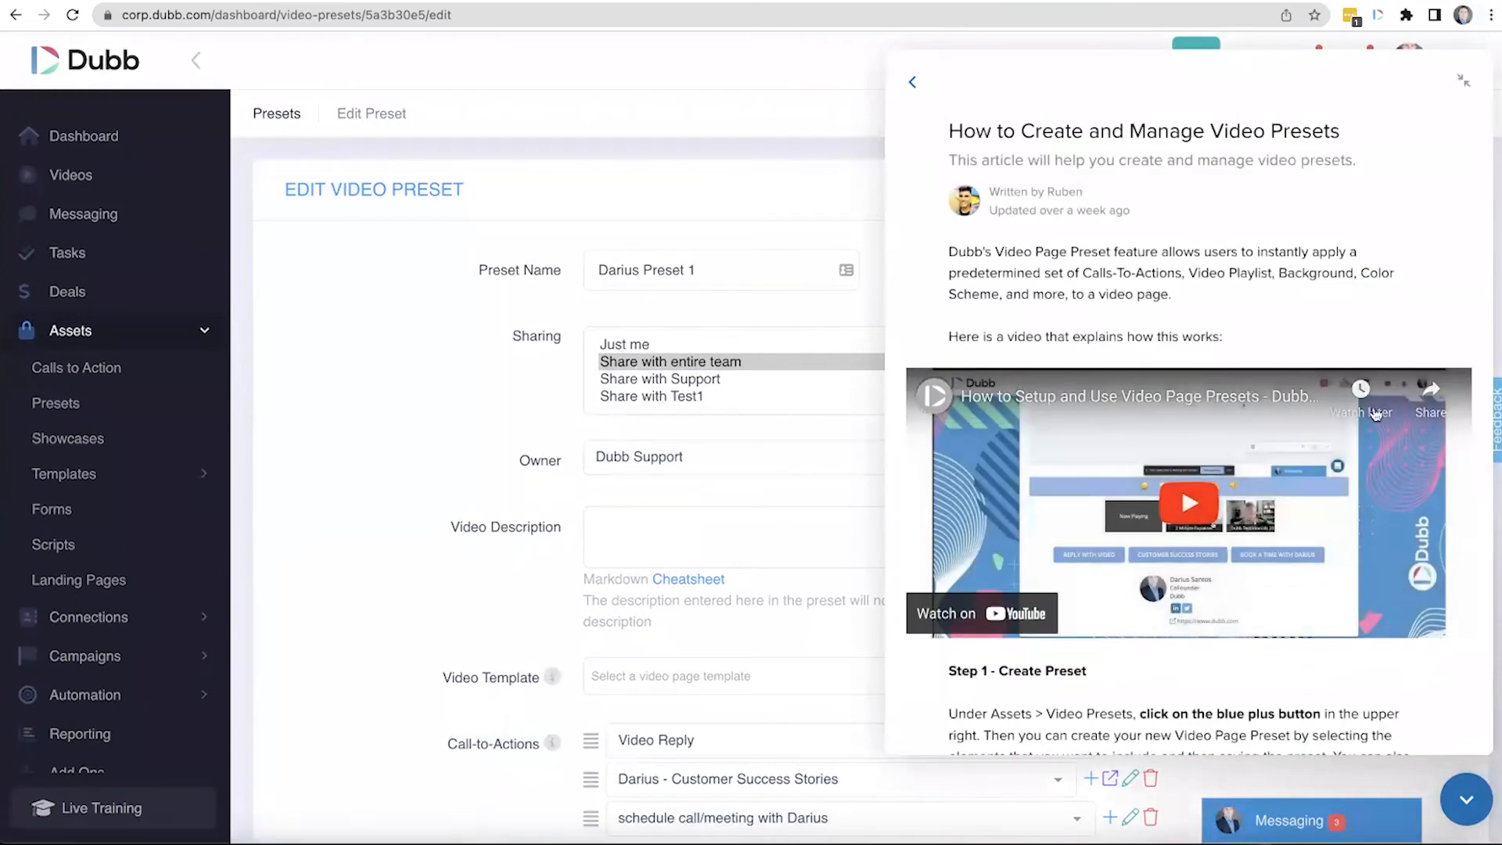
mouse_move(1200, 465)
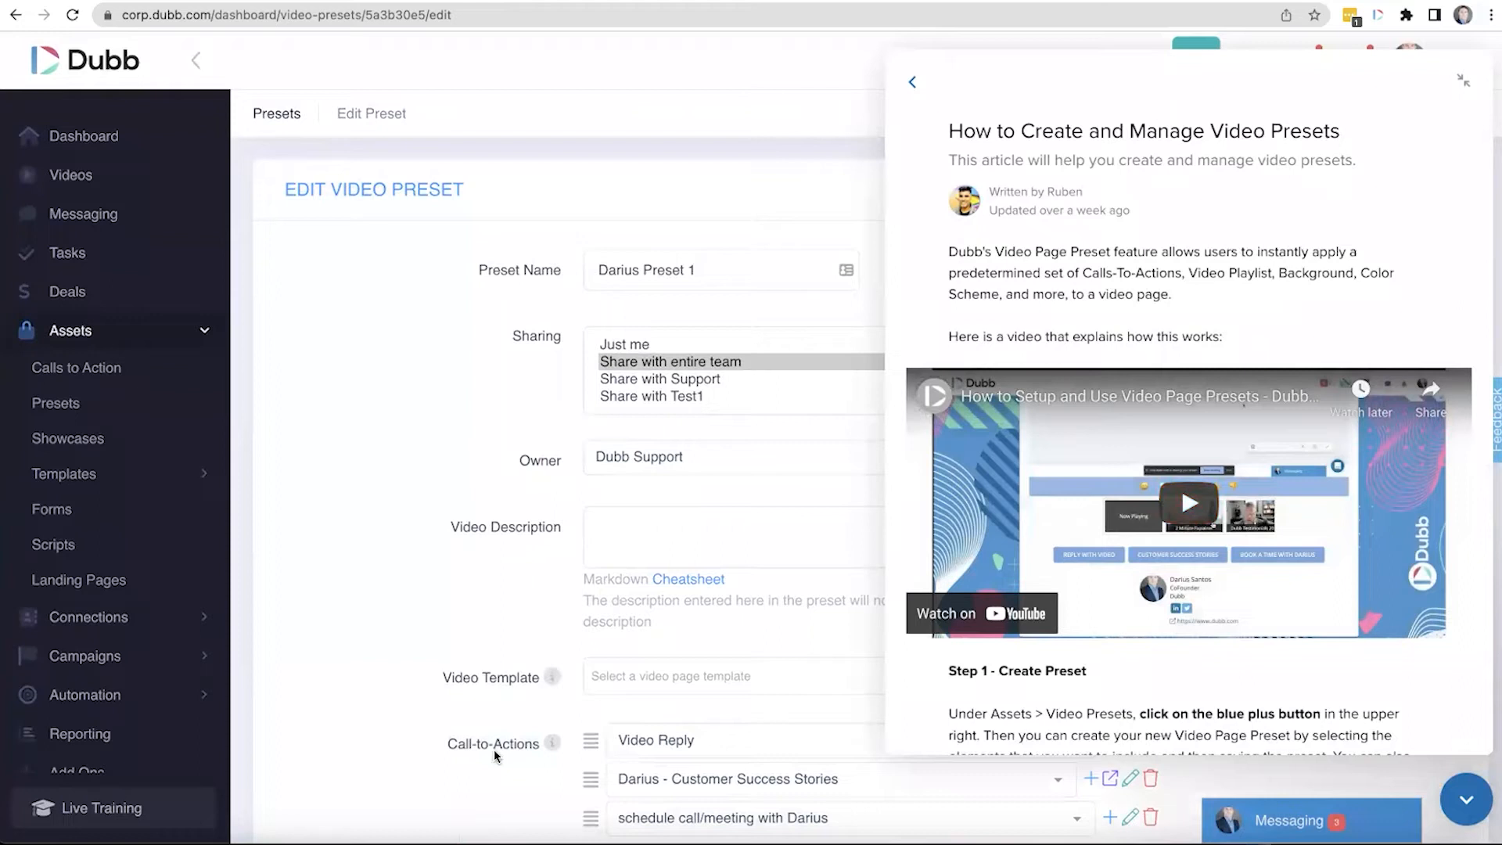
mouse_move(791, 452)
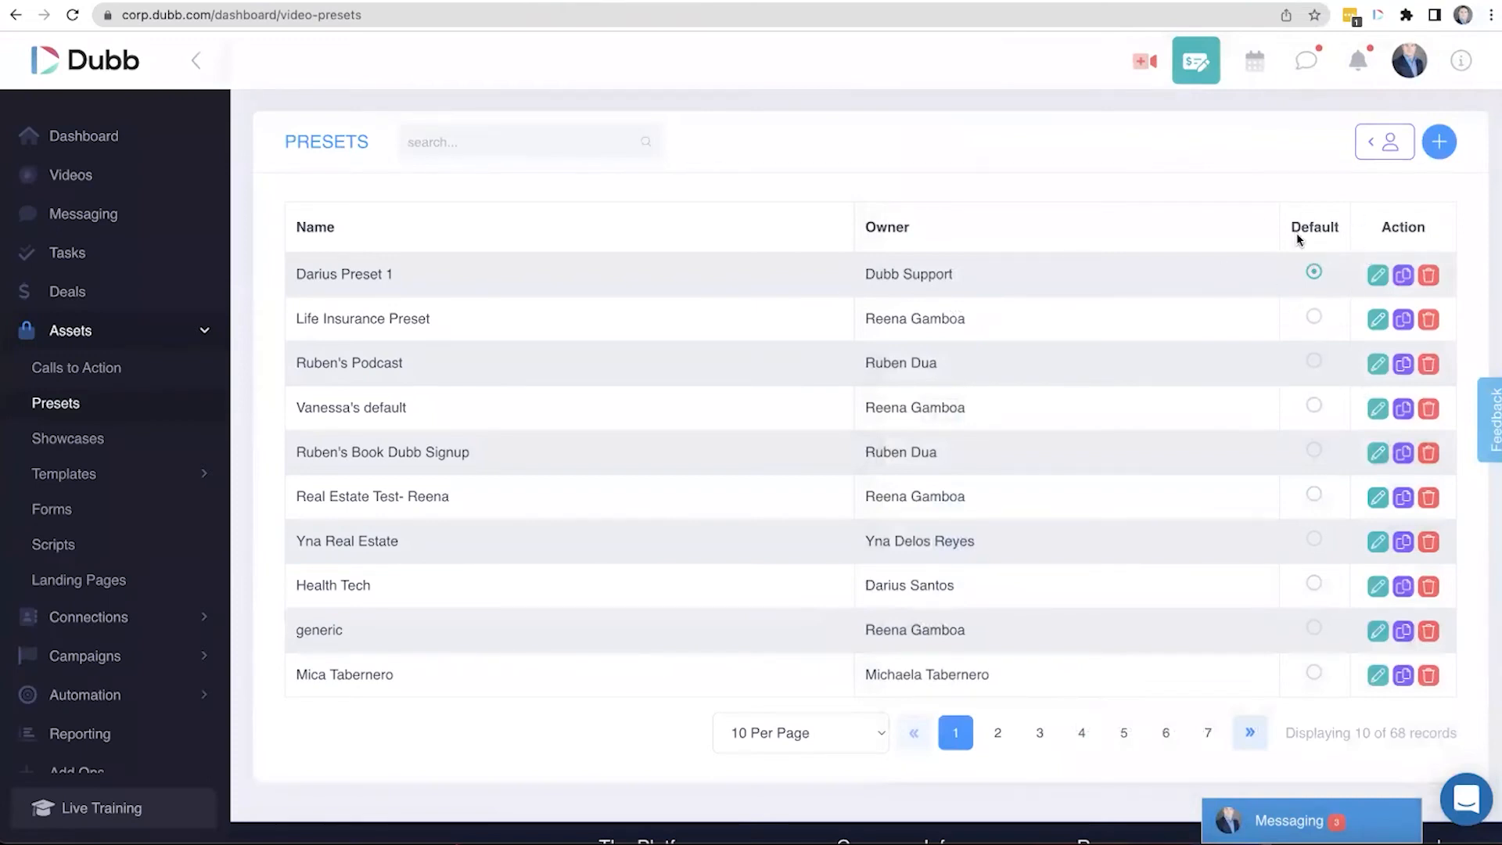
mouse_move(1305, 265)
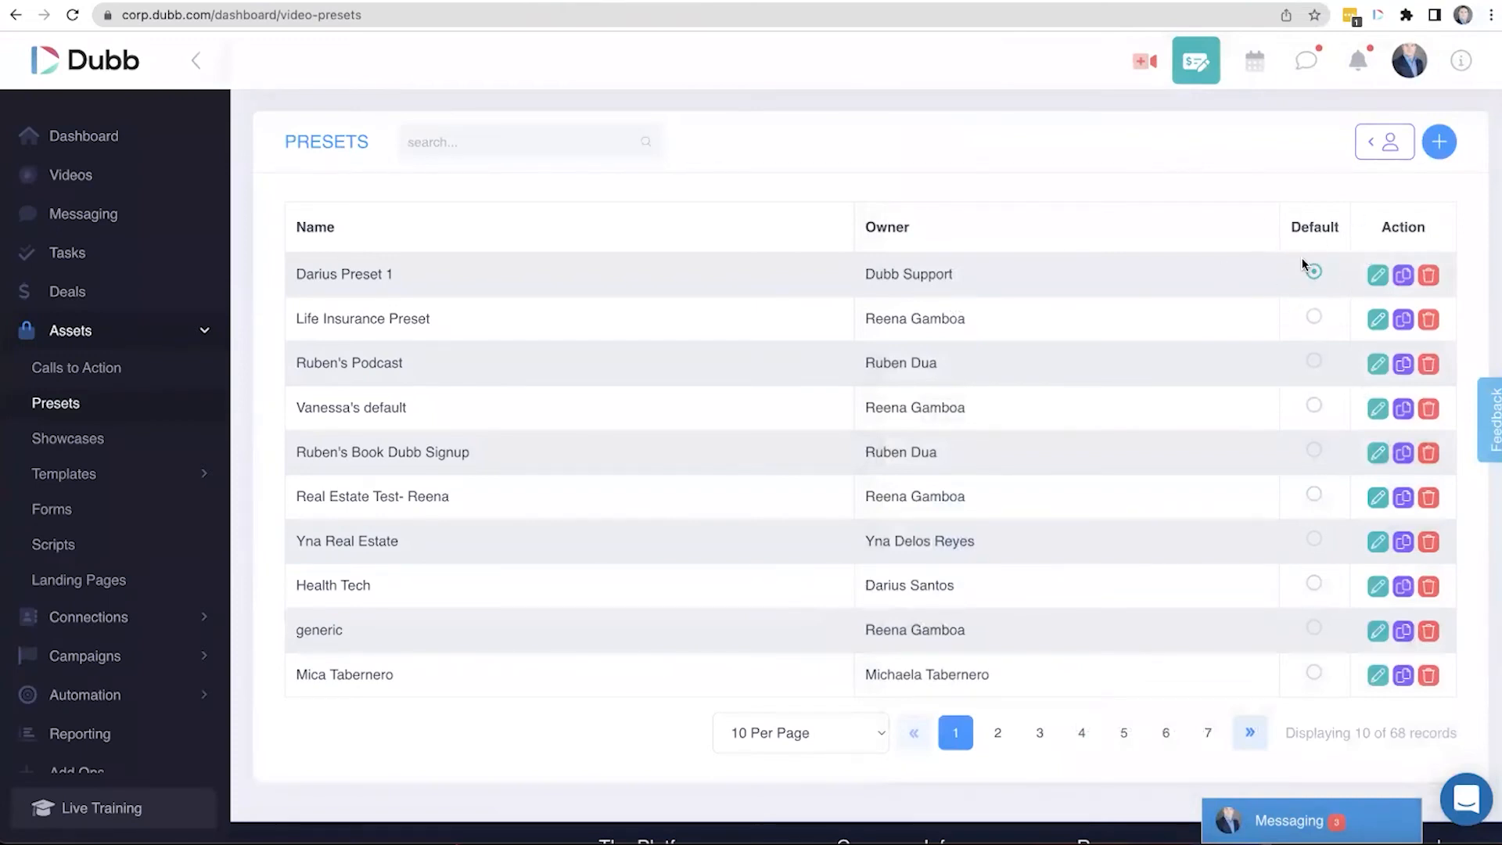
left_click(1313, 273)
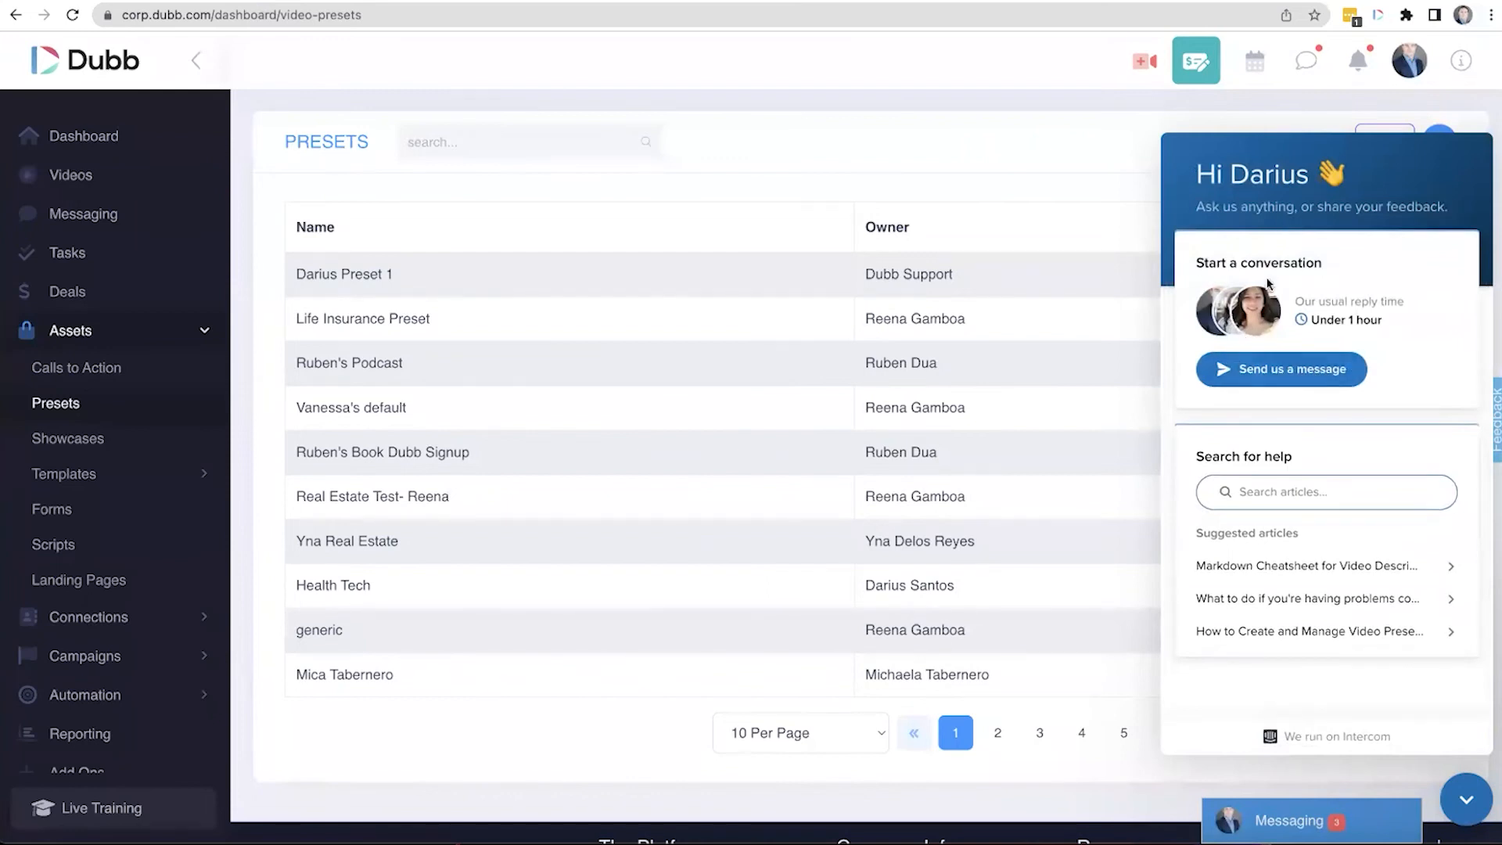
mouse_move(1272, 406)
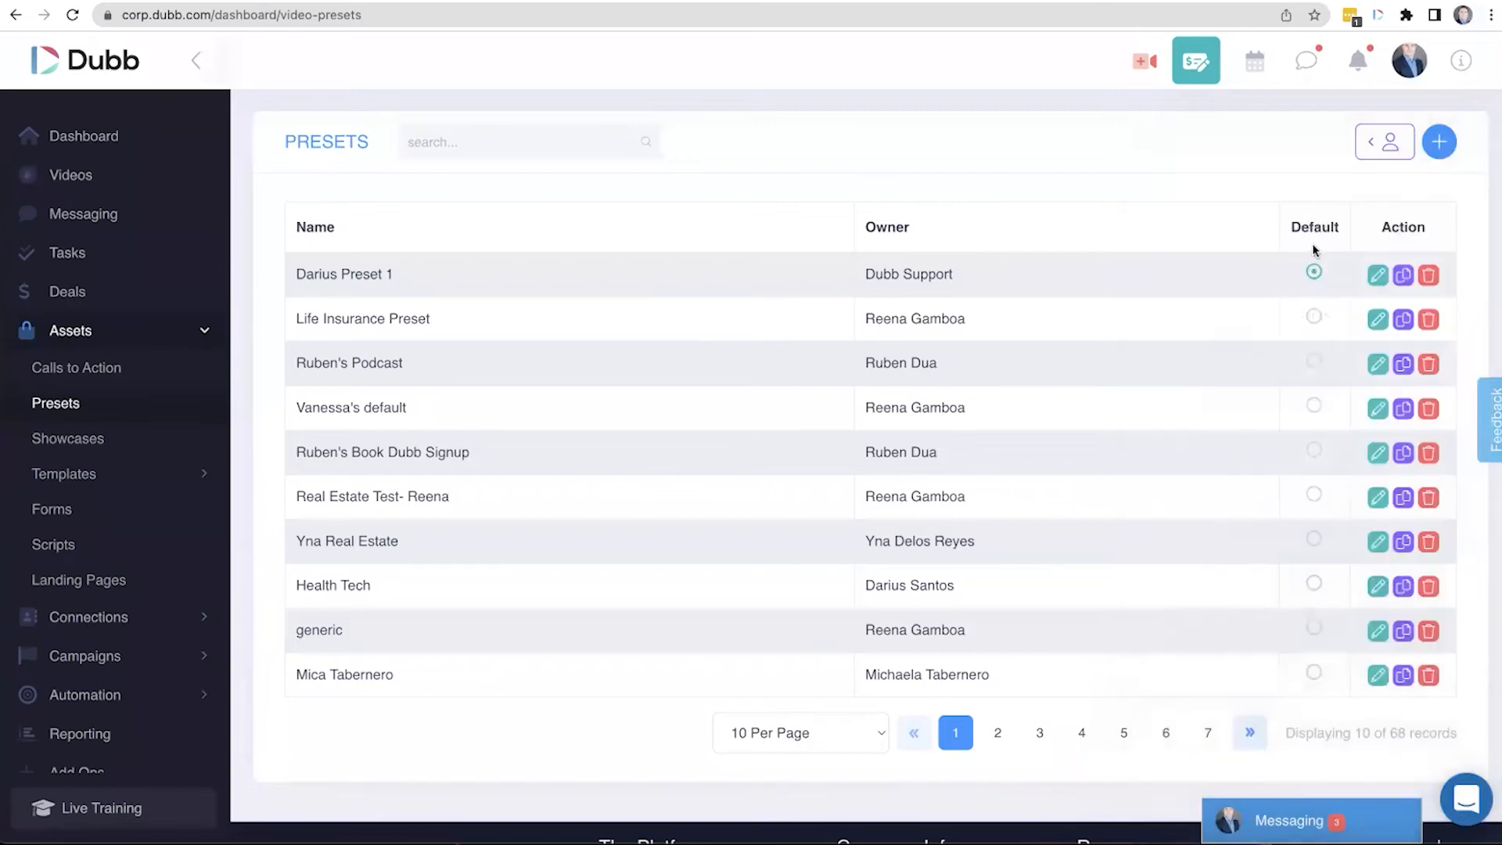
mouse_move(1461, 60)
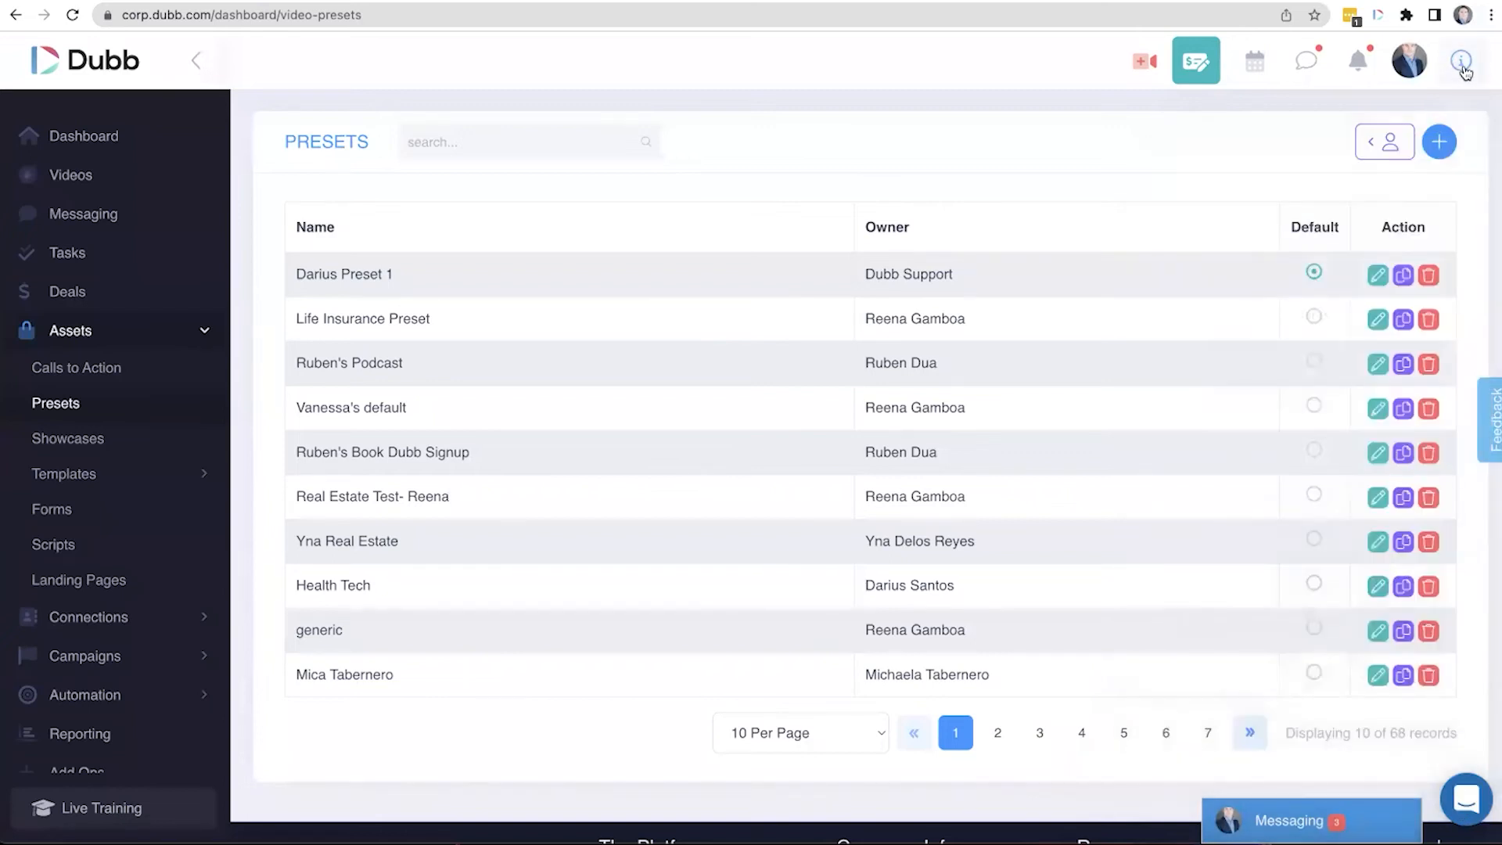
left_click(1465, 60)
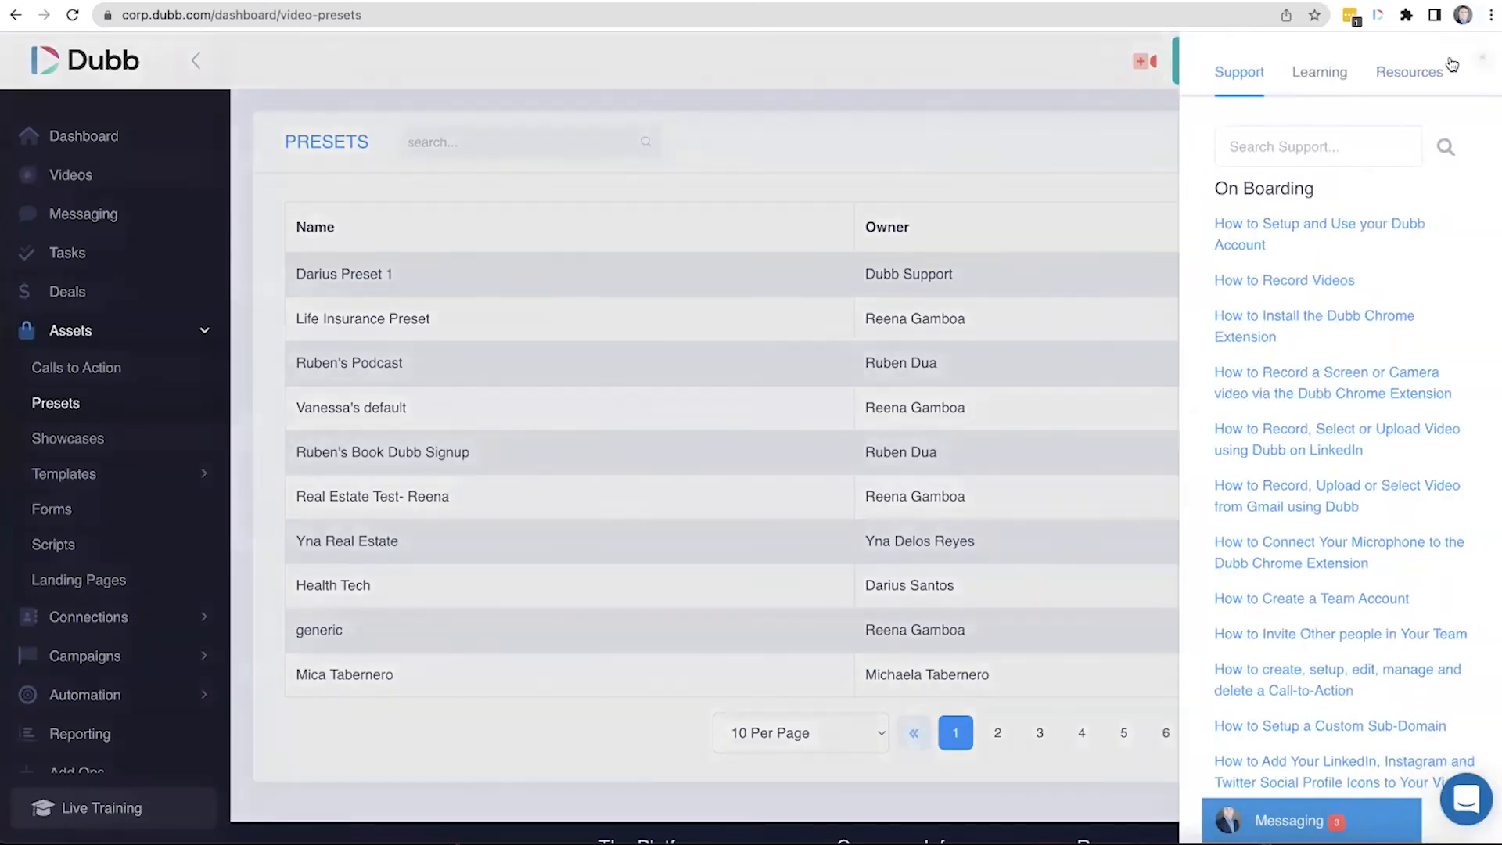
left_click(1319, 72)
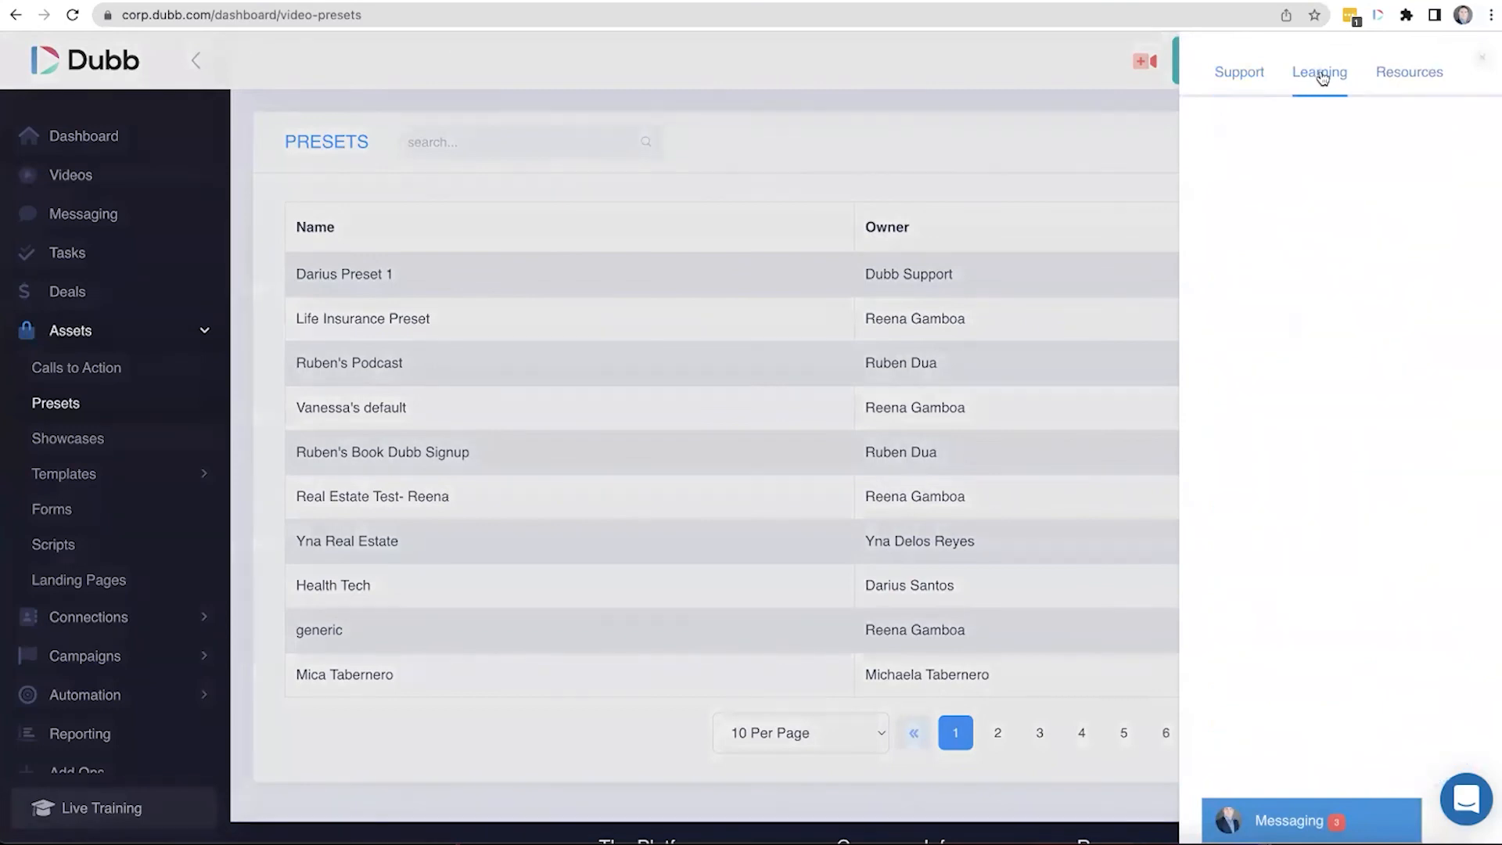
left_click(1319, 72)
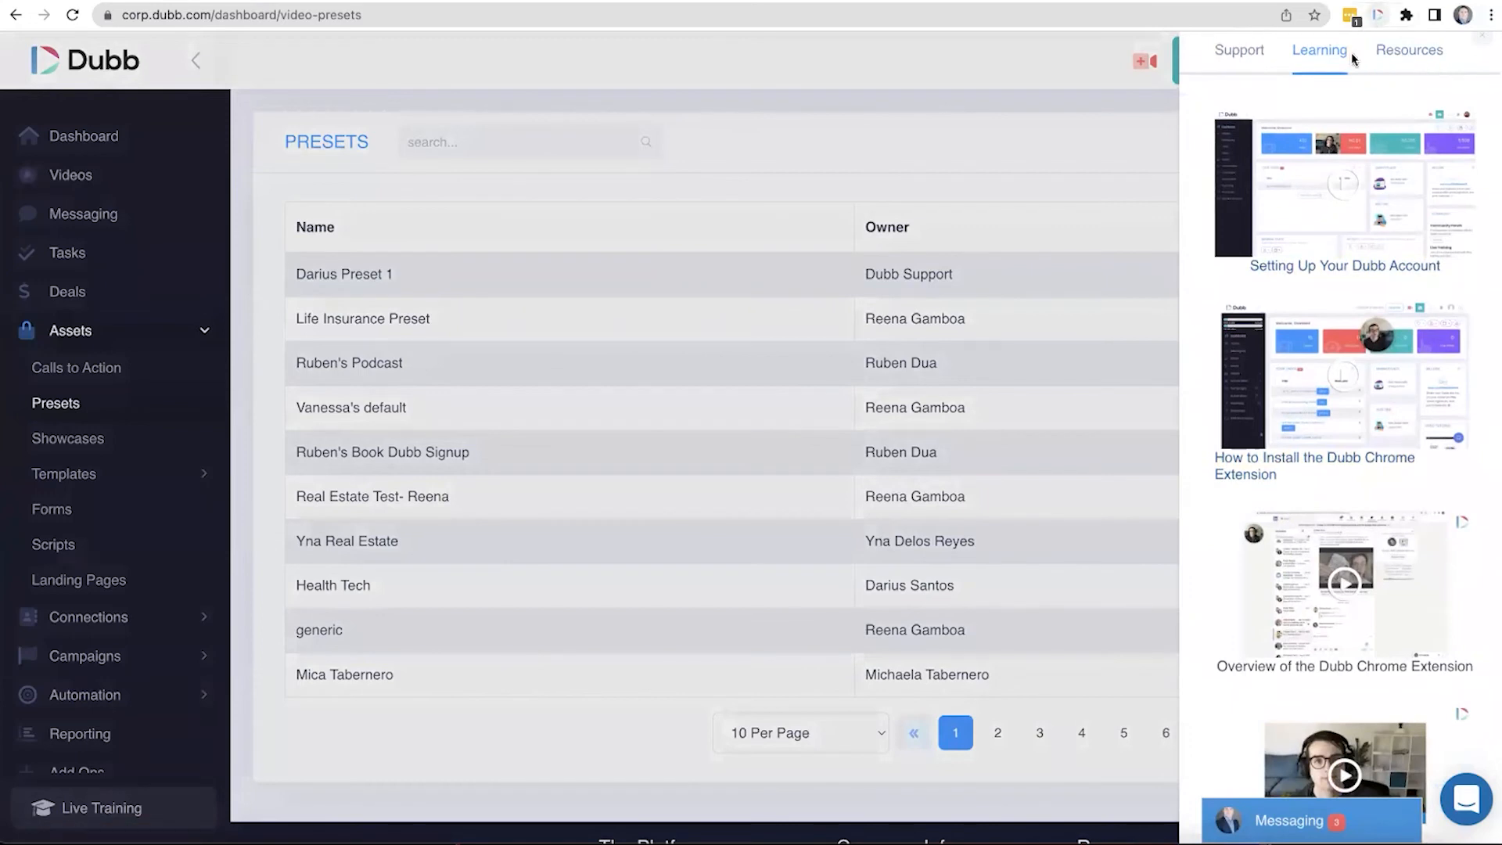
scroll("down", 3)
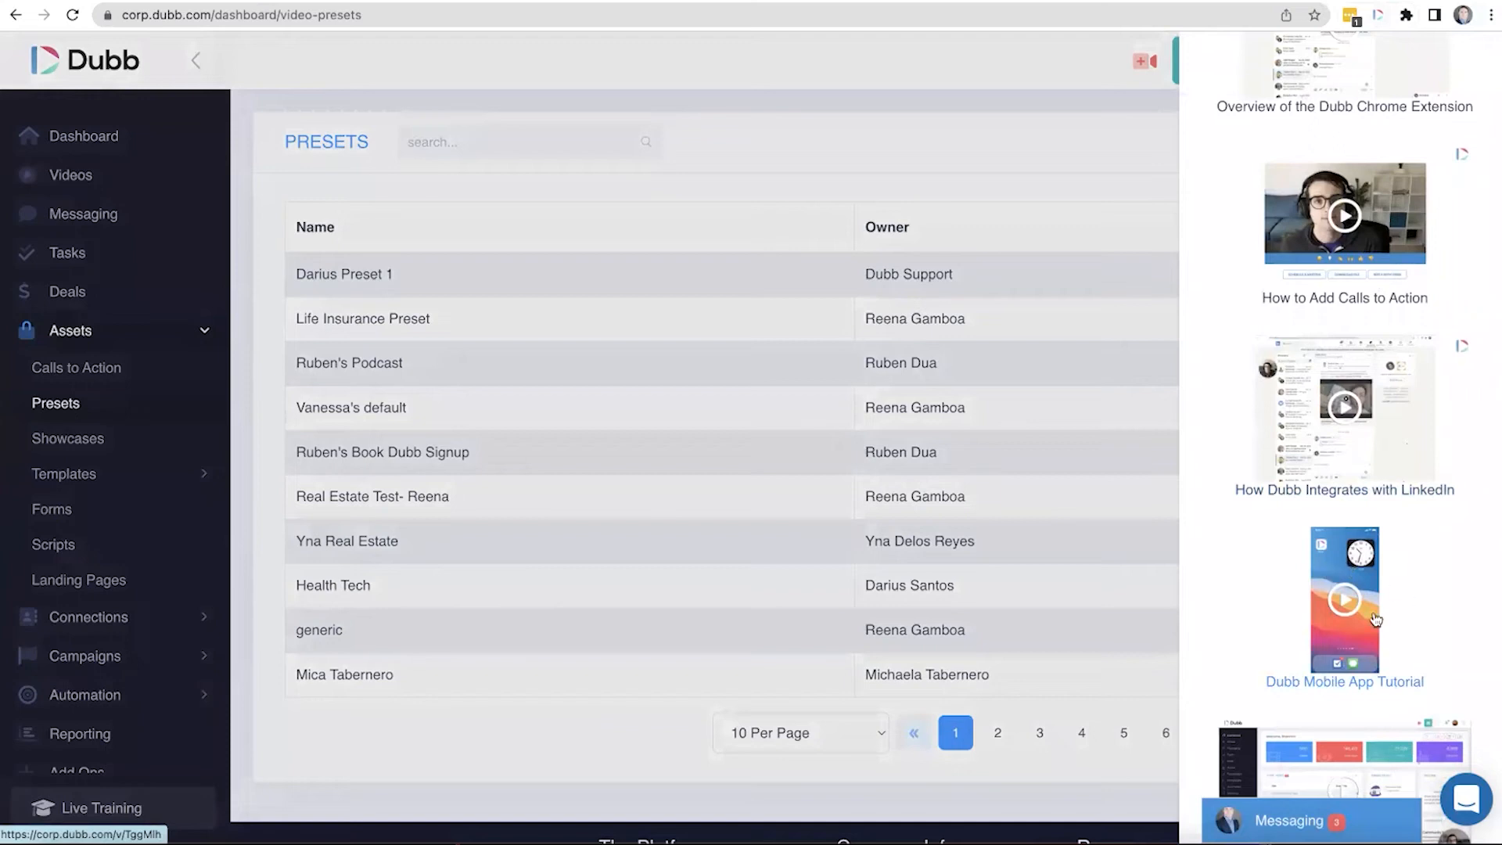
scroll("down", 3)
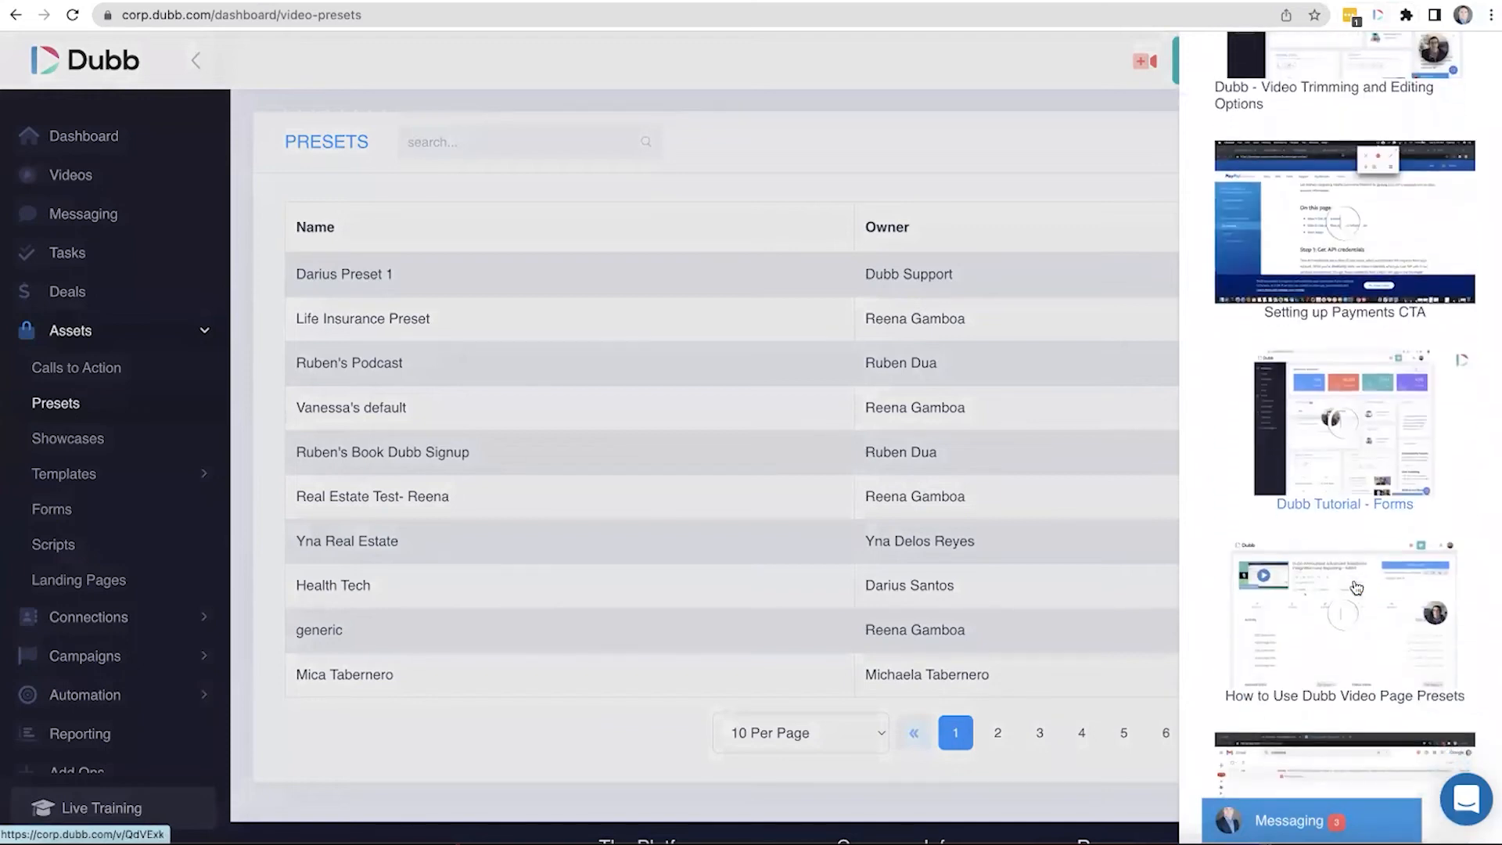
scroll("down", 3)
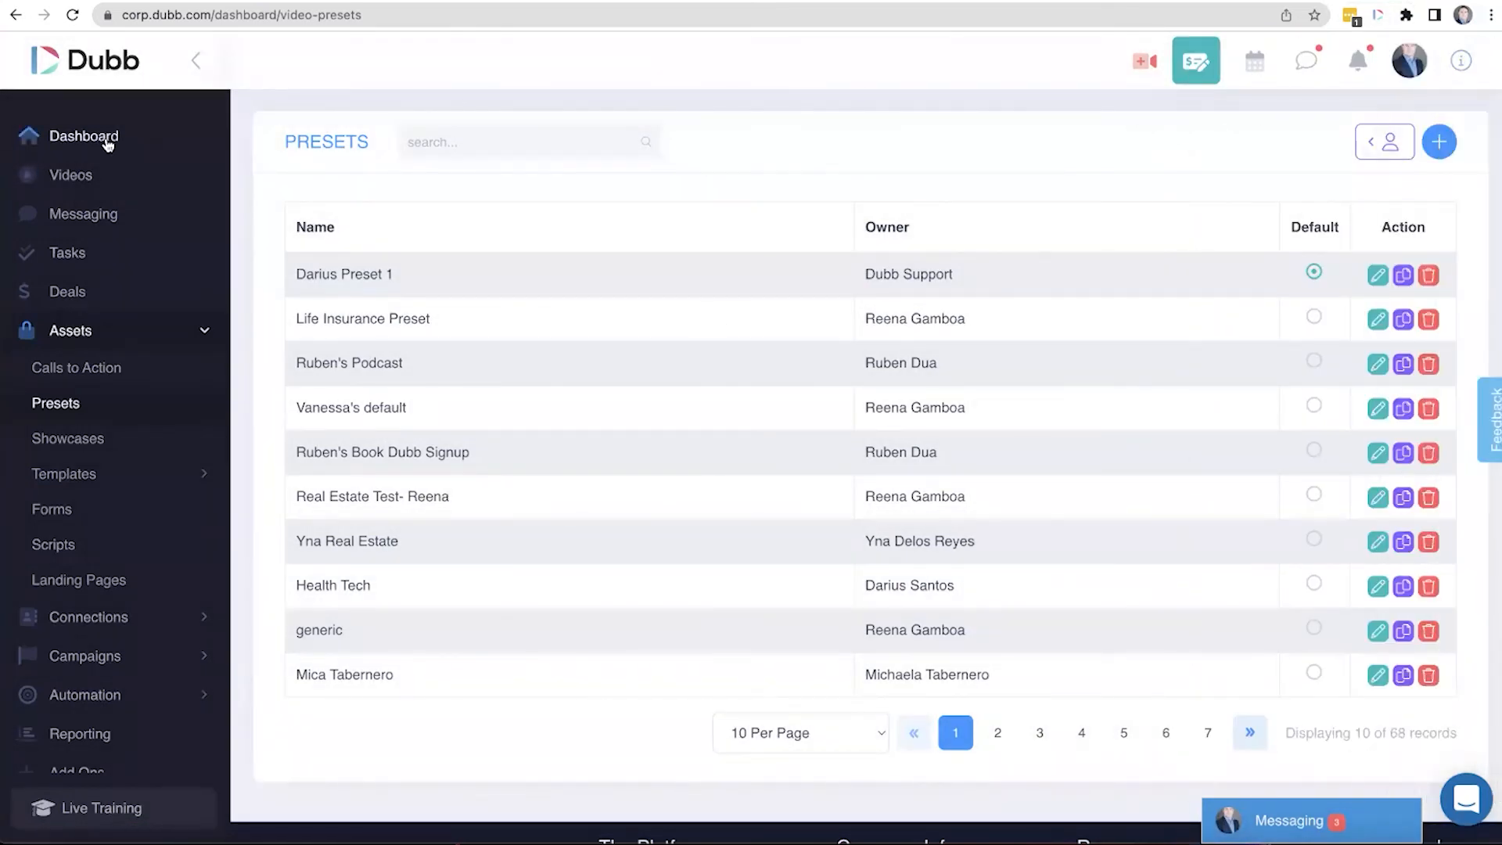
left_click(85, 136)
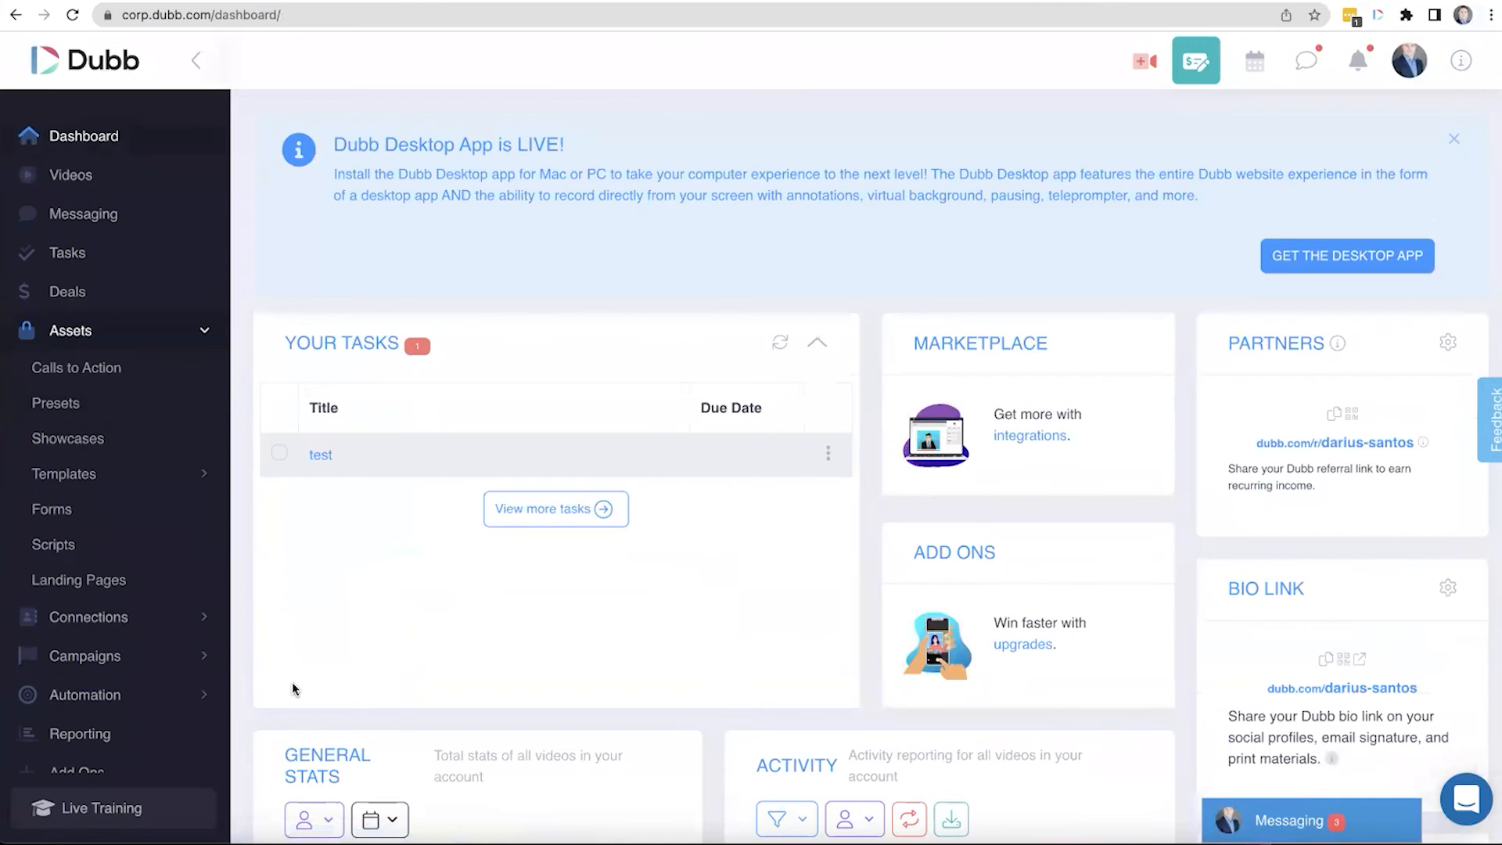
mouse_move(107, 807)
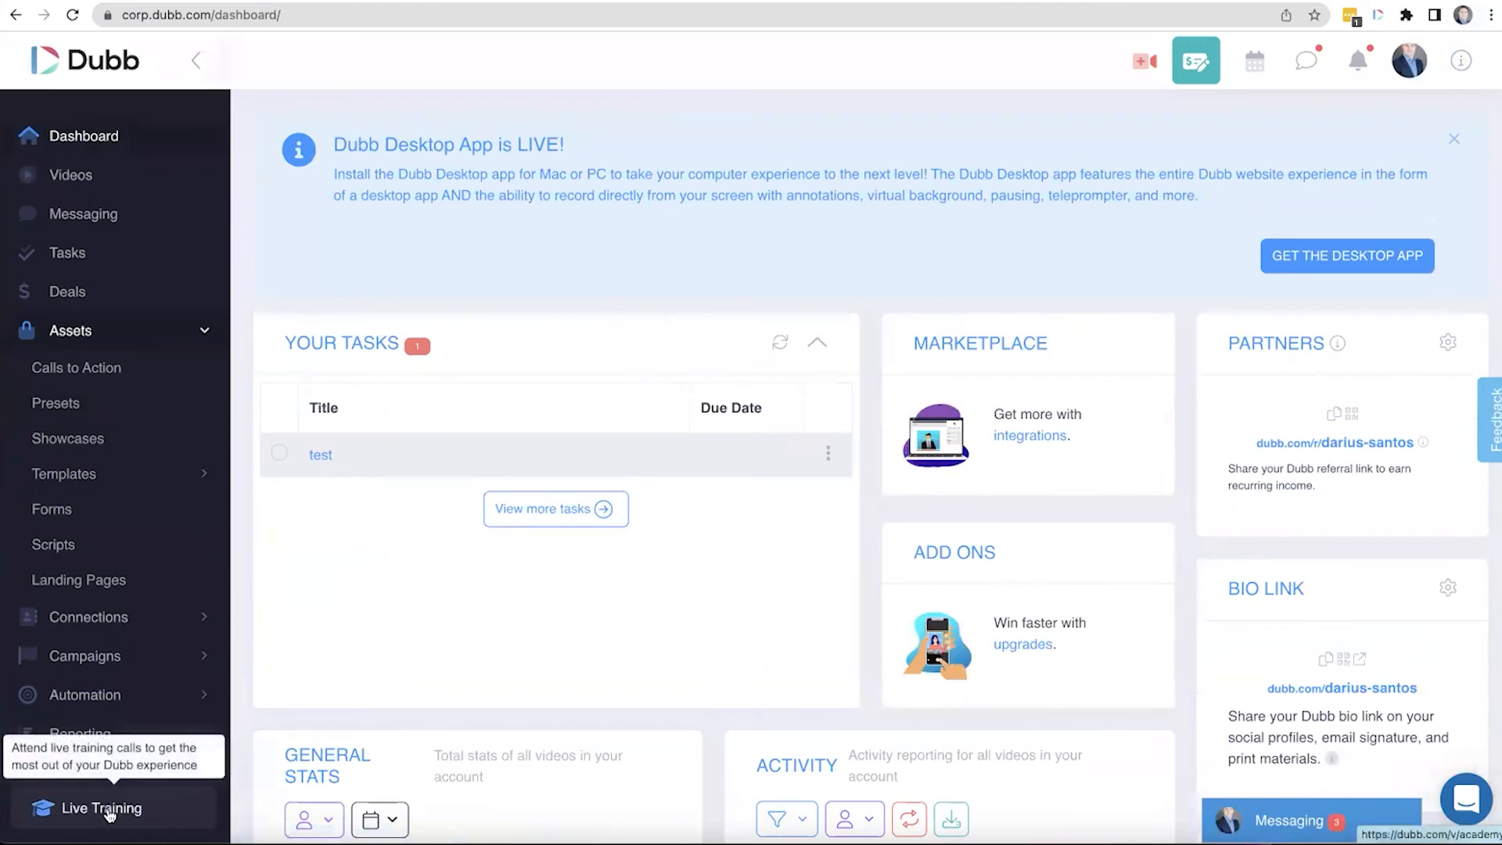
mouse_move(1102, 547)
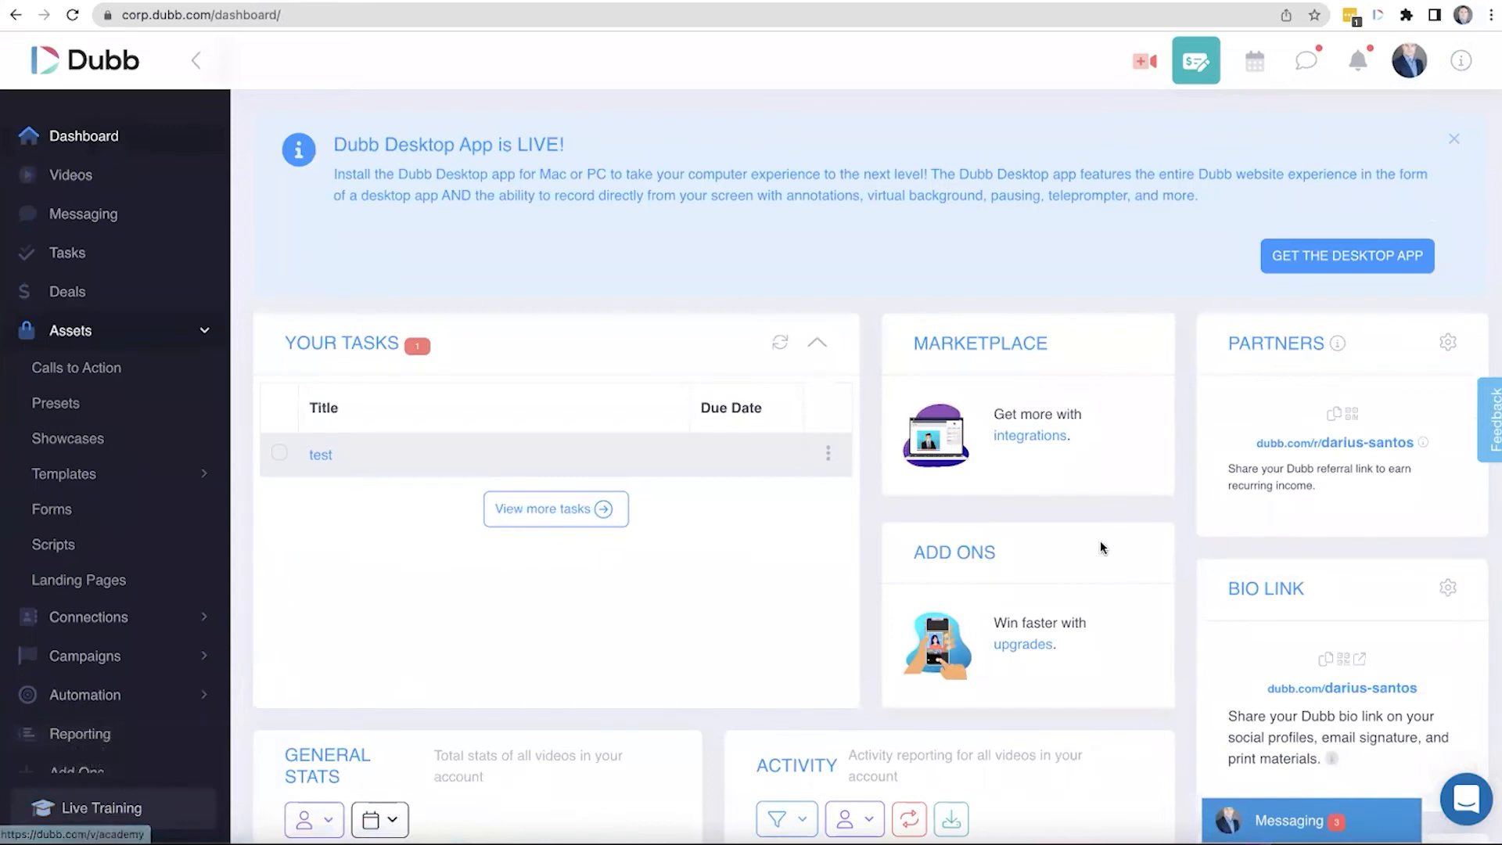
scroll("down", 3)
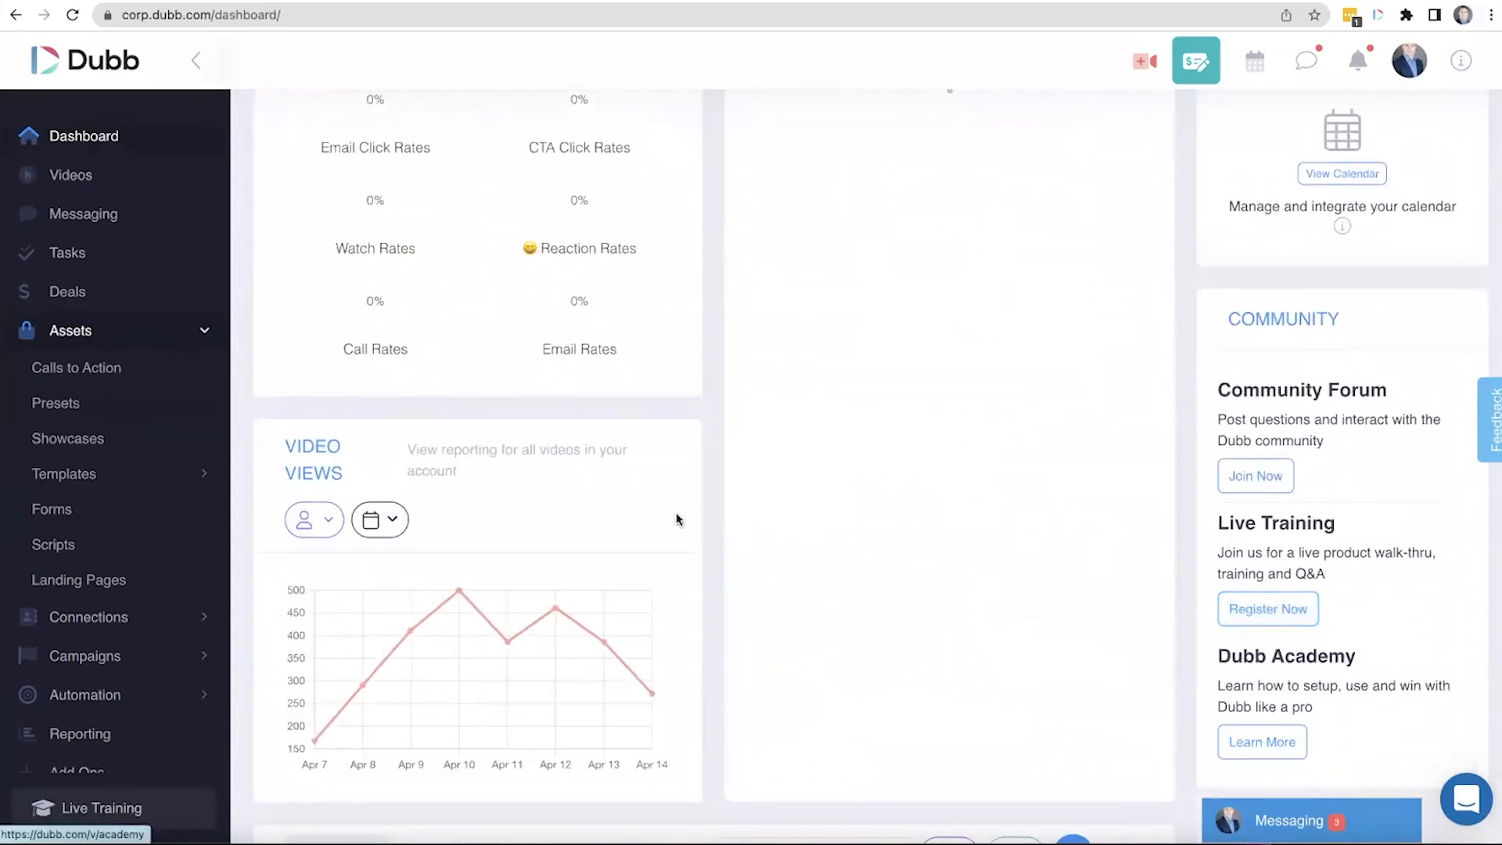
scroll("up", 3)
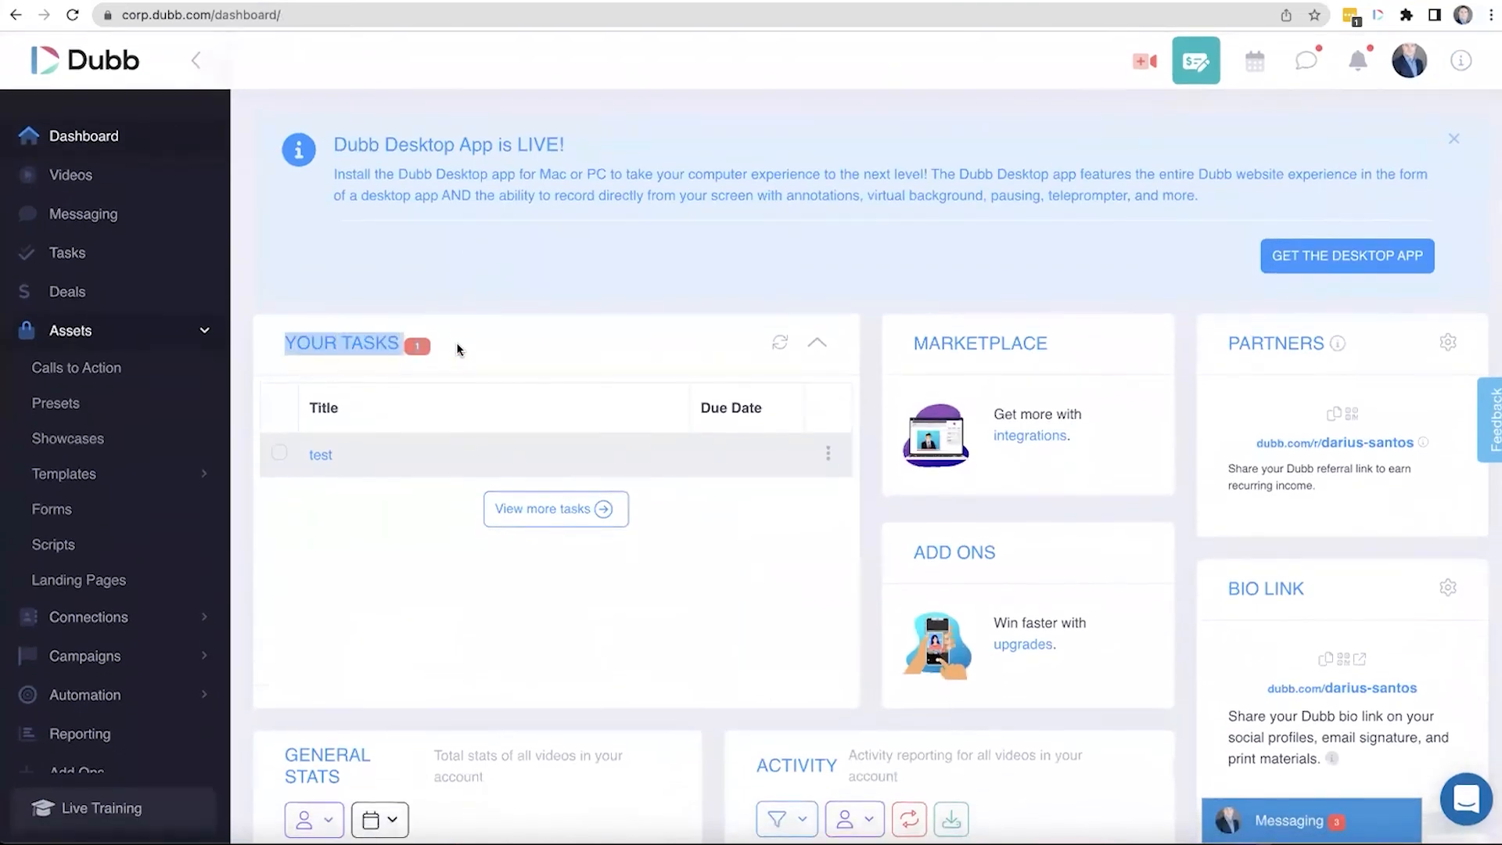
mouse_move(458, 619)
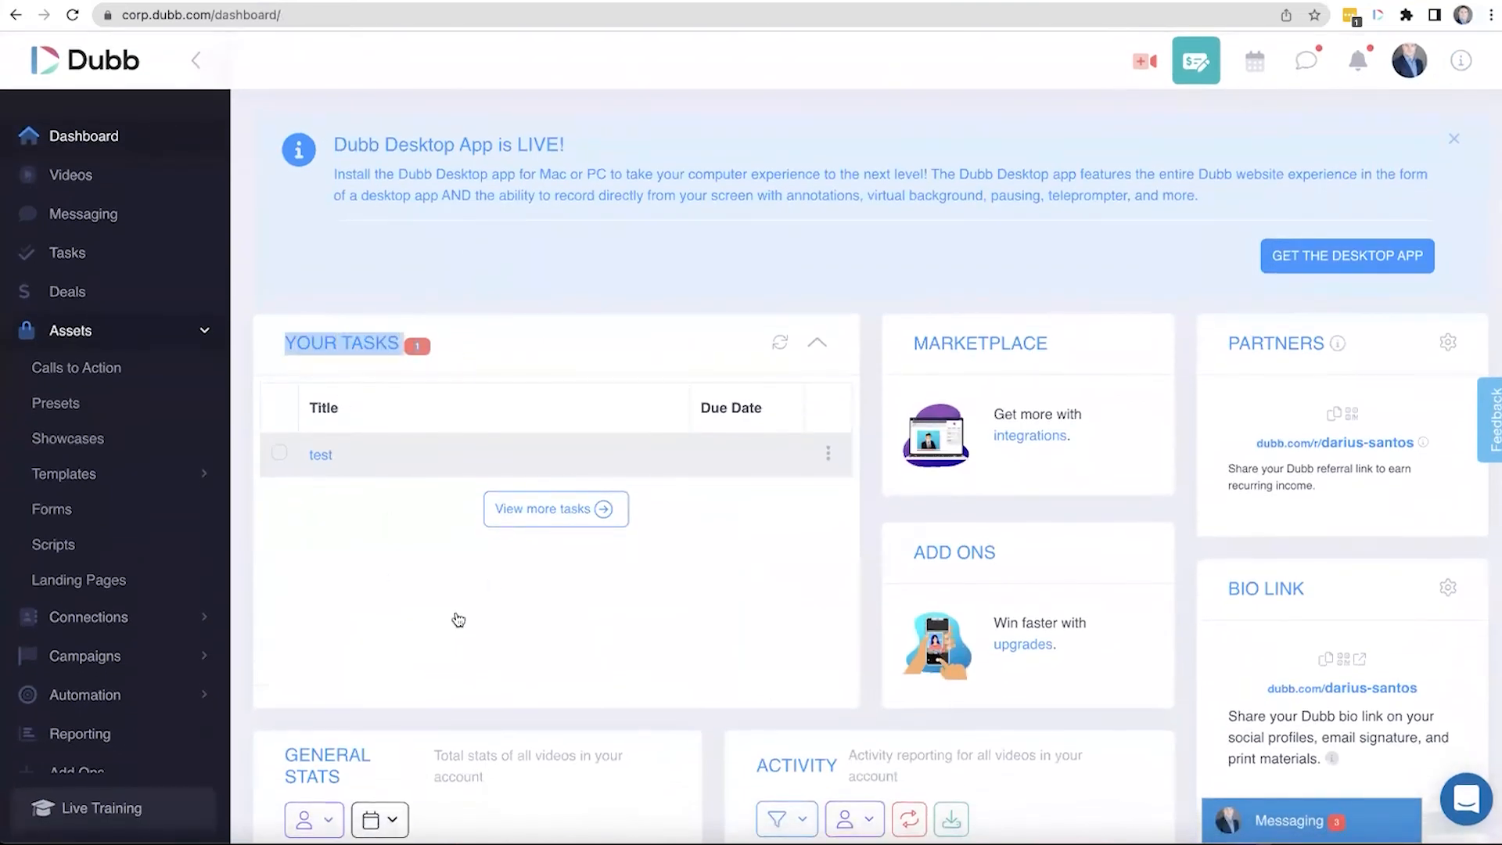
mouse_move(410, 492)
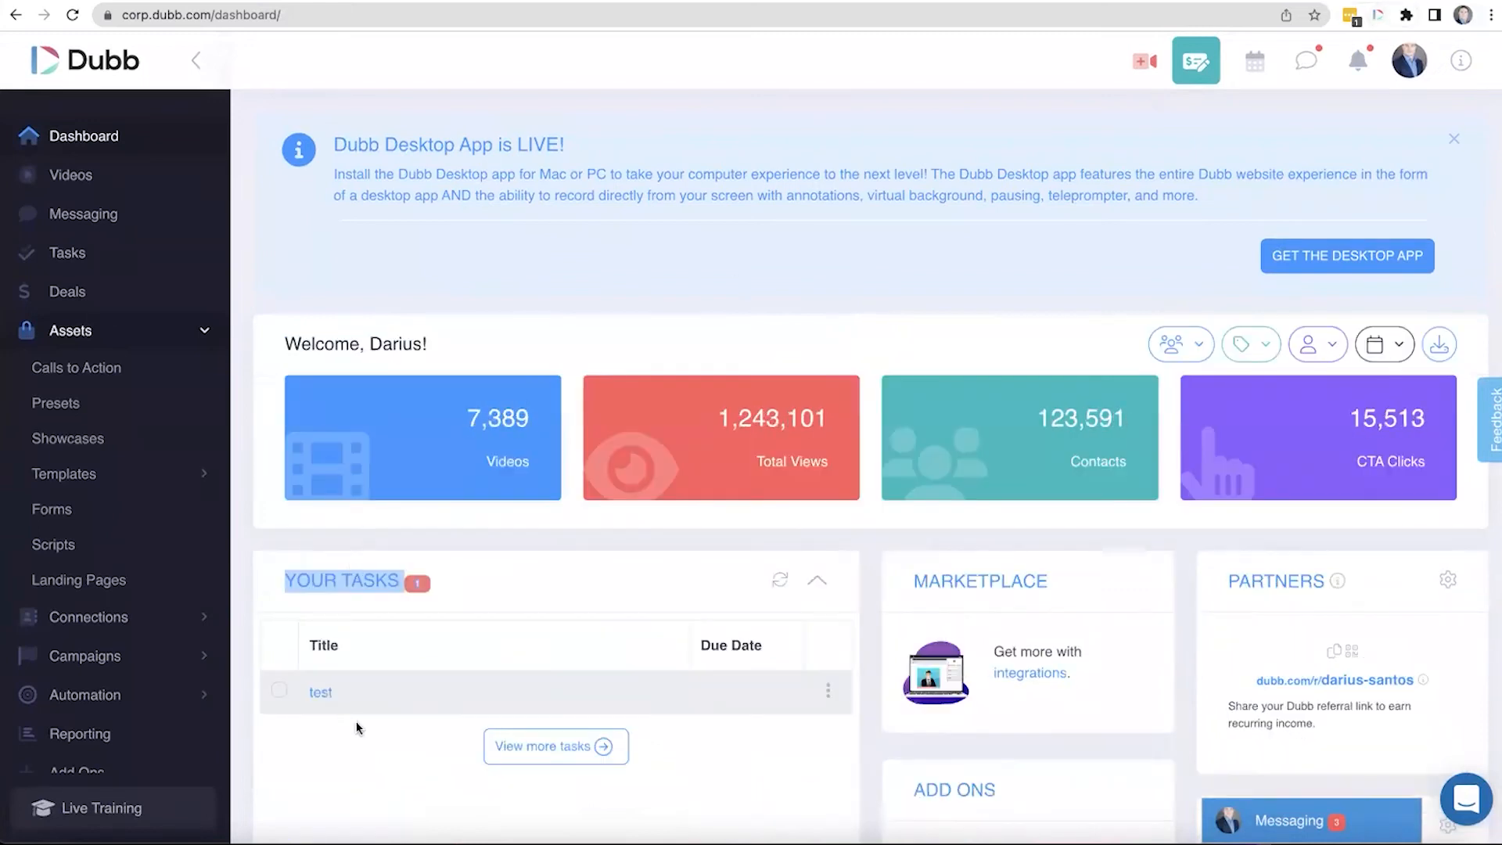
left_click(1453, 138)
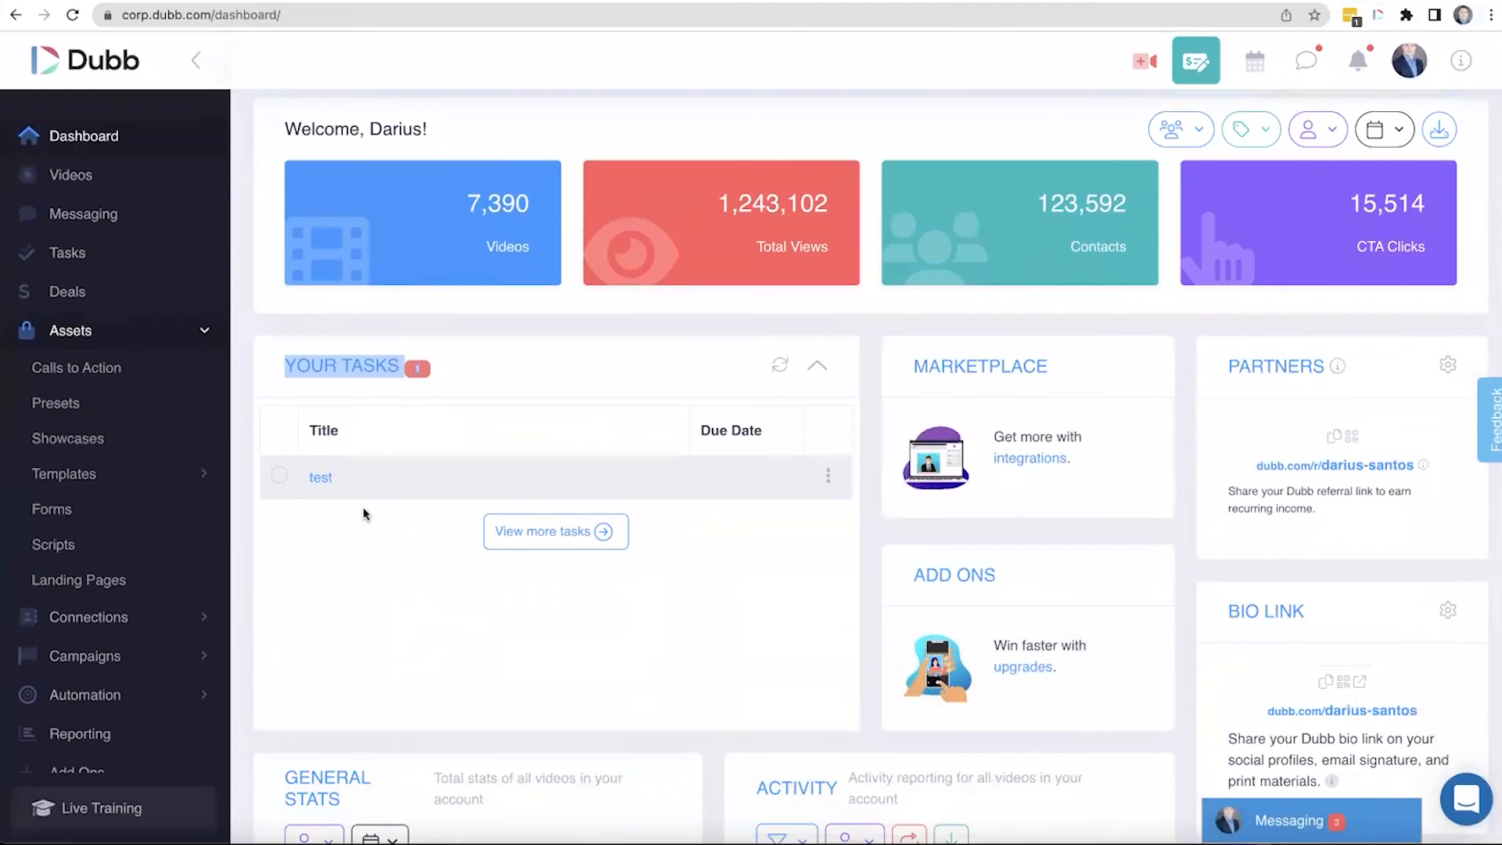
mouse_move(345, 483)
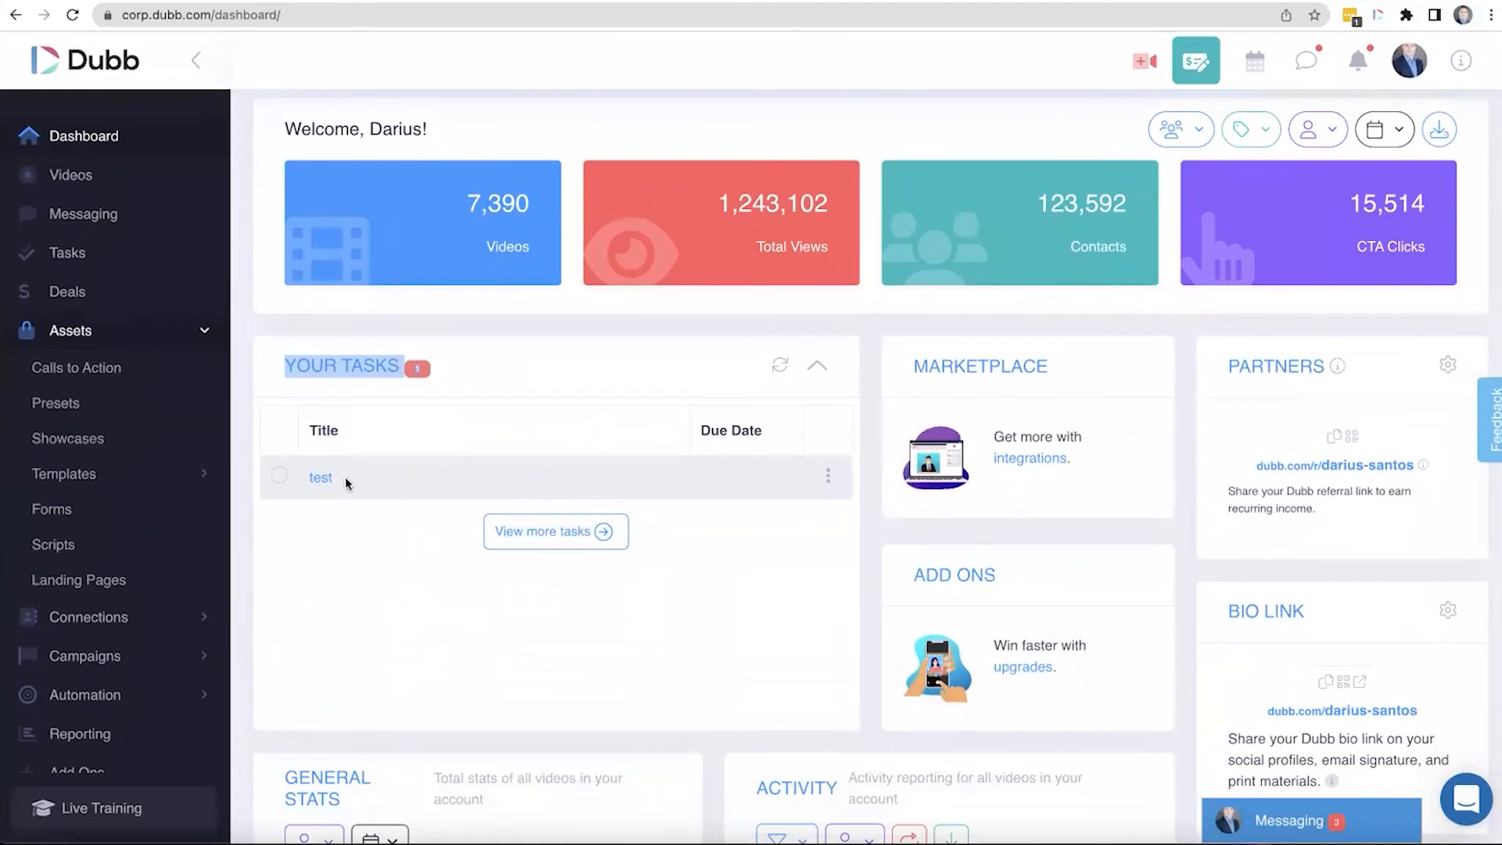
mouse_move(424, 470)
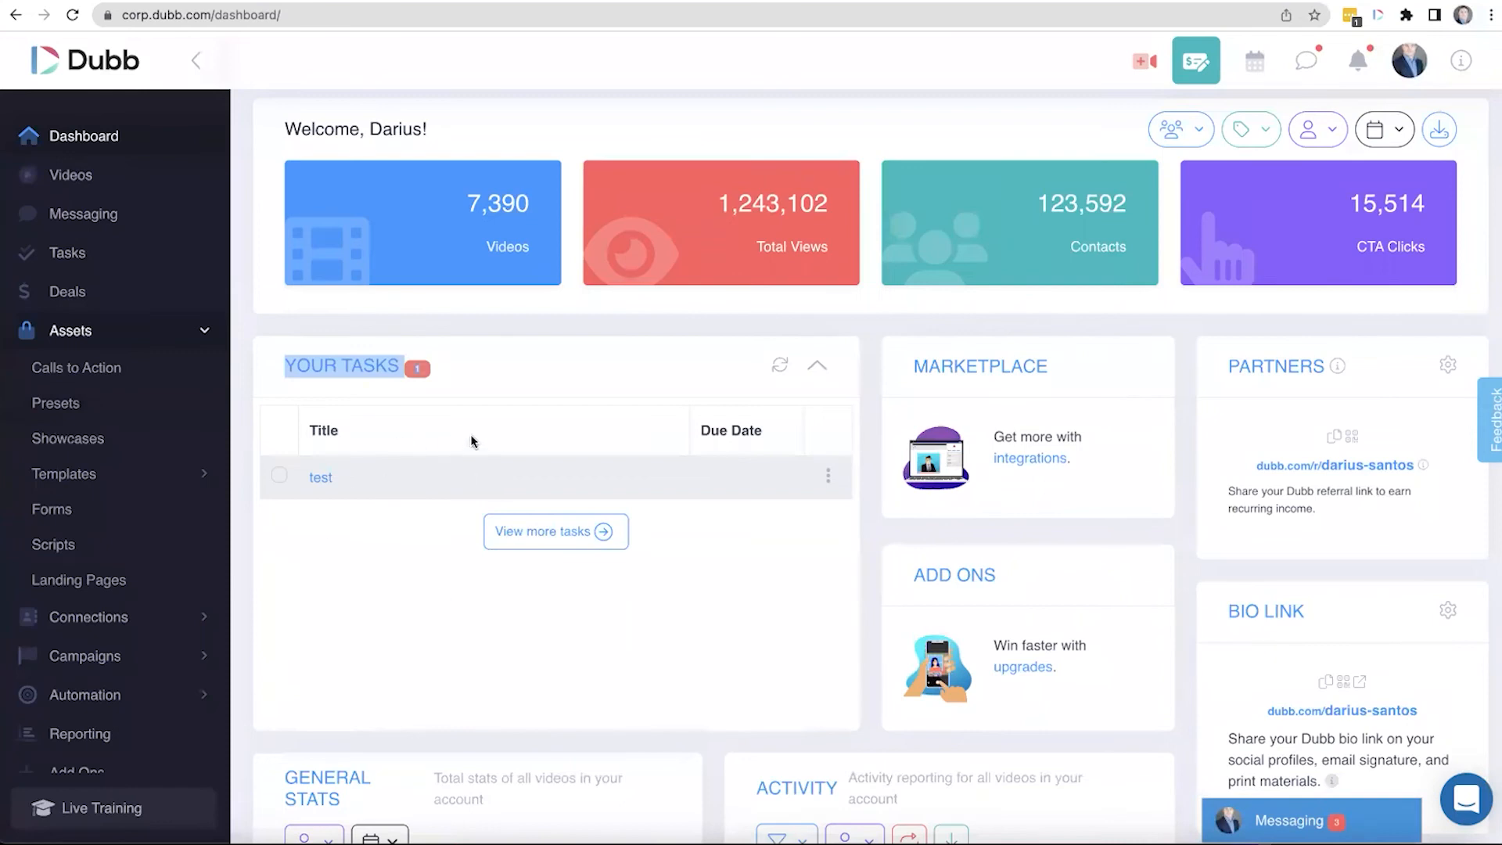
mouse_move(466, 432)
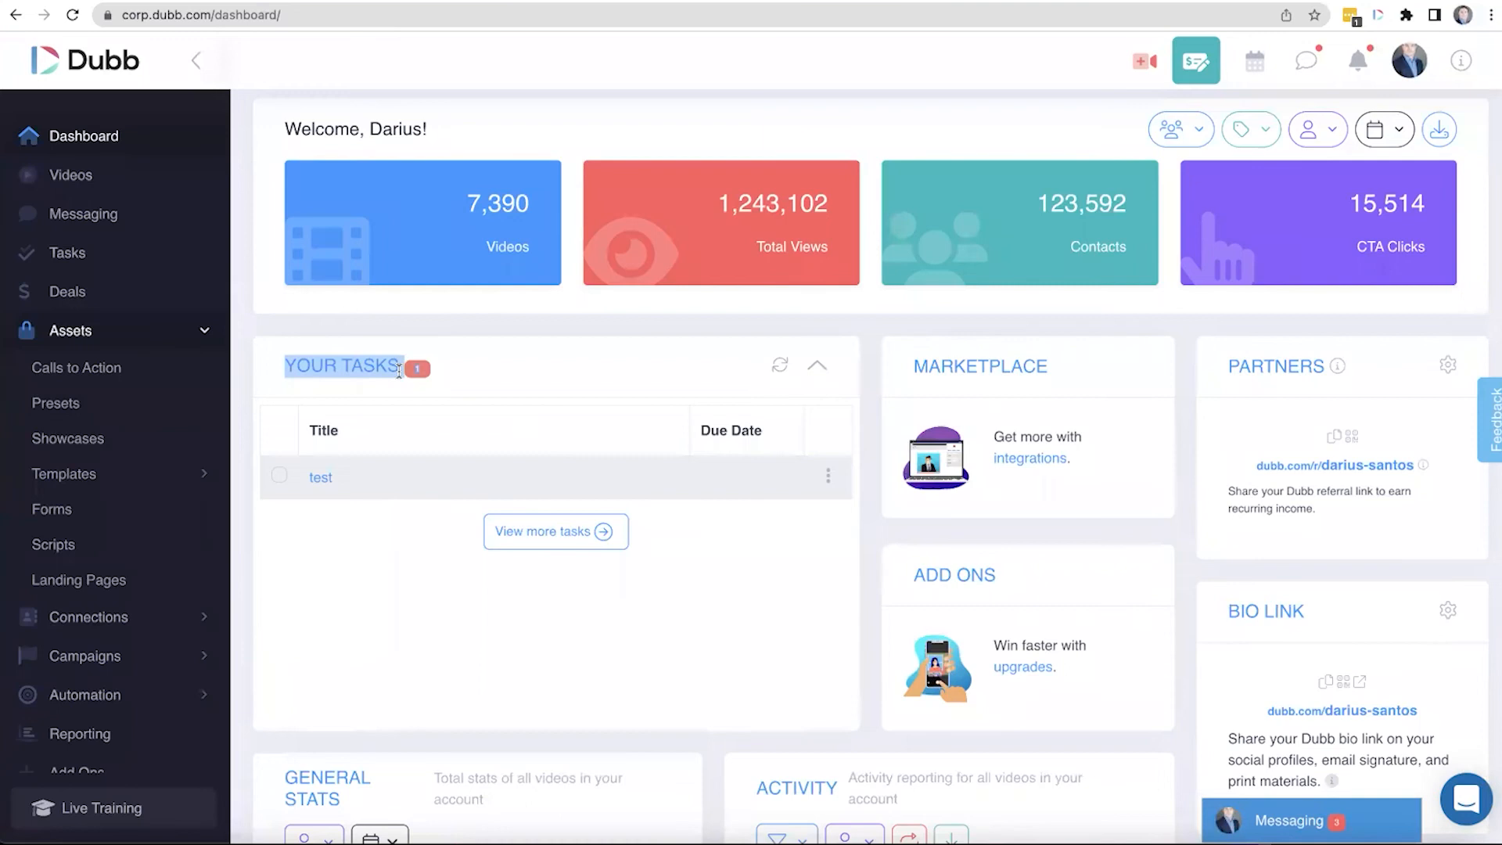
mouse_move(575, 384)
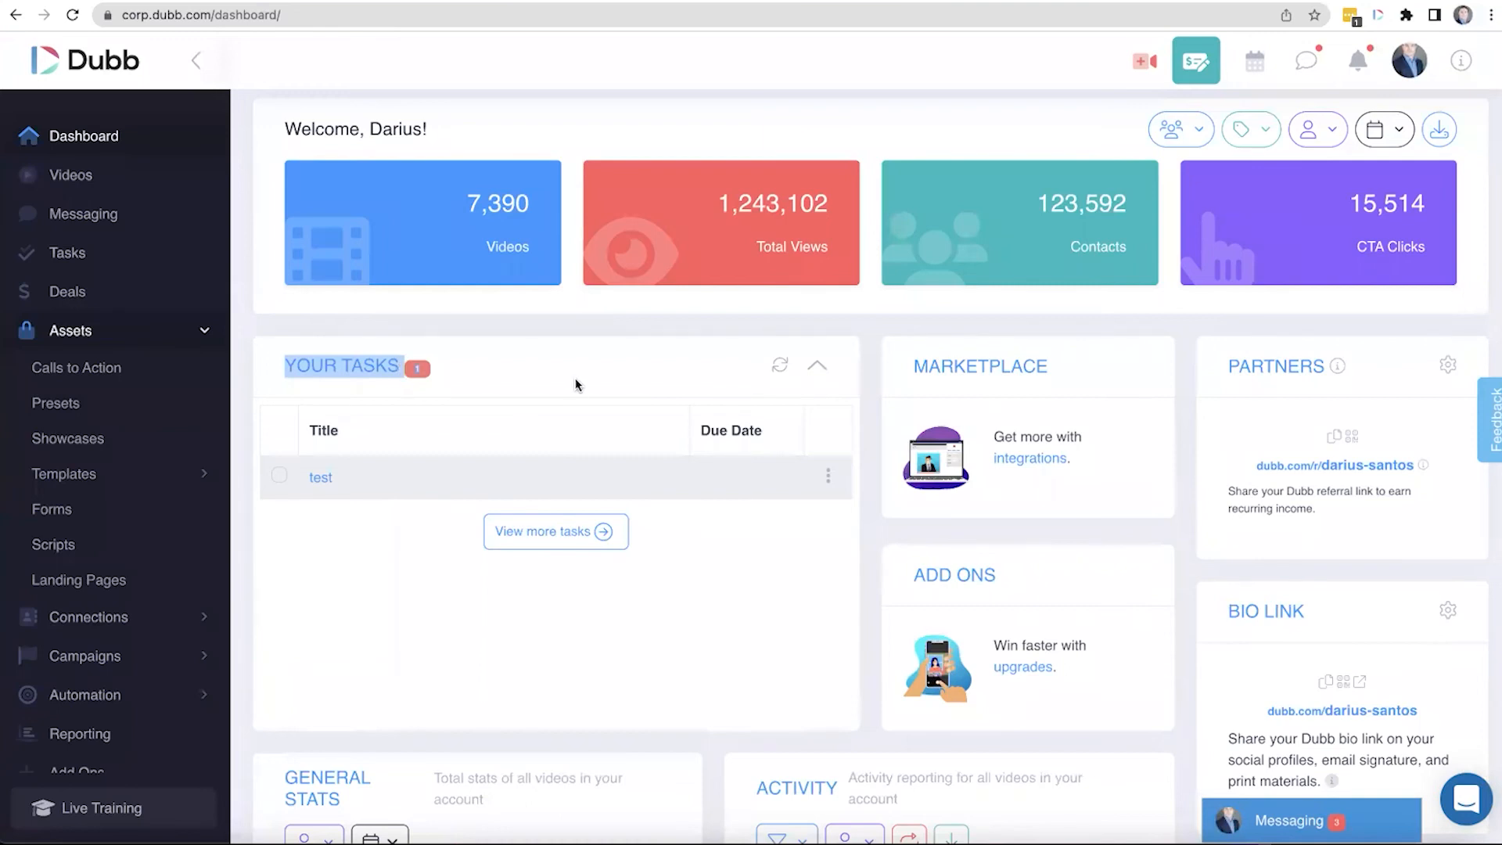
scroll("down", 3)
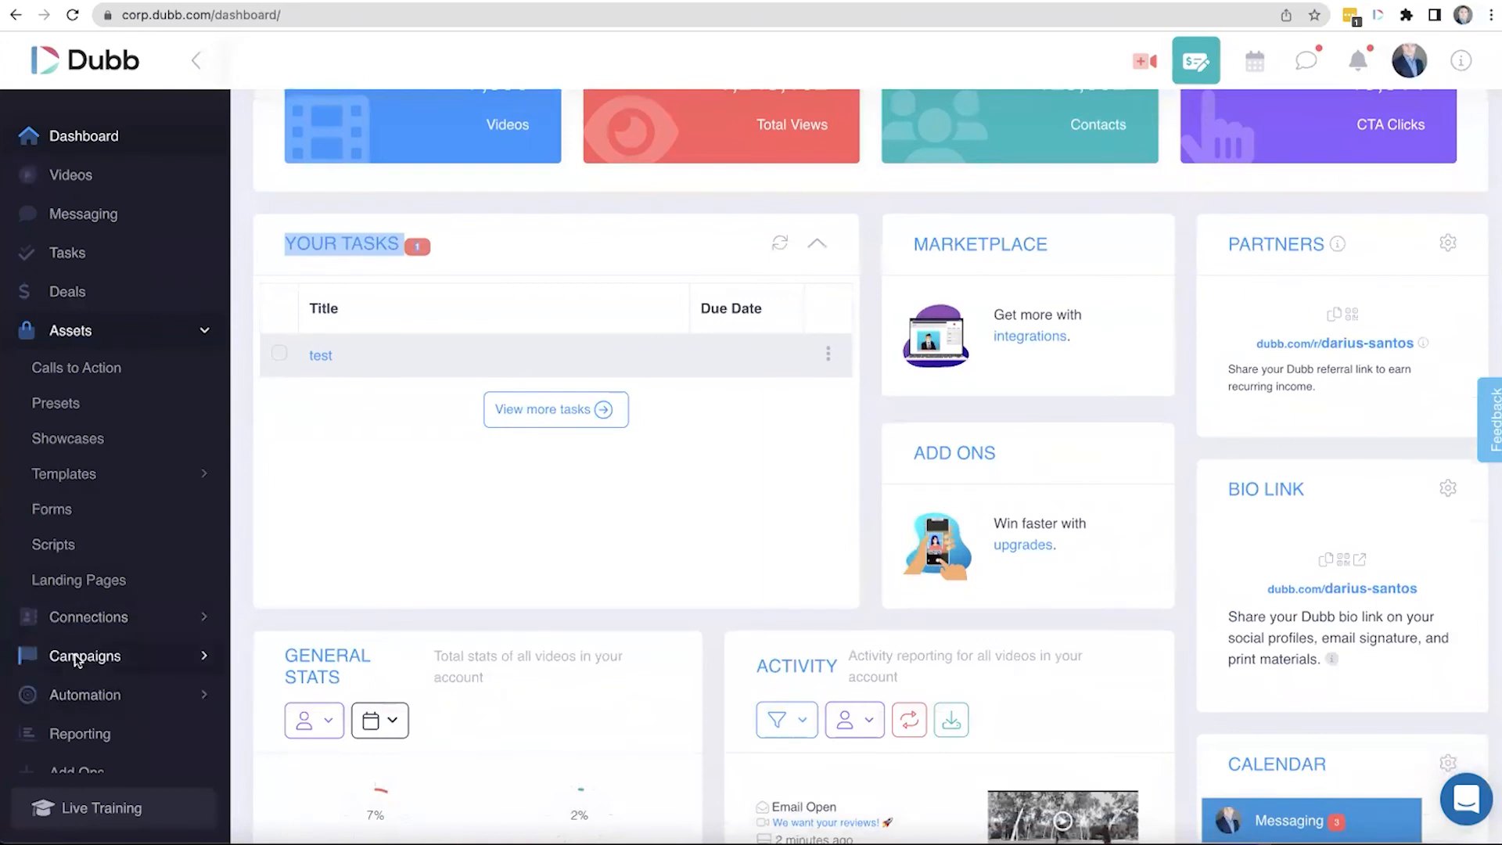
Step: Expand Campaigns to show the Email and SMS options, then search help articles for 'sms'
left_click(84, 656)
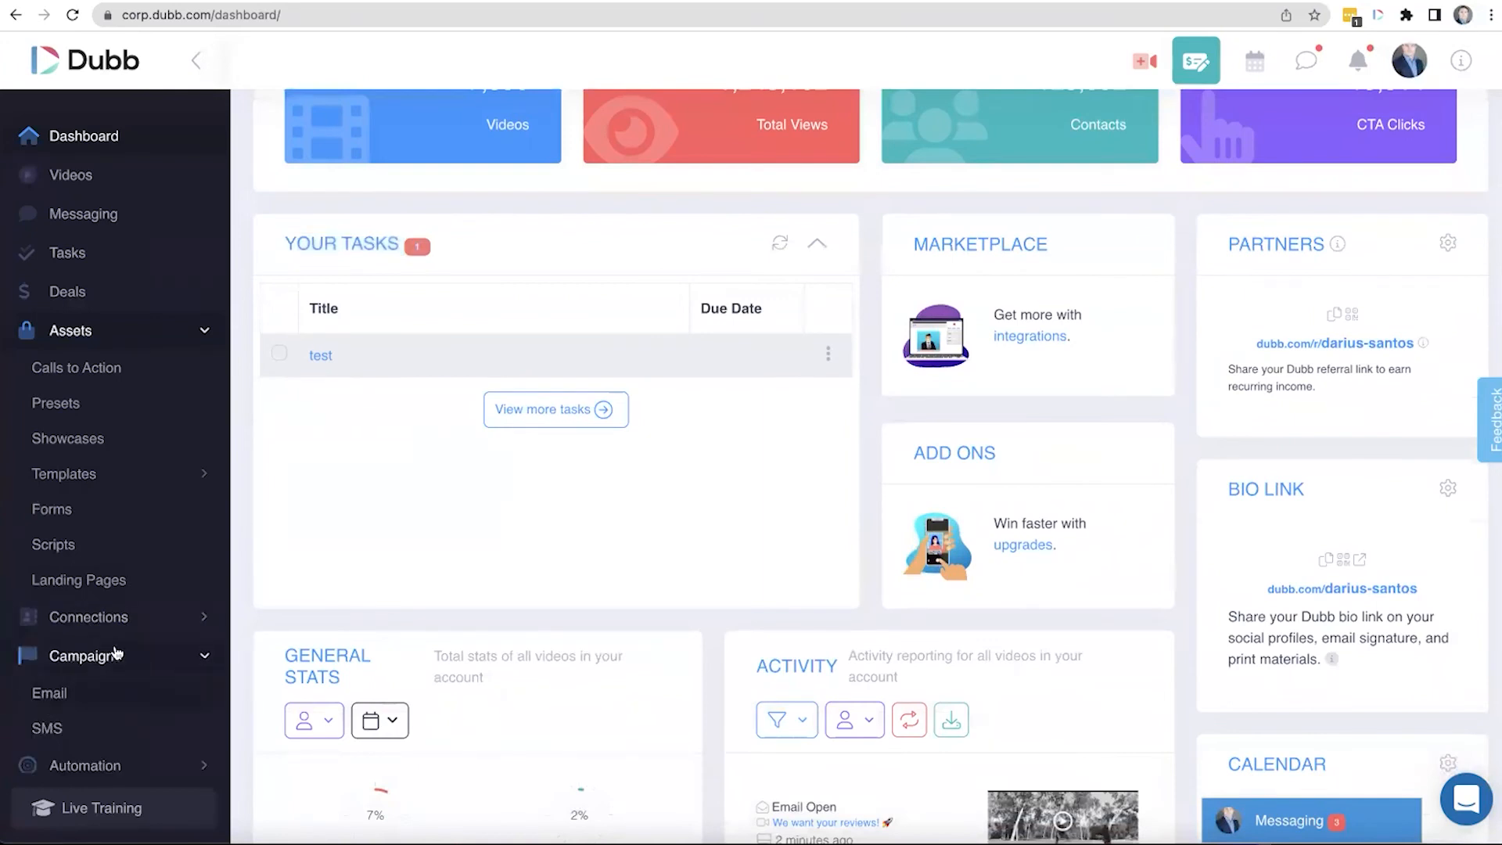
scroll("down", 3)
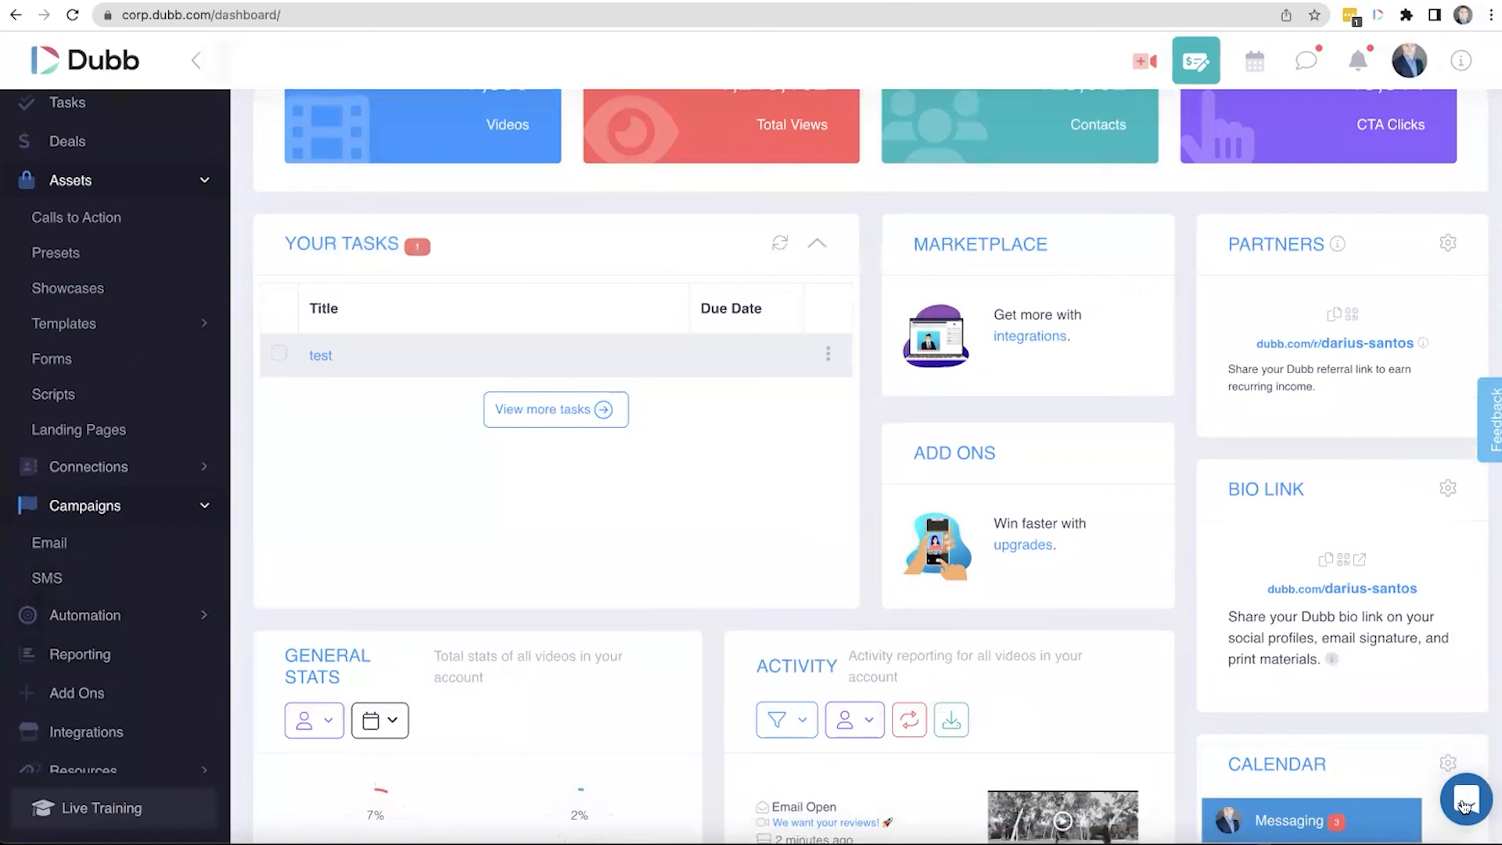
left_click(1463, 801)
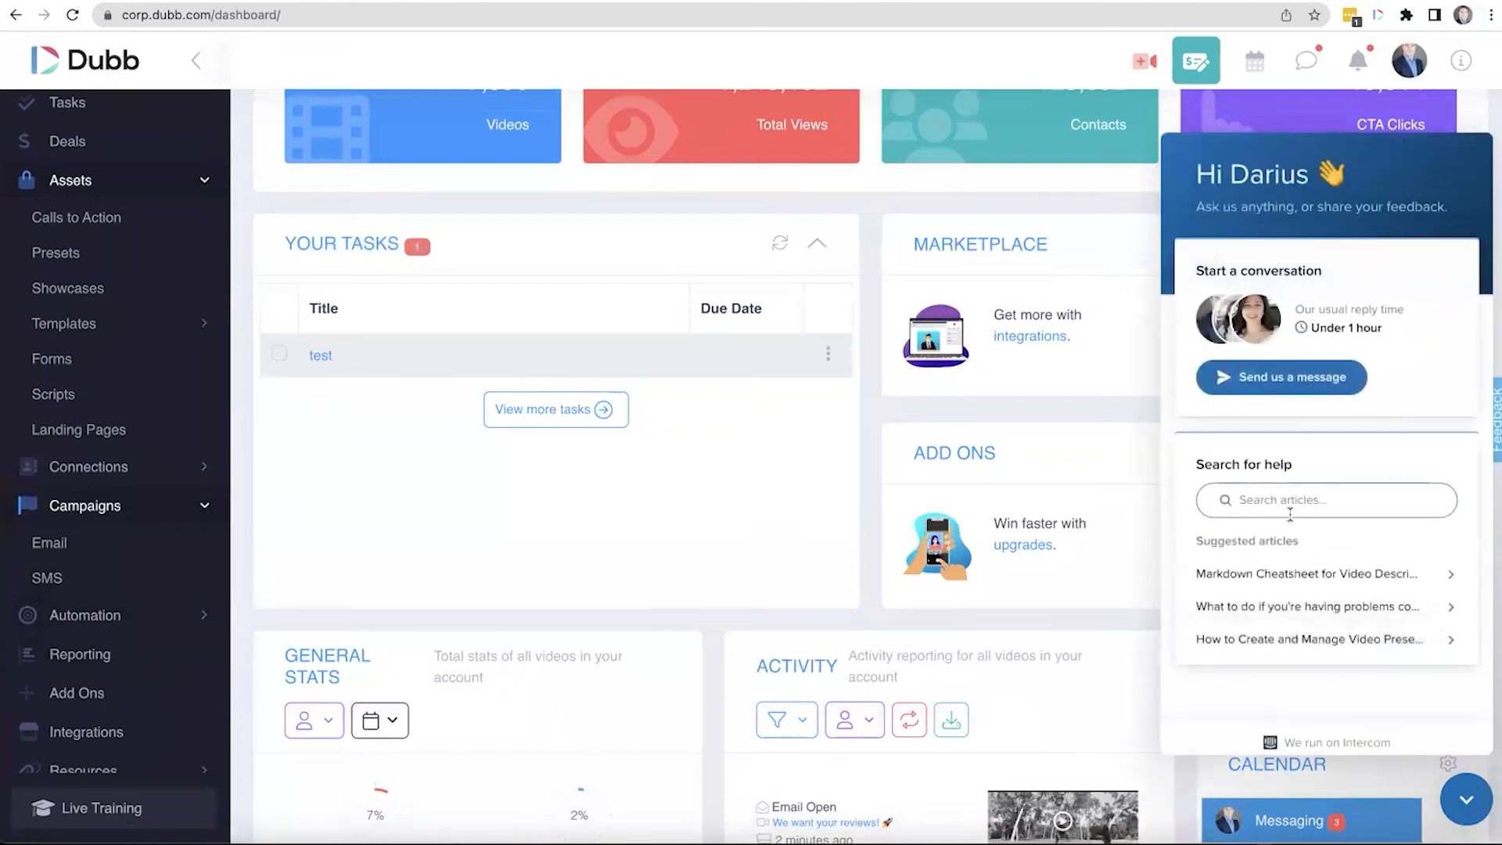
type("s")
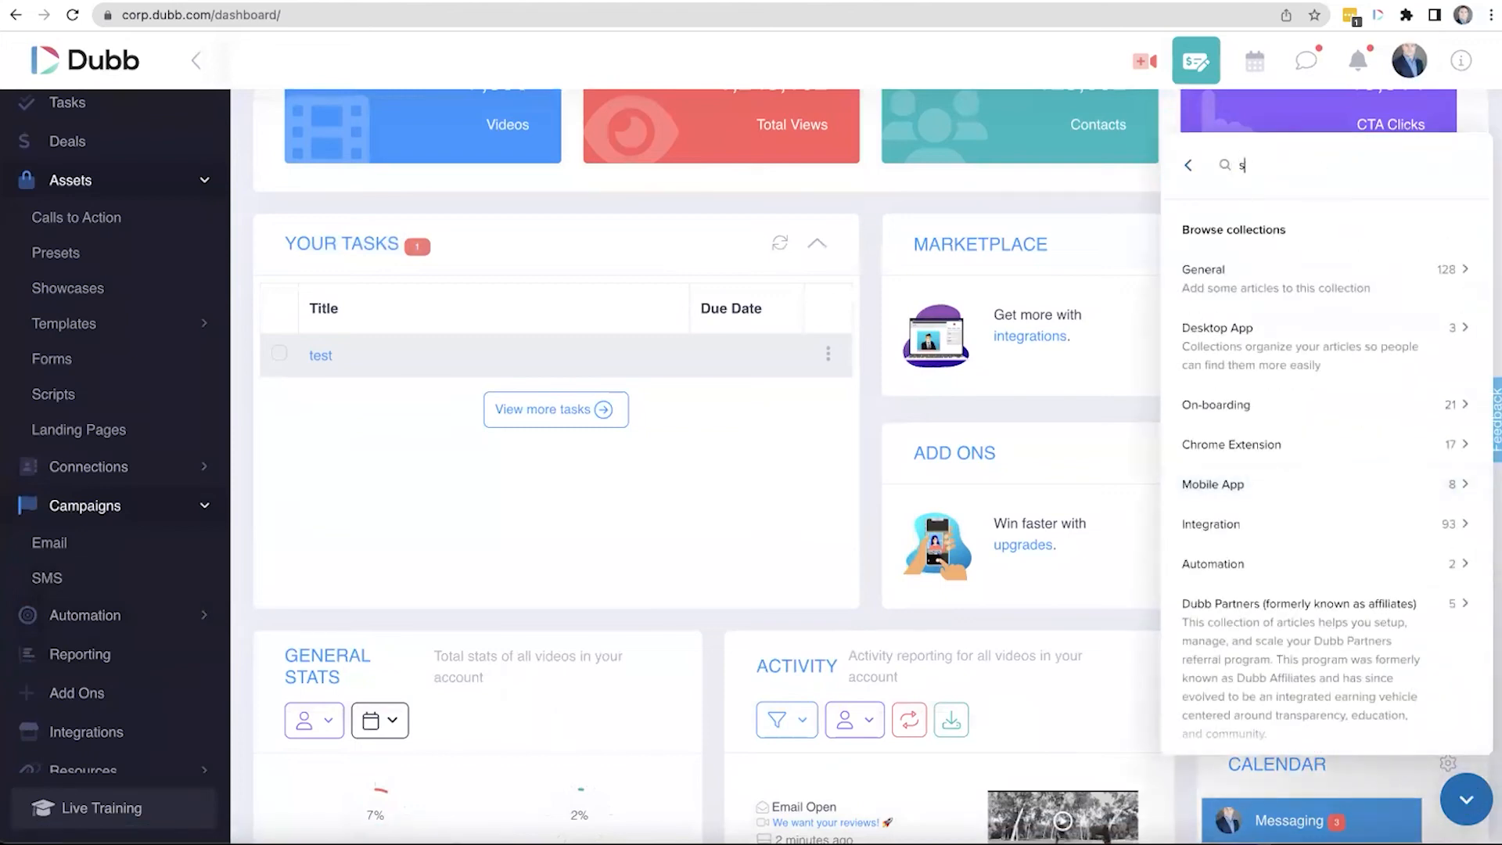
type("ms")
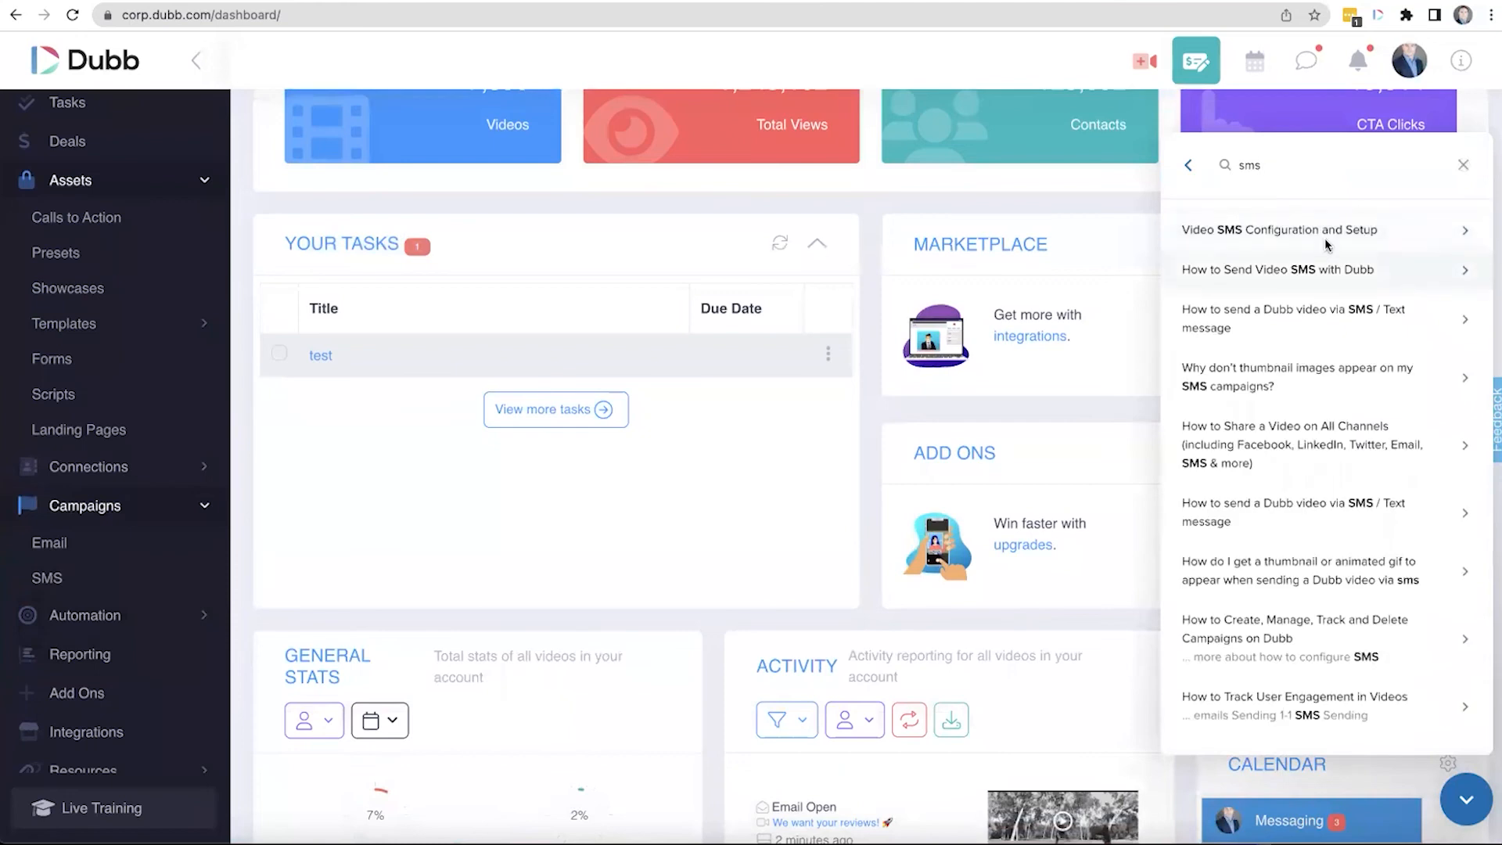
Step: Clear the help search, search for 'automation', and close the messenger
left_click(1463, 165)
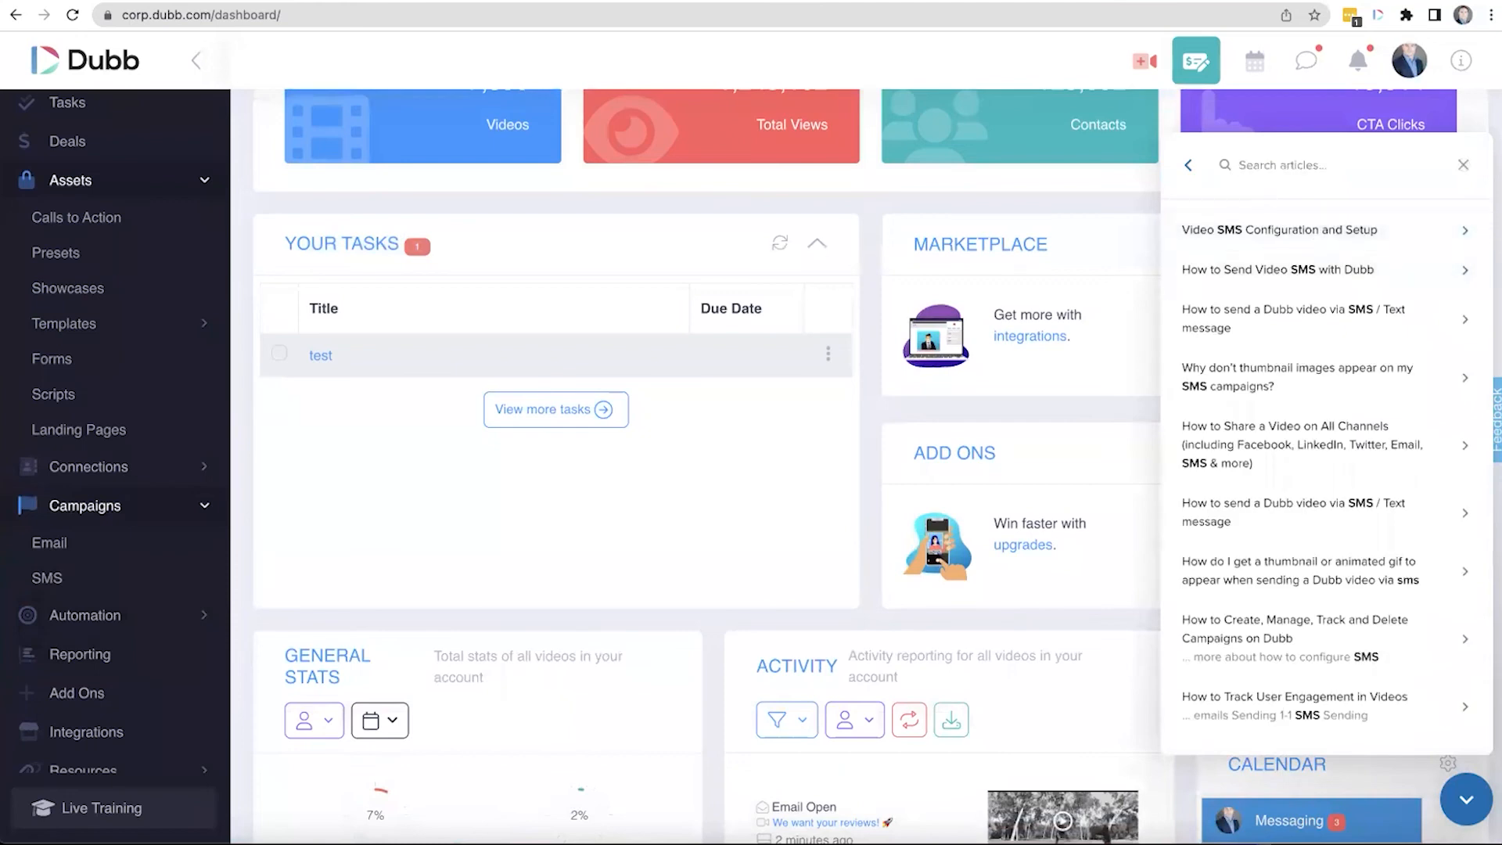
type("automation")
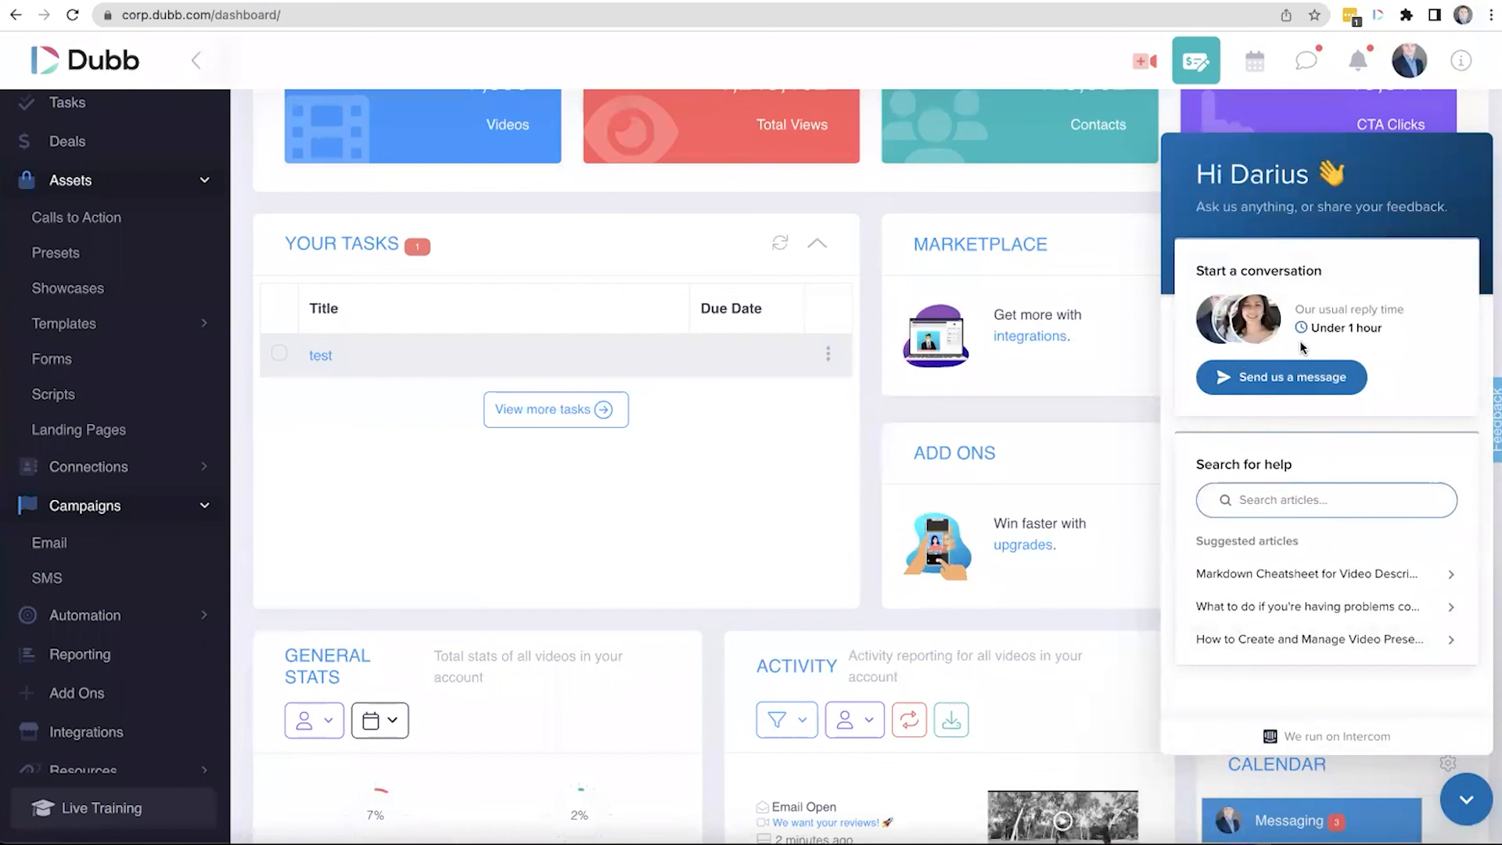
mouse_move(1302, 350)
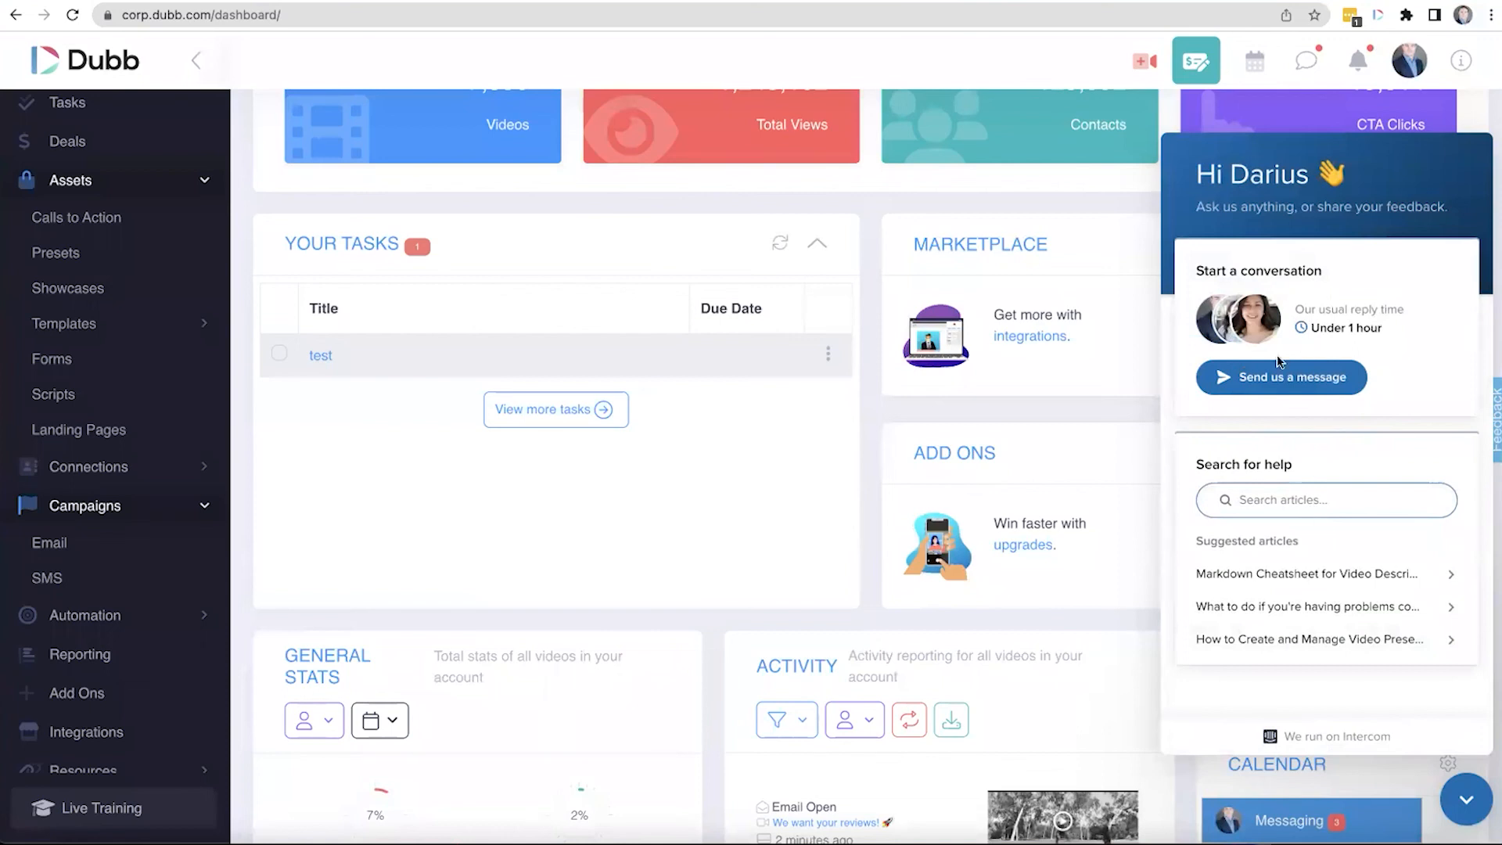
mouse_move(100, 808)
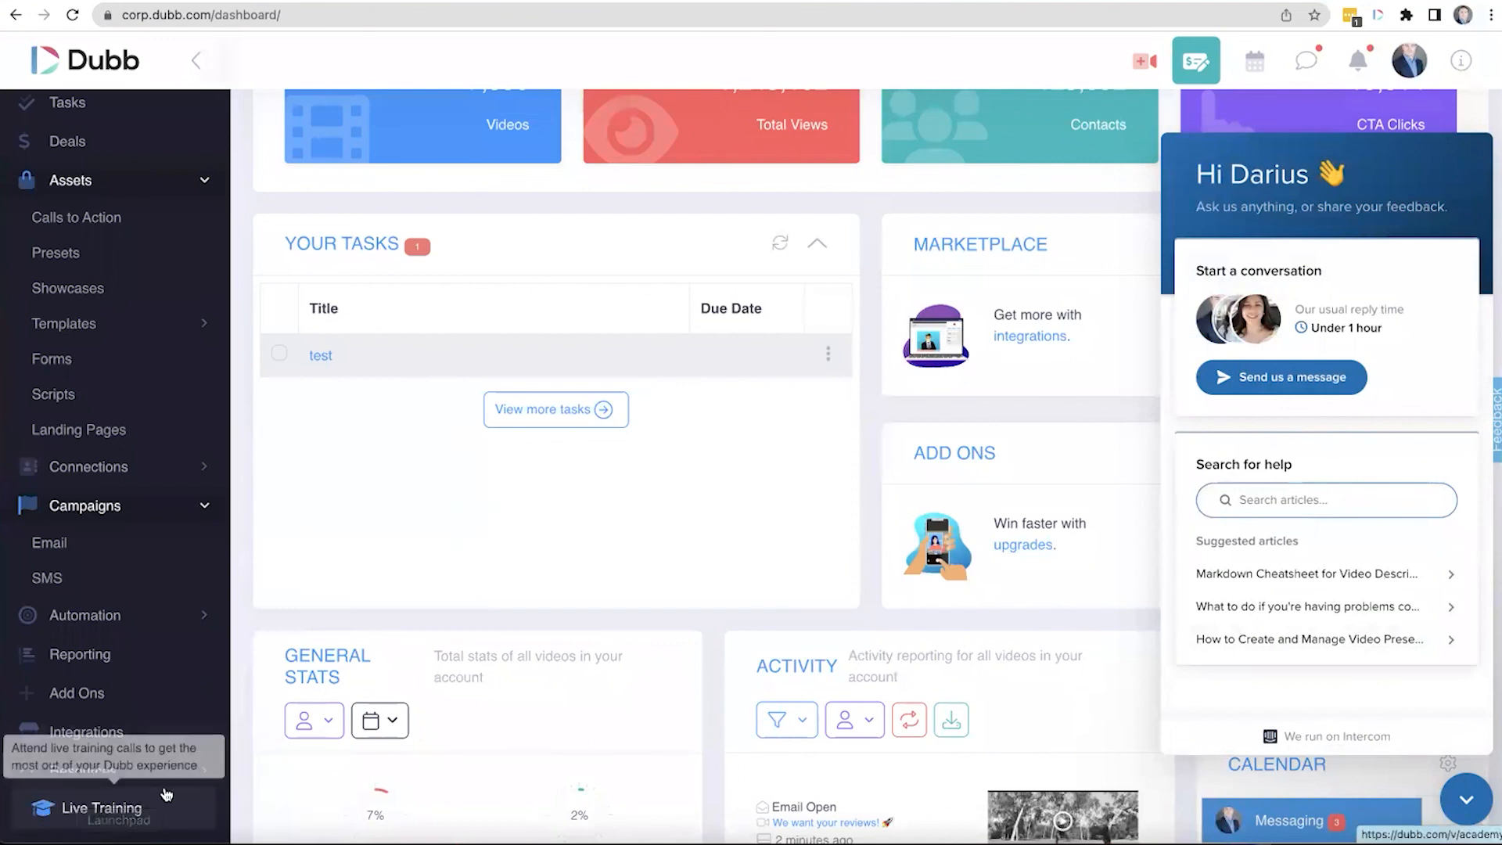
left_click(1464, 798)
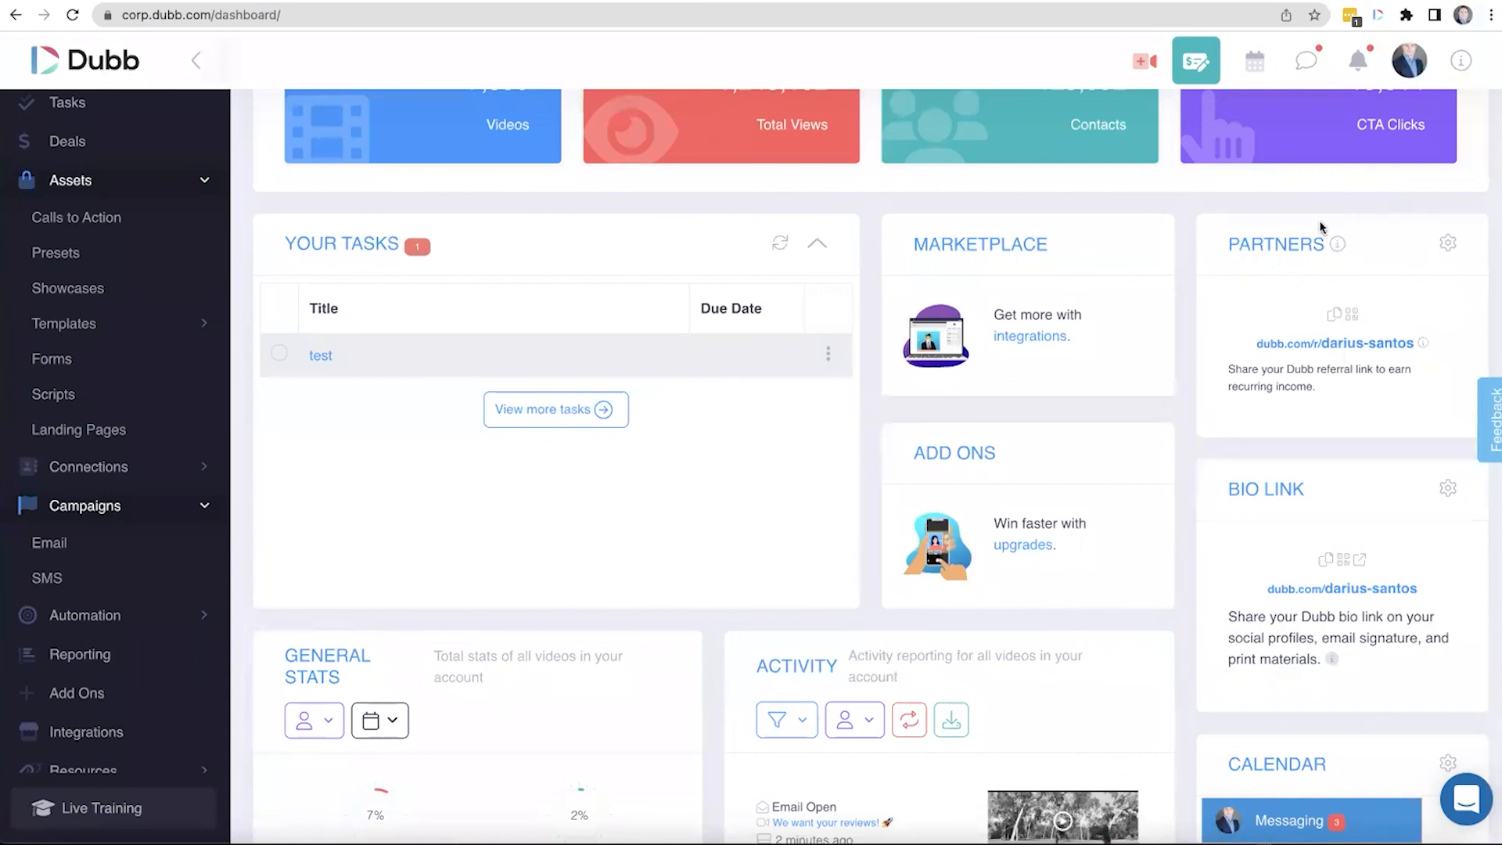
mouse_move(1310, 227)
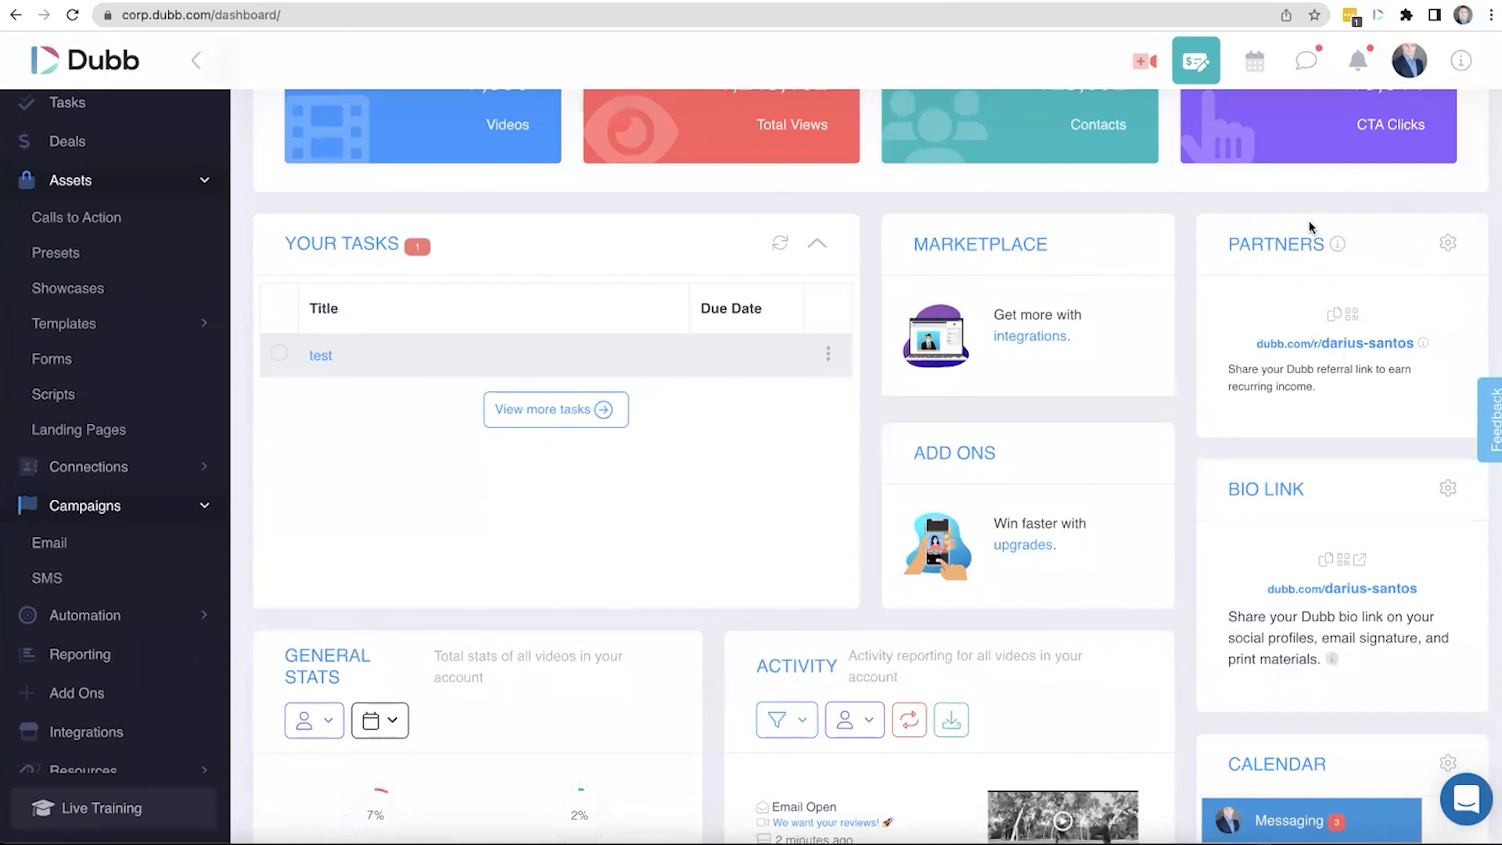